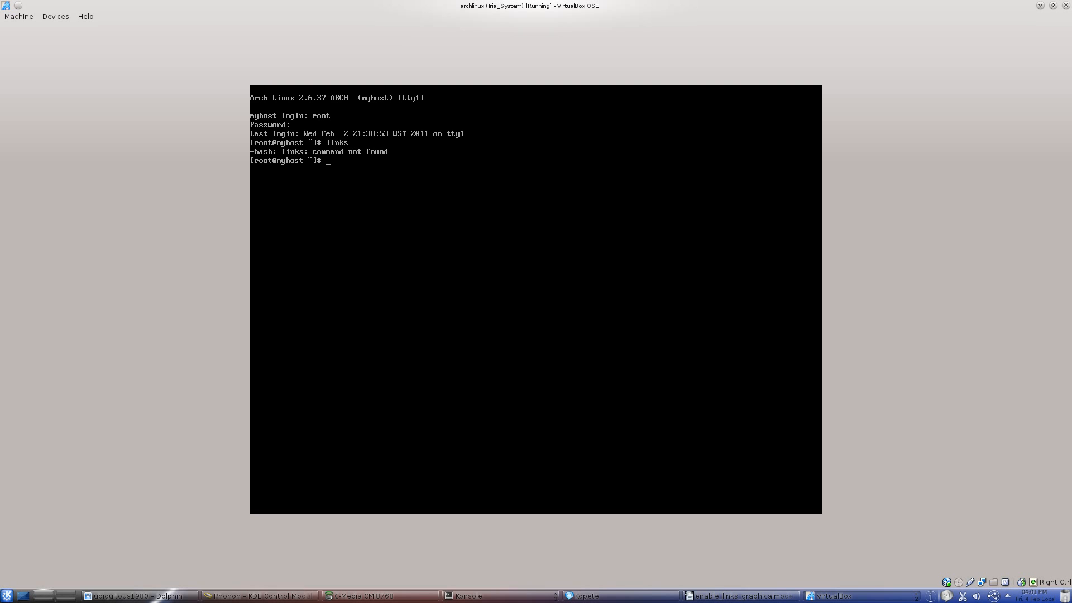
Install the links browser with pacman -S links, accepting the gpm dependency
text(pacman)
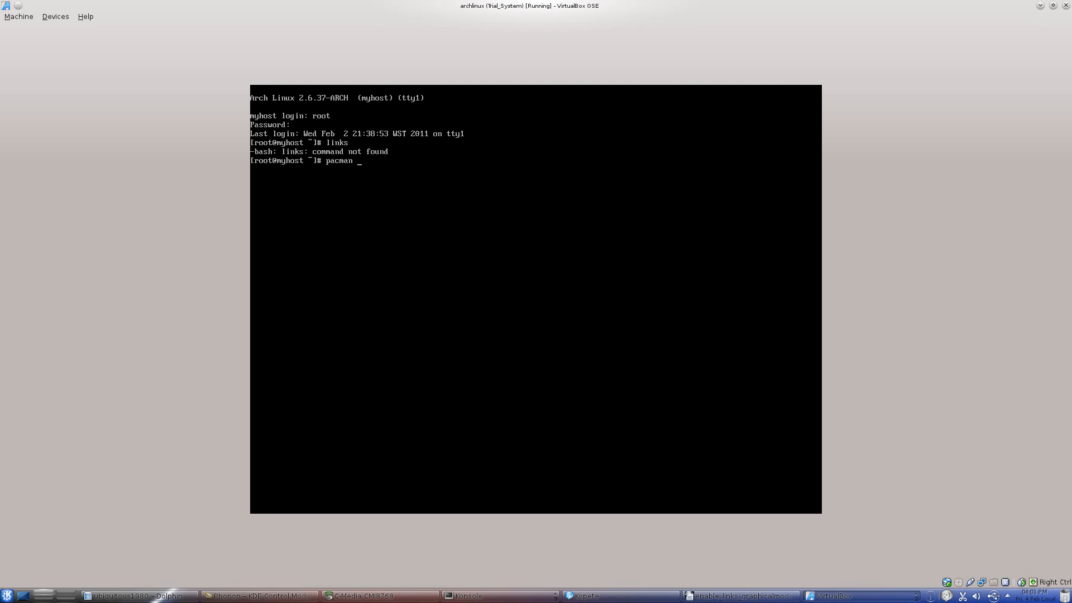
text(-R links)
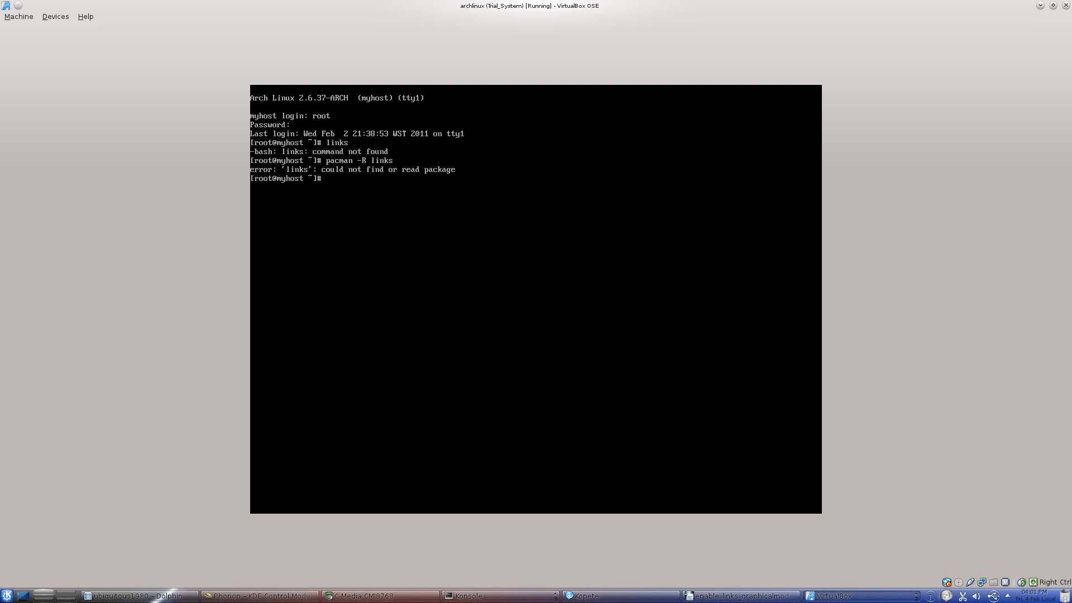
text(pacman -S links)
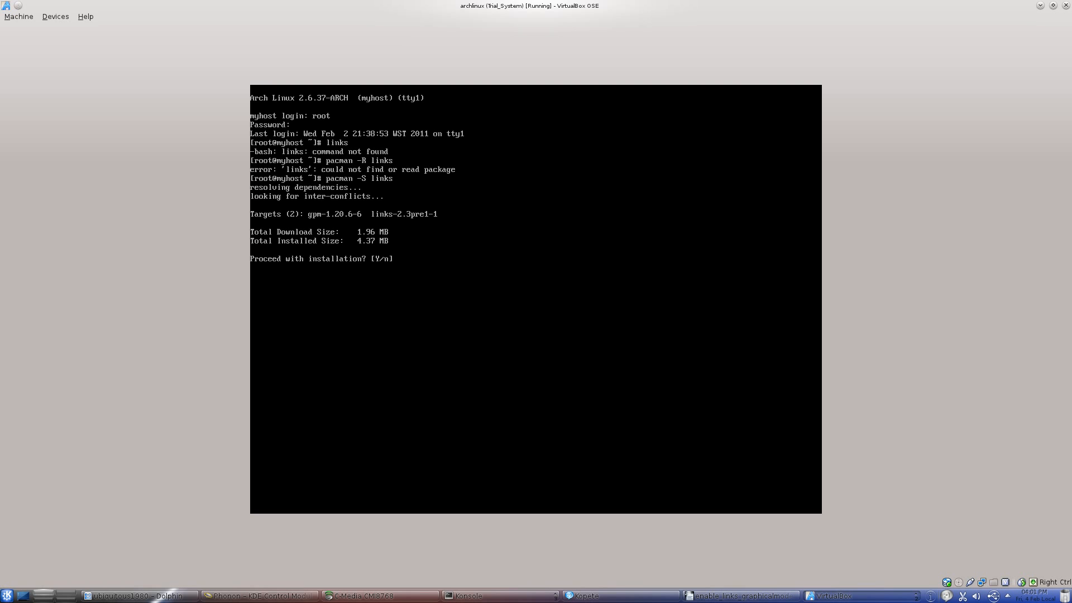
text(y)
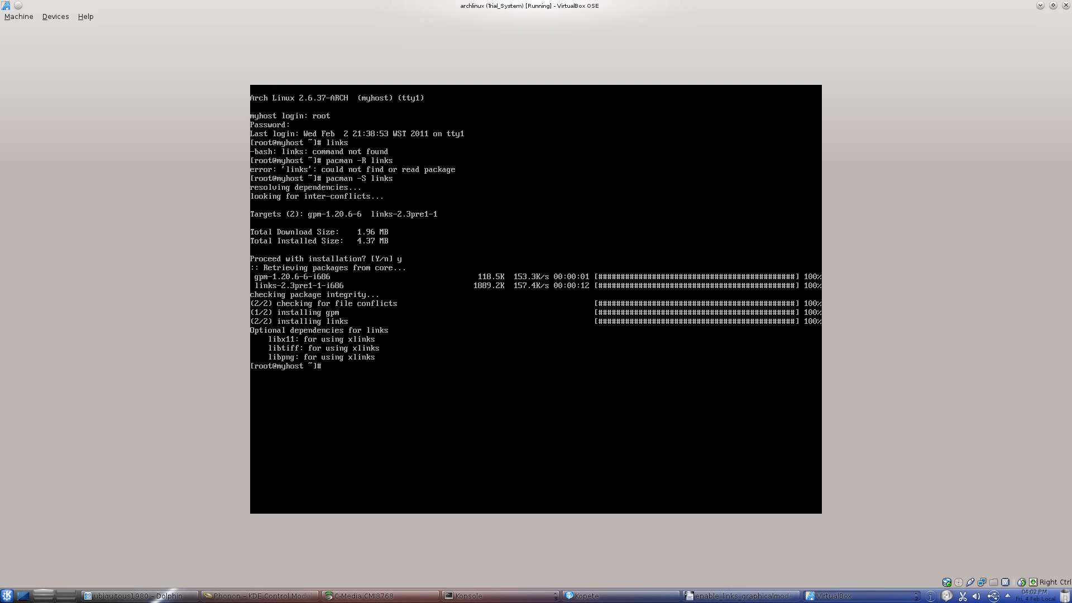
Switch to user ubiquitous198 and run links -g google.com, which fails without graphics support
text(s)
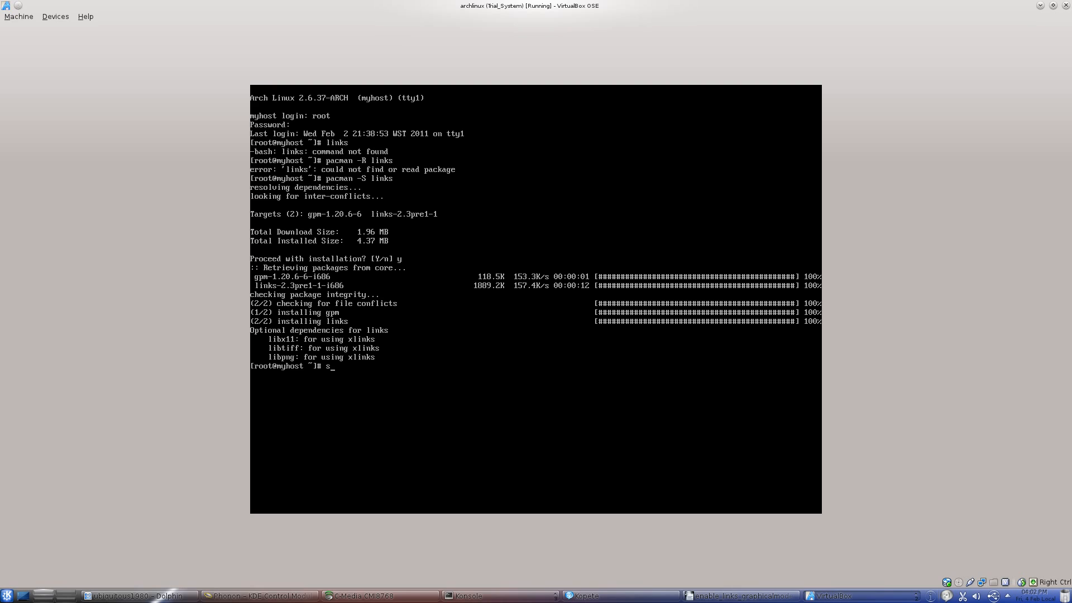
text(u ubiquitous1980)
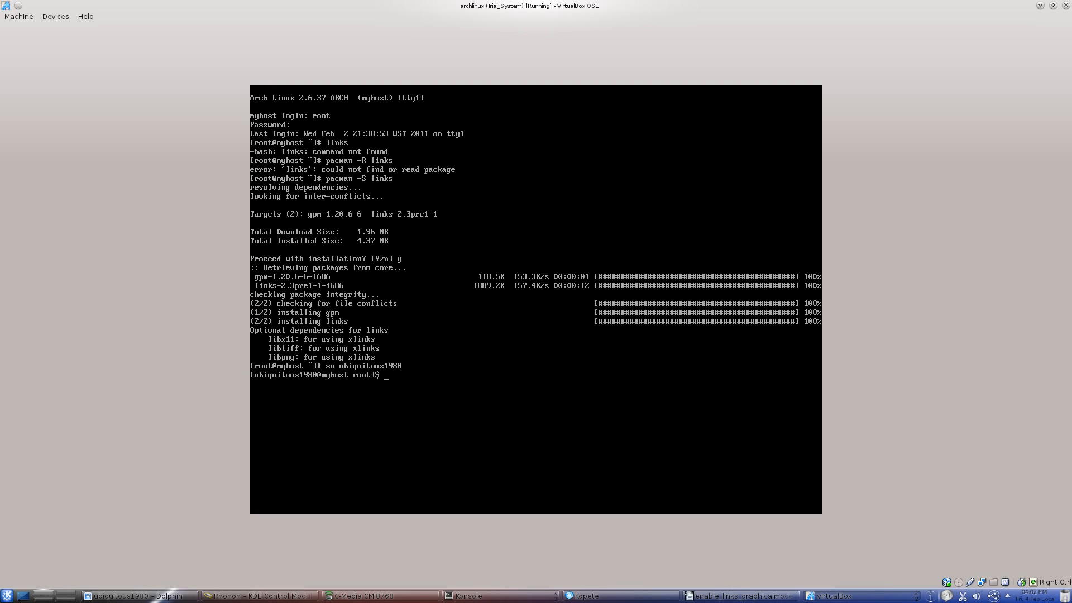
text(links)
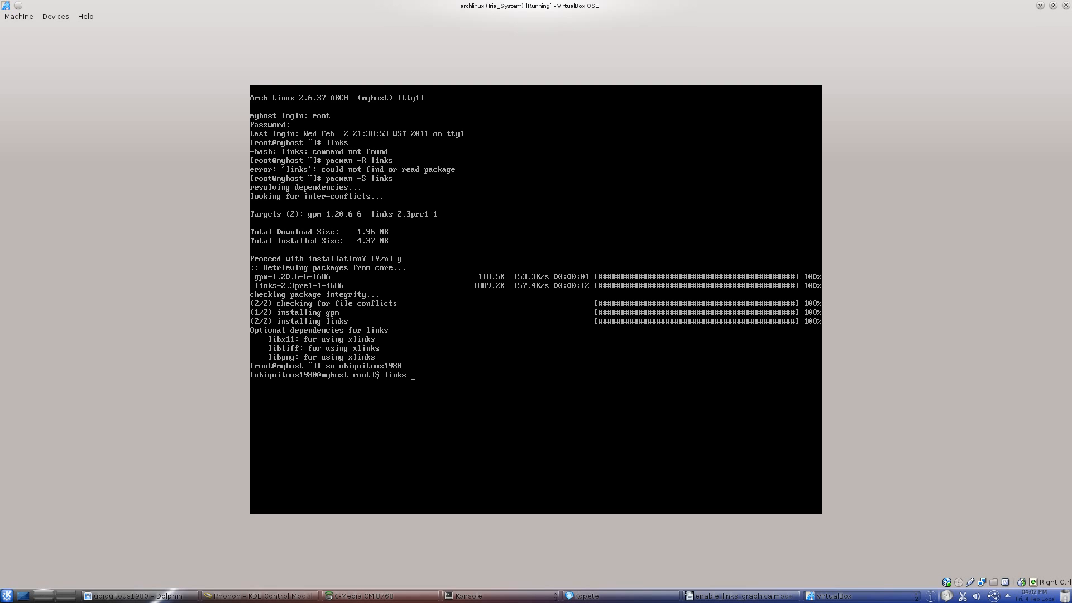
text(-g google.com)
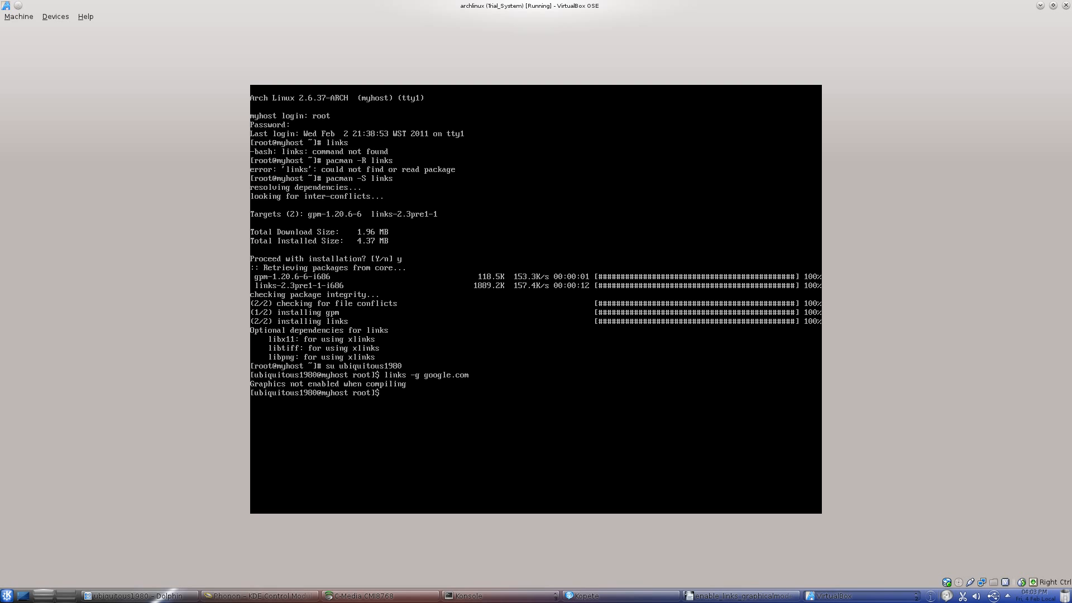
text(links -g google.com)
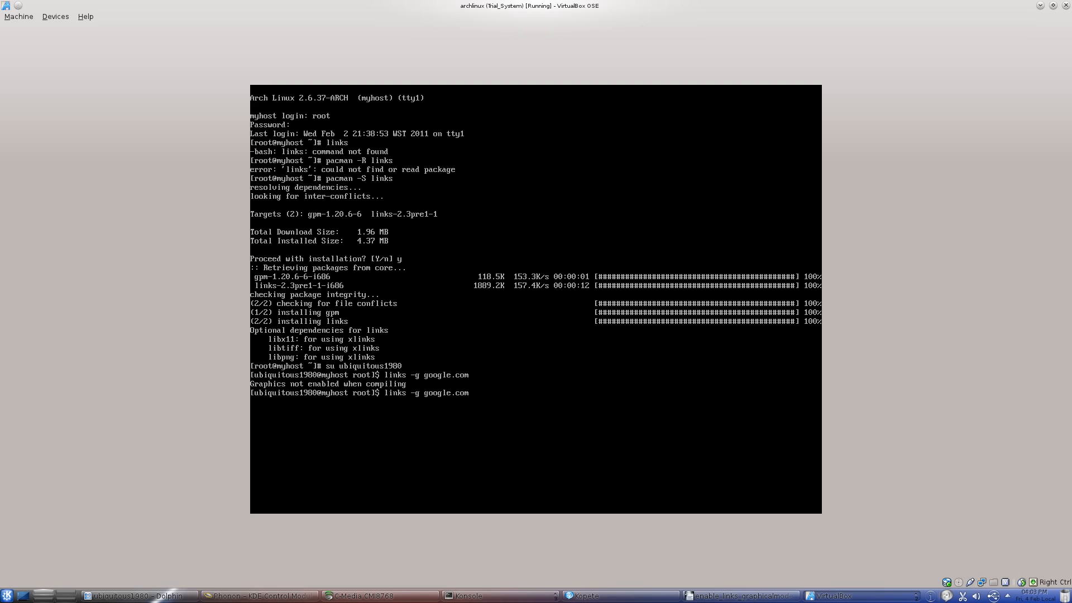
Exit back to root and remove the links package with pacman -R links
text(exit)
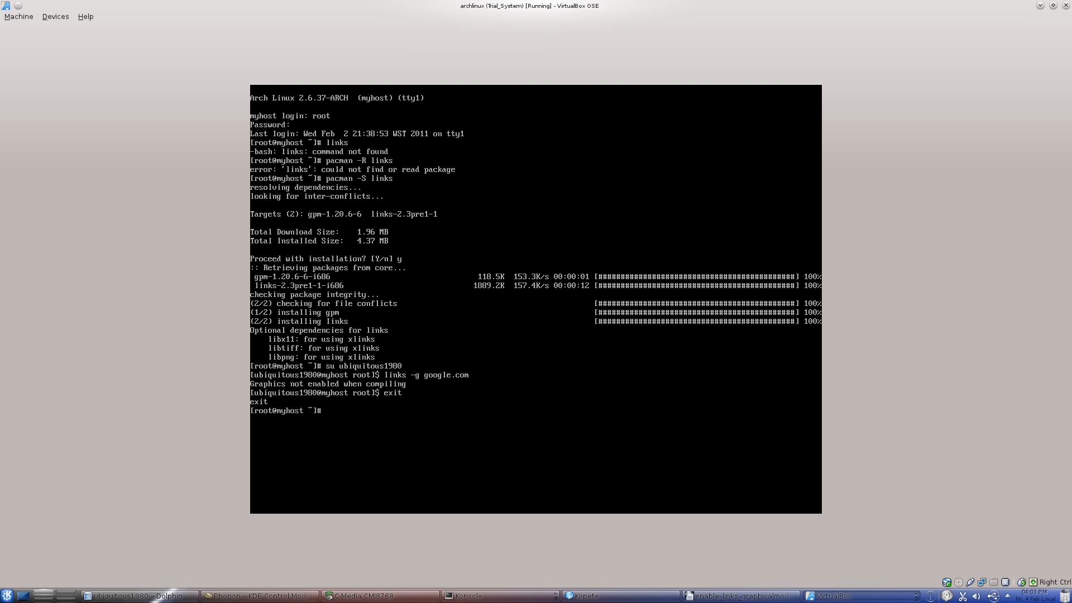
text(pacman -R links)
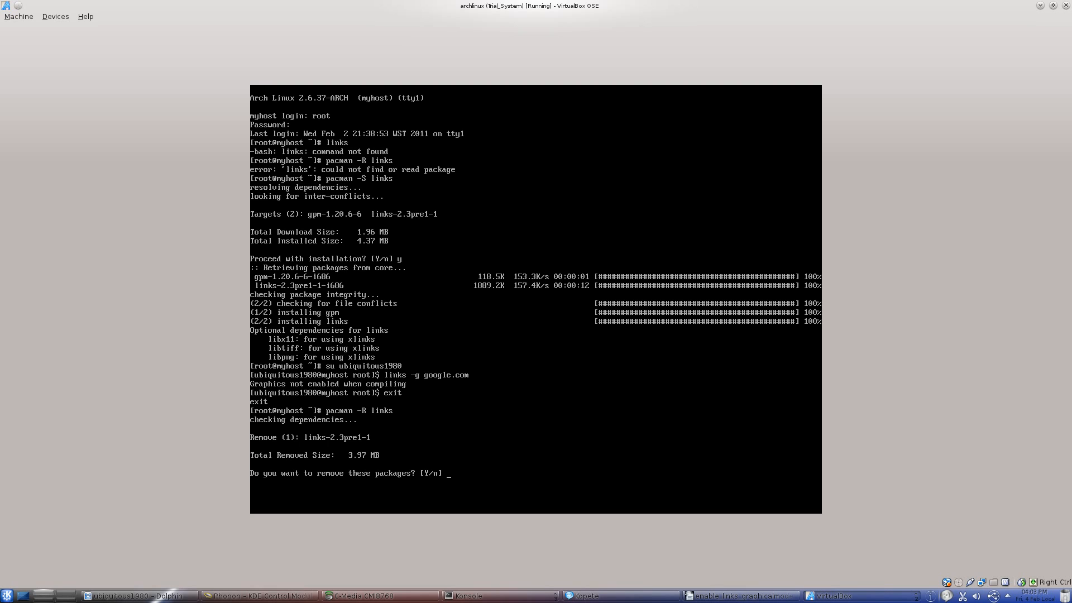
text(y)
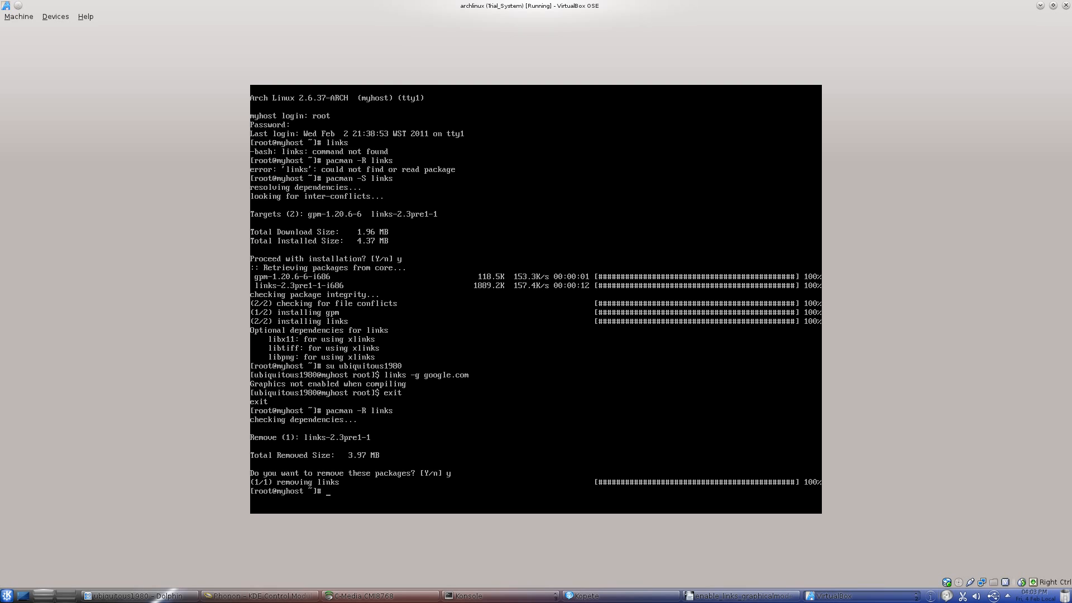
mouse_move(1003, 248)
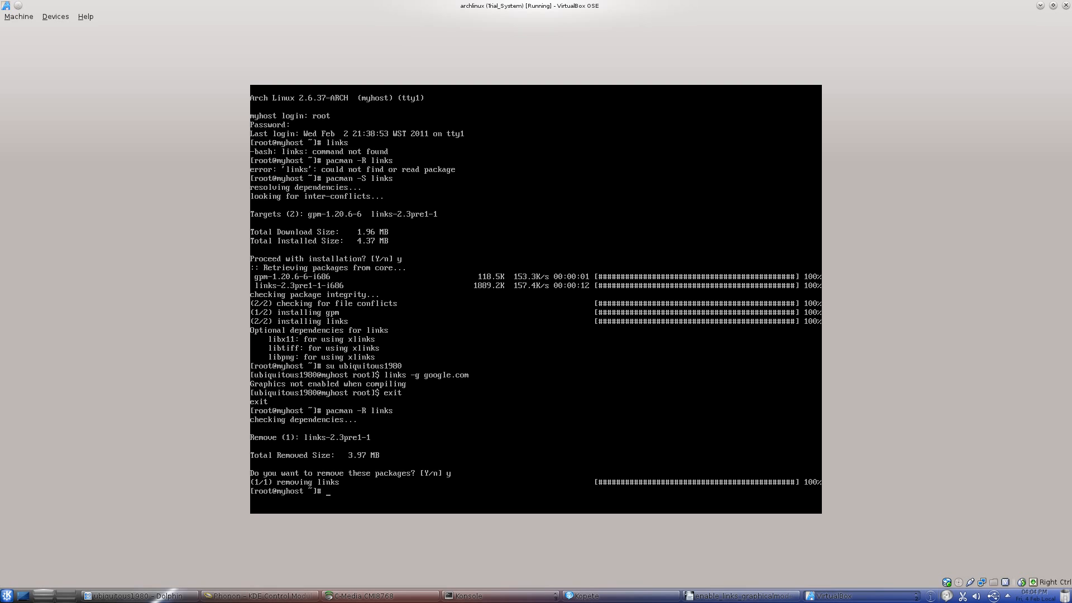
text(ano /etc/)
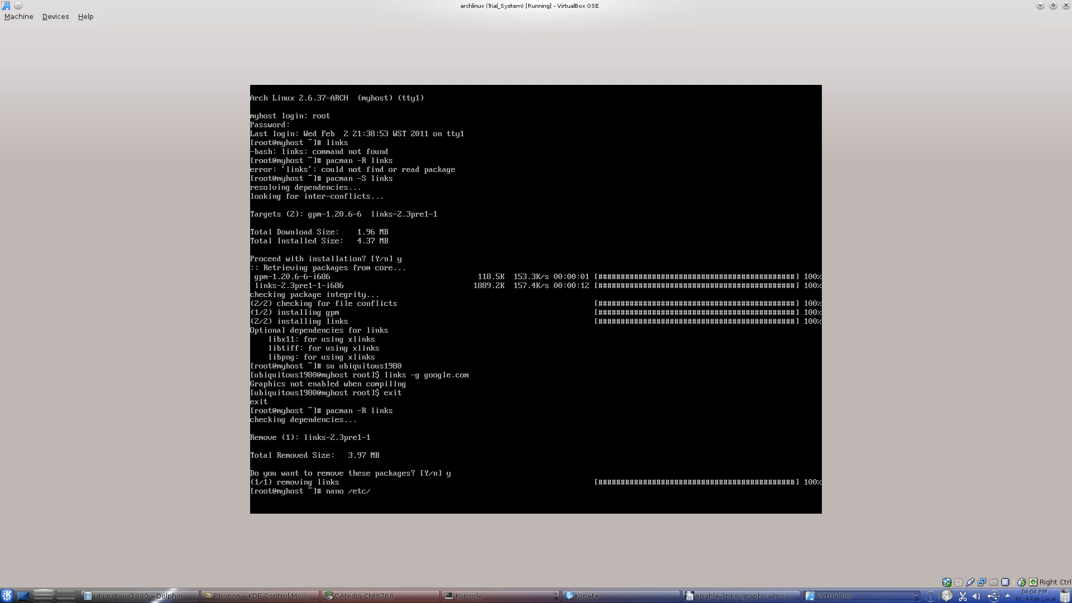
text(boot/)
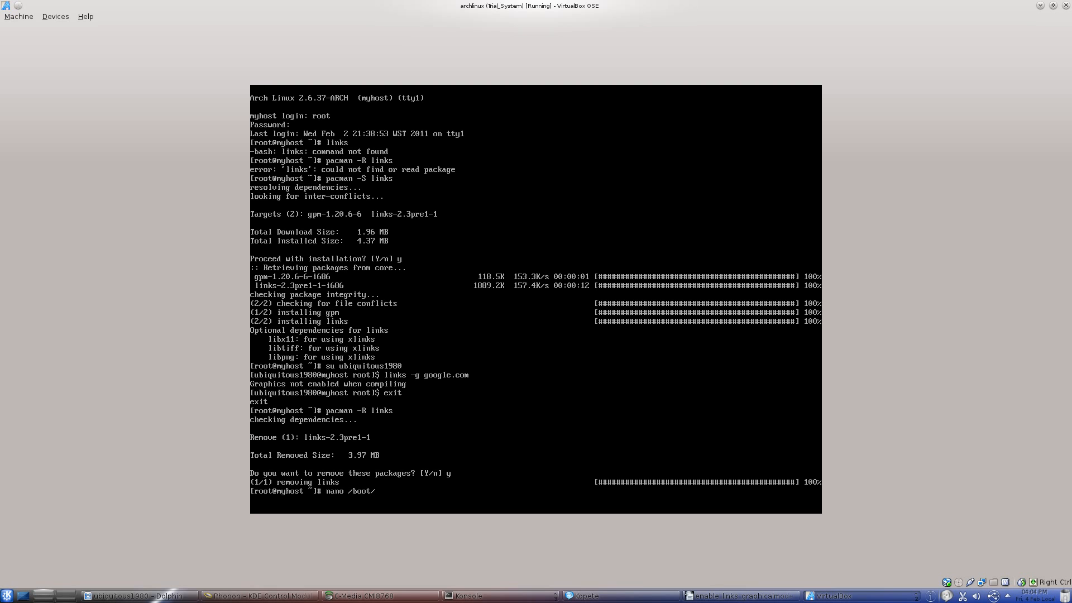
text(grub/men)
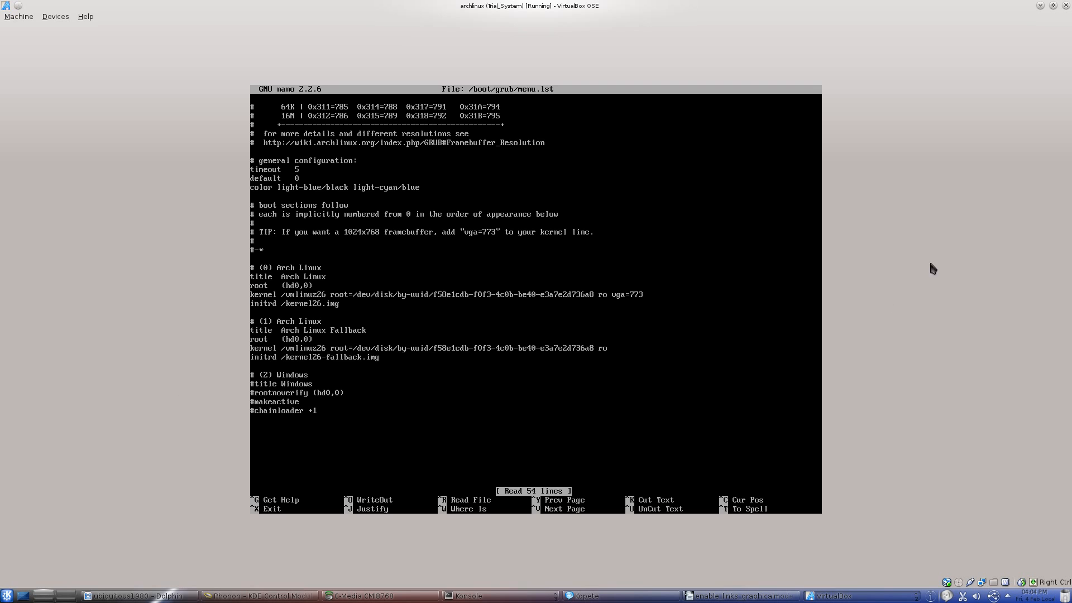
mouse_move(878, 254)
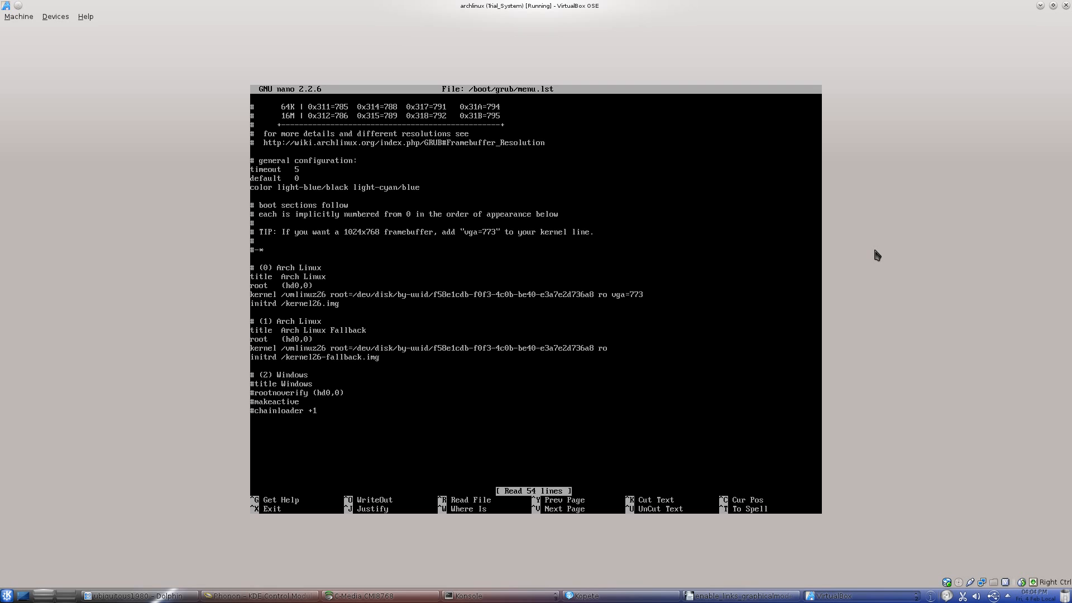
key(ctrl+x)
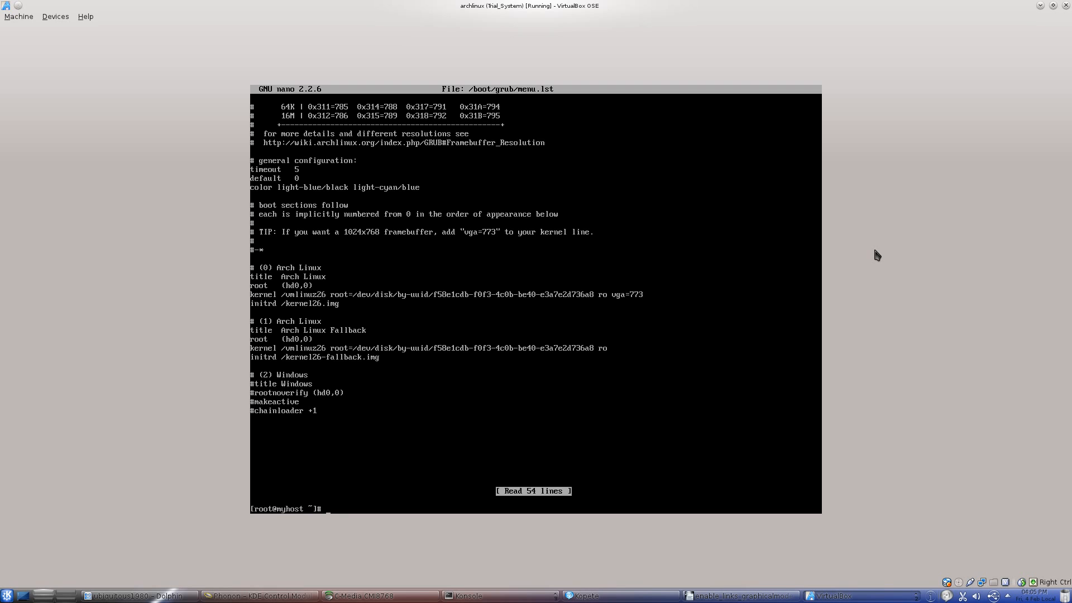
Open /etc/pacman.conf and add an [archlinuxfr] repository section
text(cd)
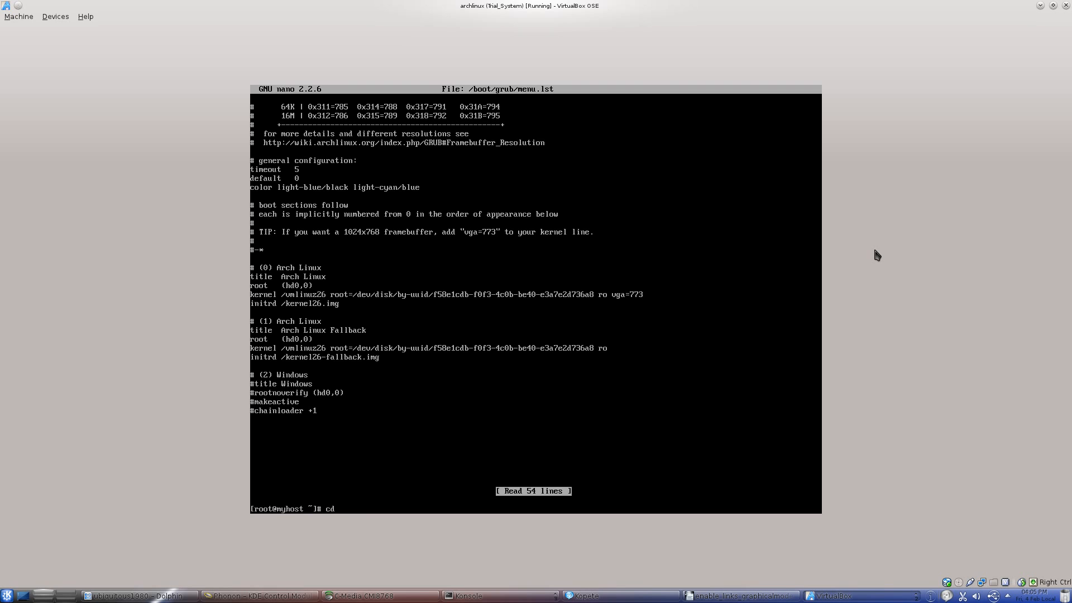
text(/etc/pacman.conf)
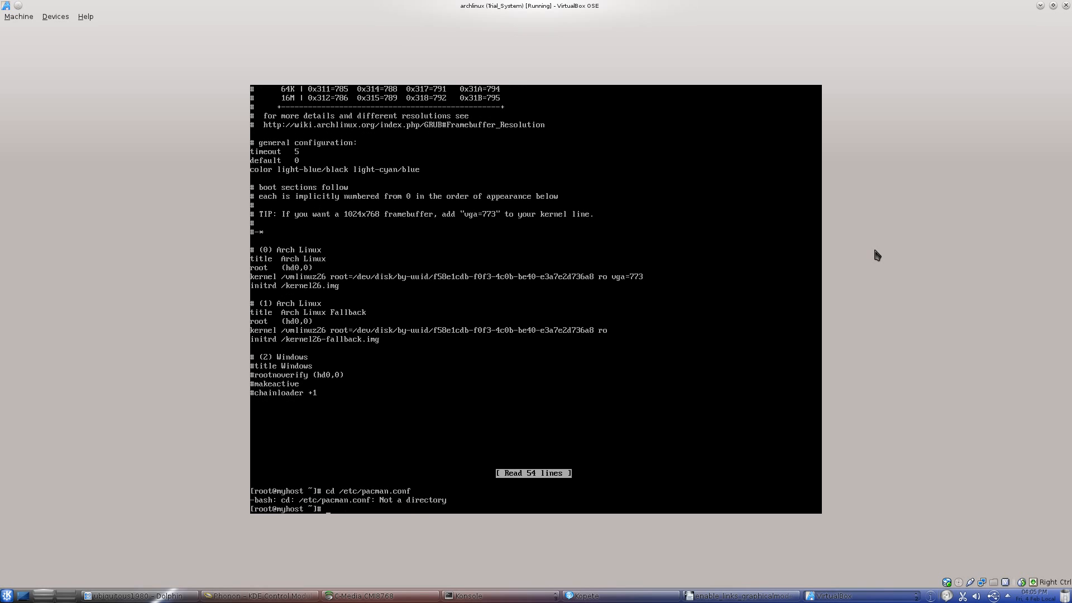
text(/etc/pacman.conf)
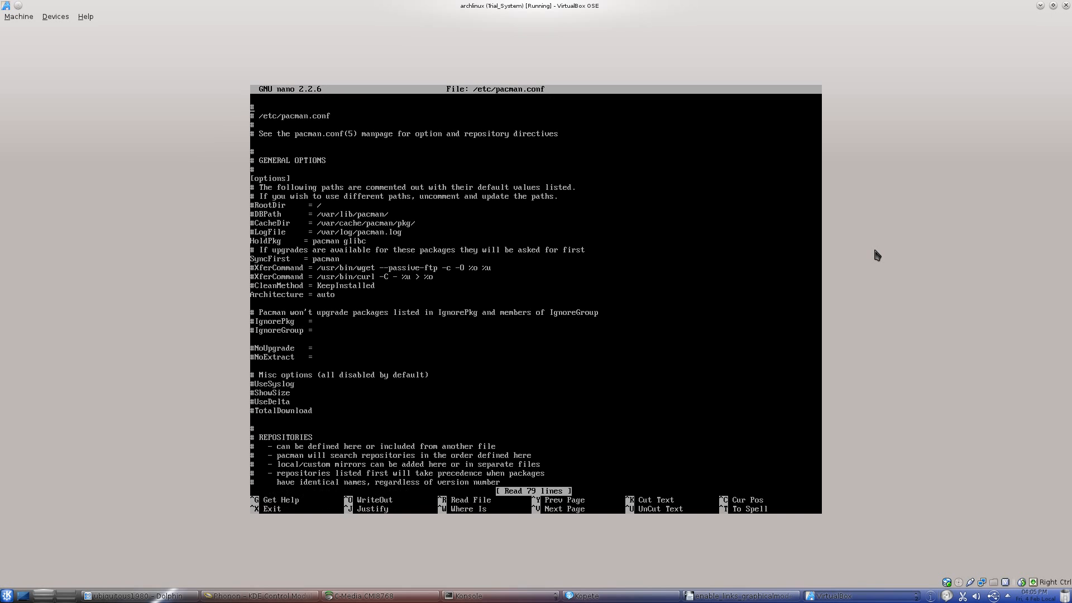
scroll(down, 3)
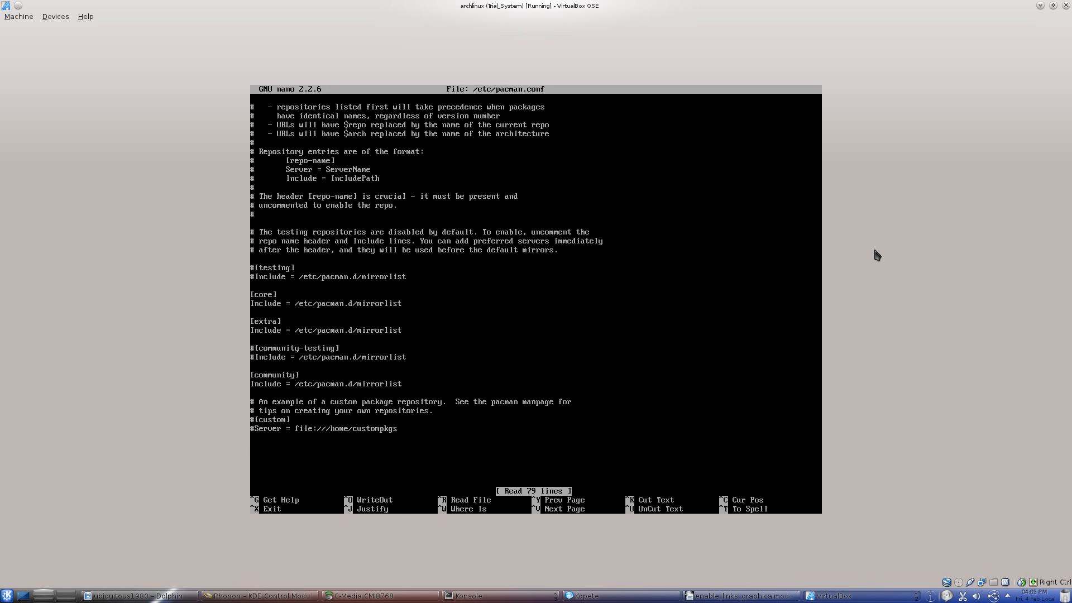
text([archlinu)
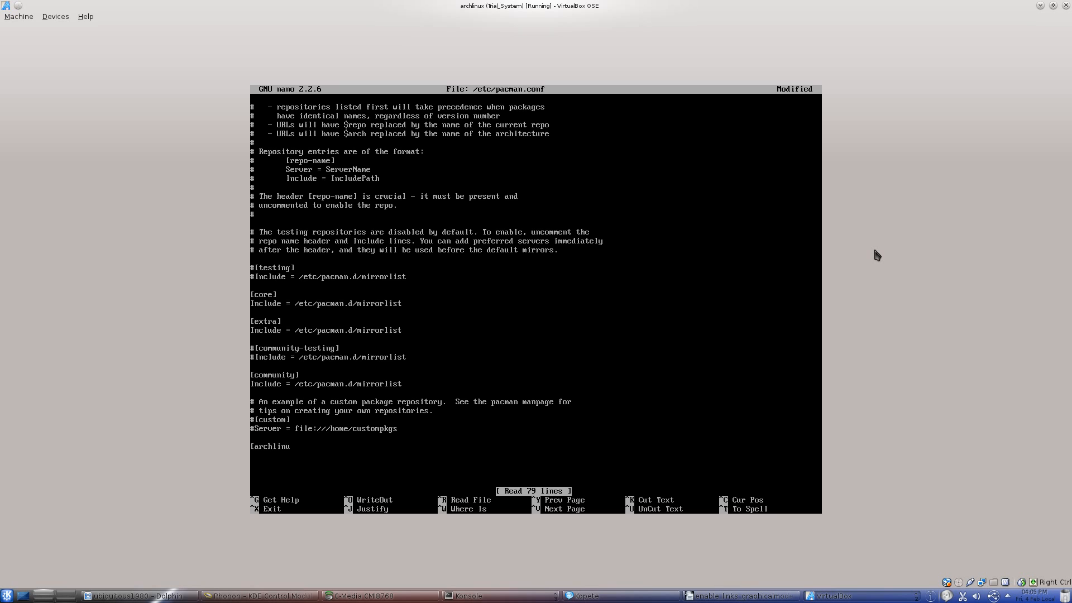
text(xfr)
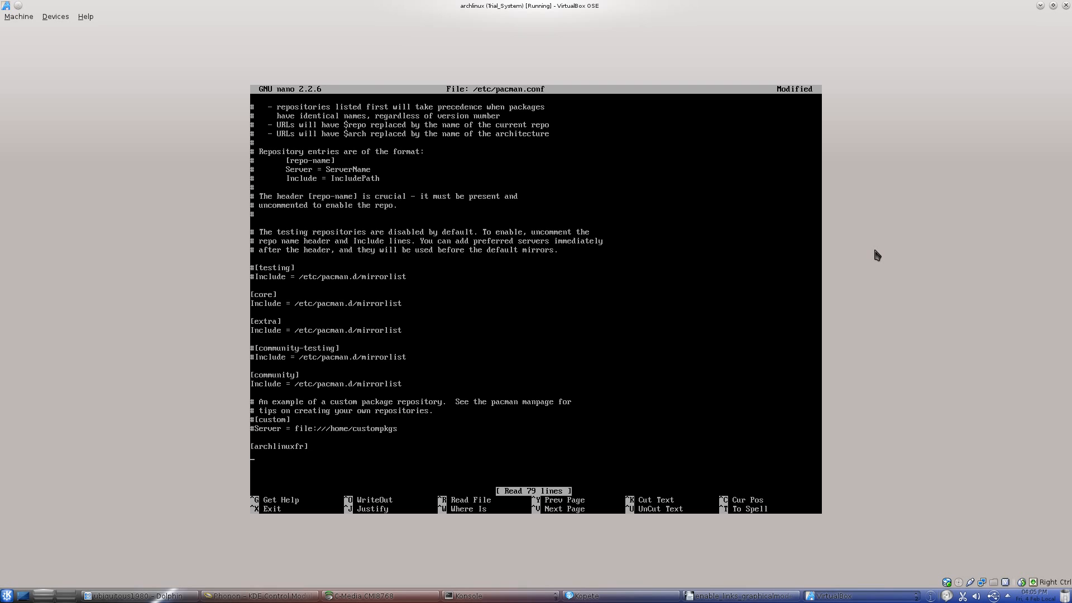
text(ser)
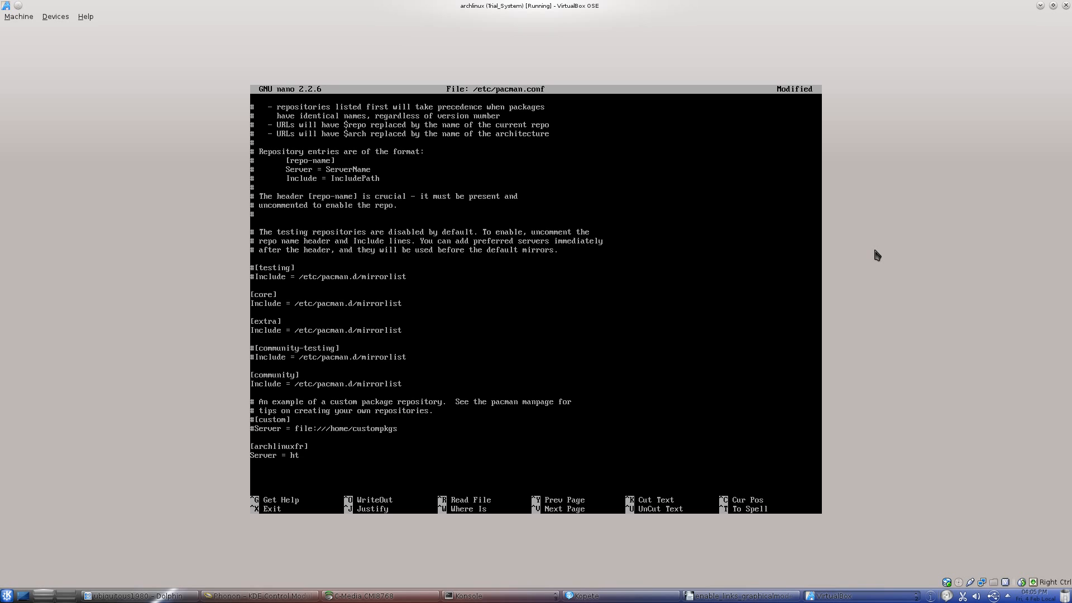
text(tp://)
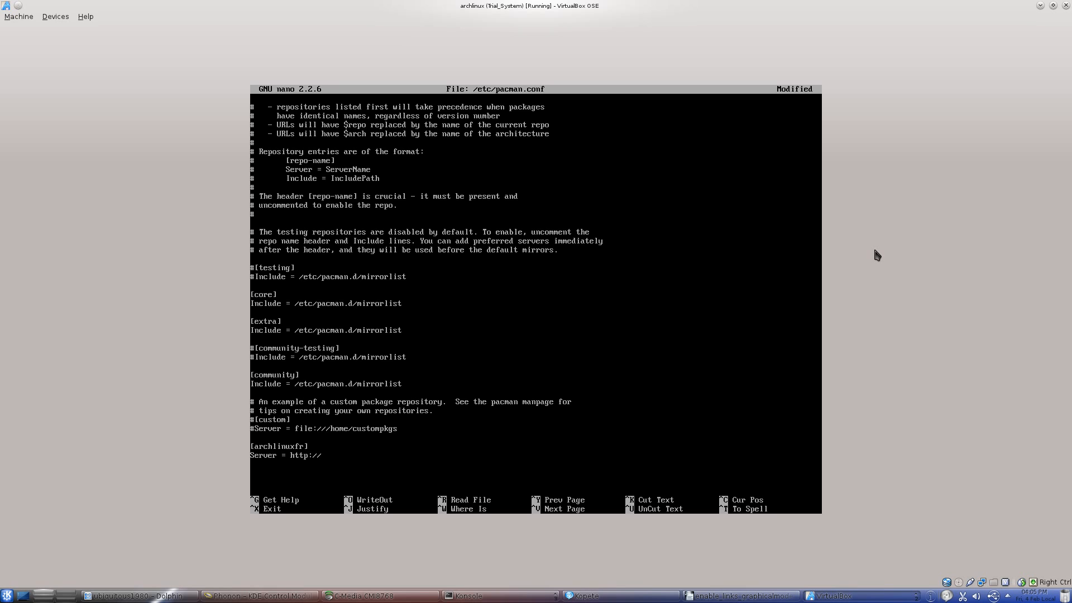
text(repo.archli)
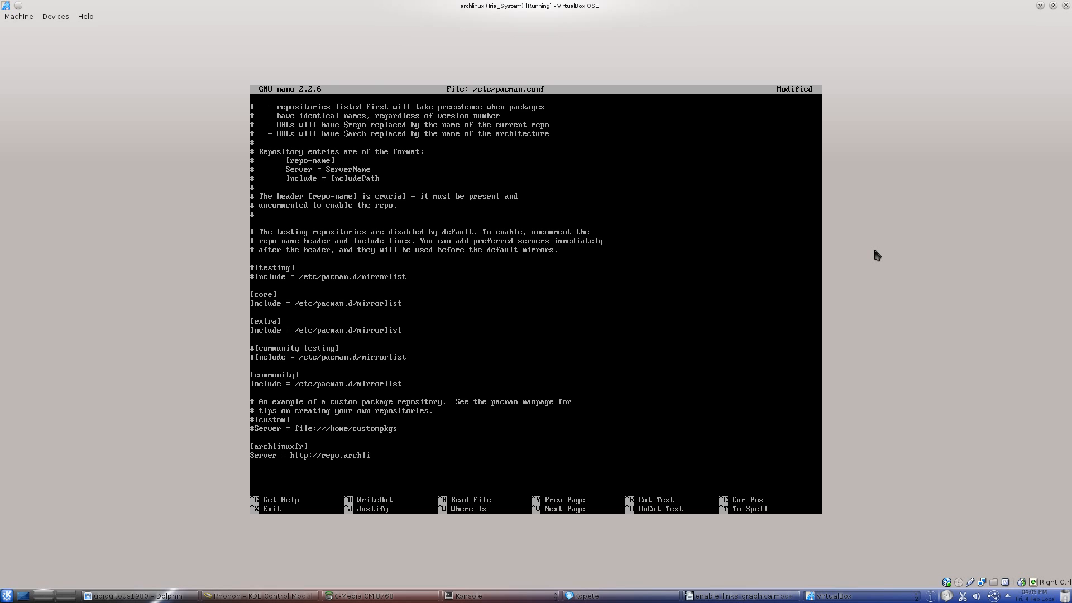
text(nux.fr/)
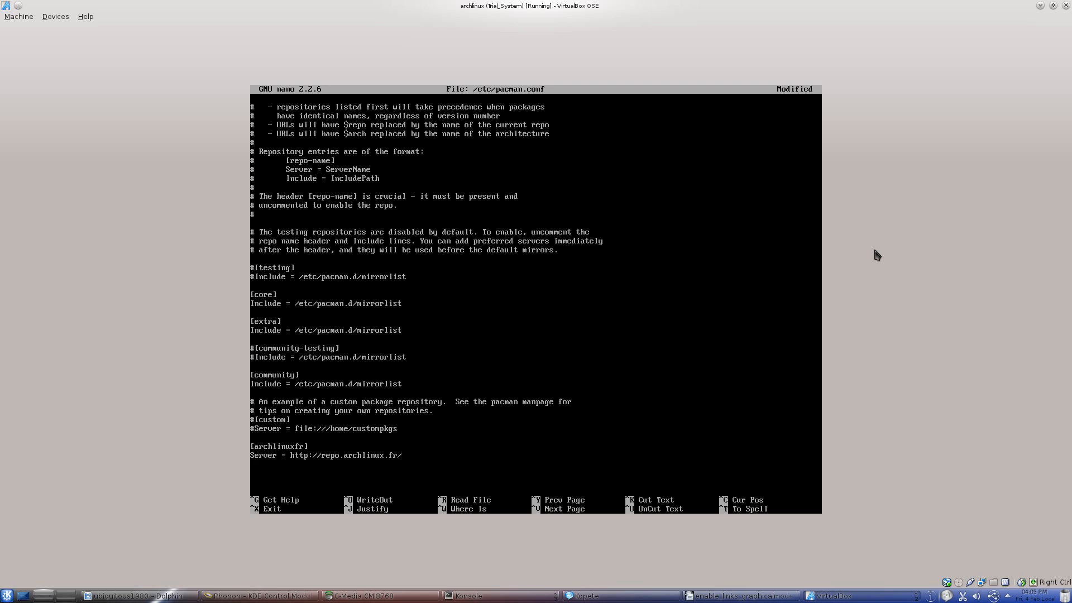
text(i)
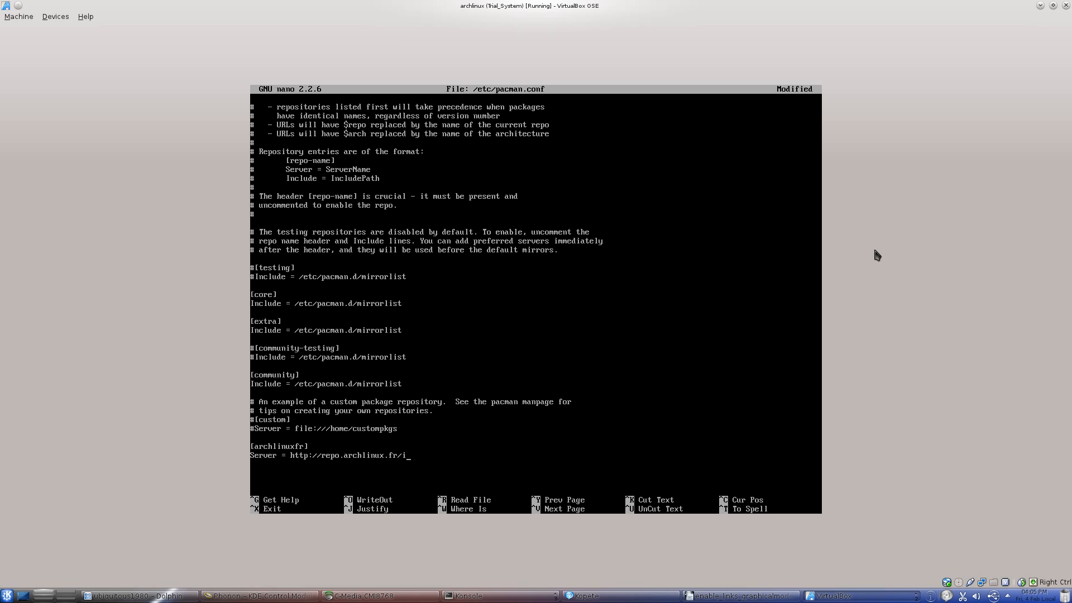
text(6)
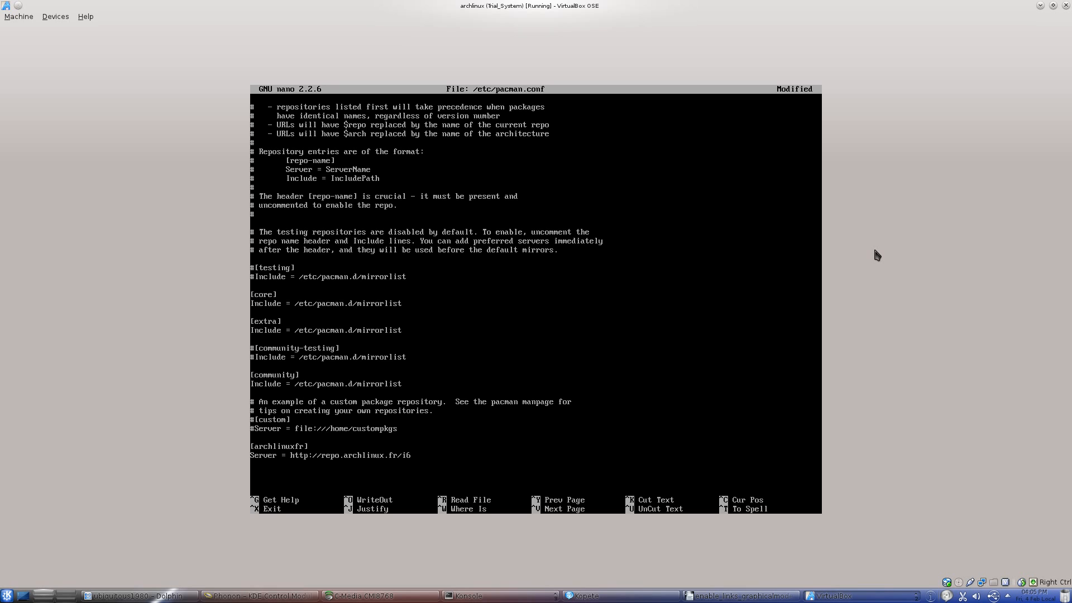
text(8)
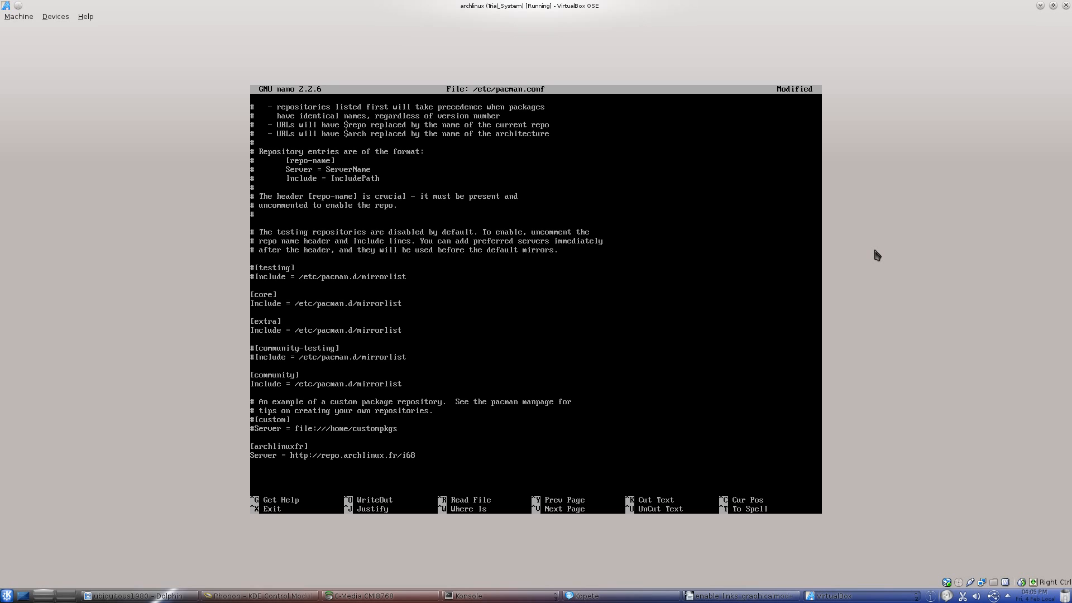
text(6)
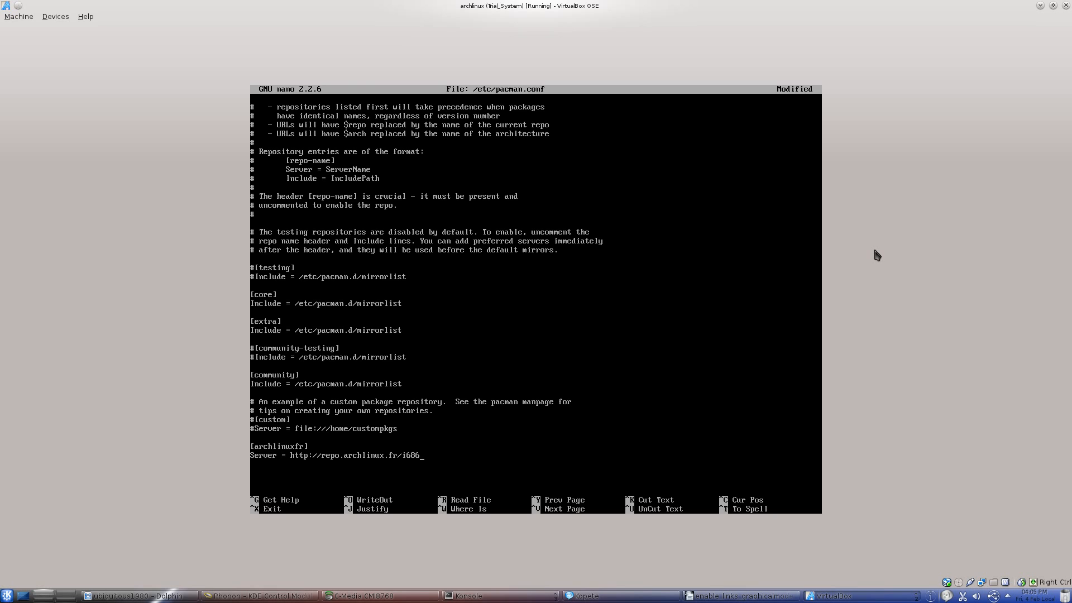
key(ctrl+x)
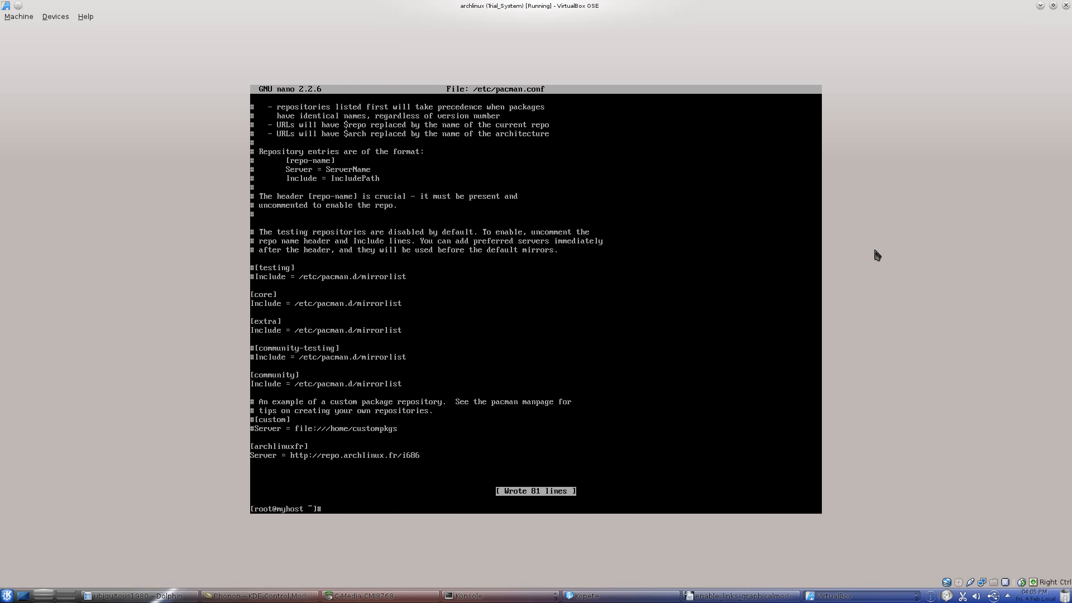
Begin a pacman -S command at the root prompt
text(pacma)
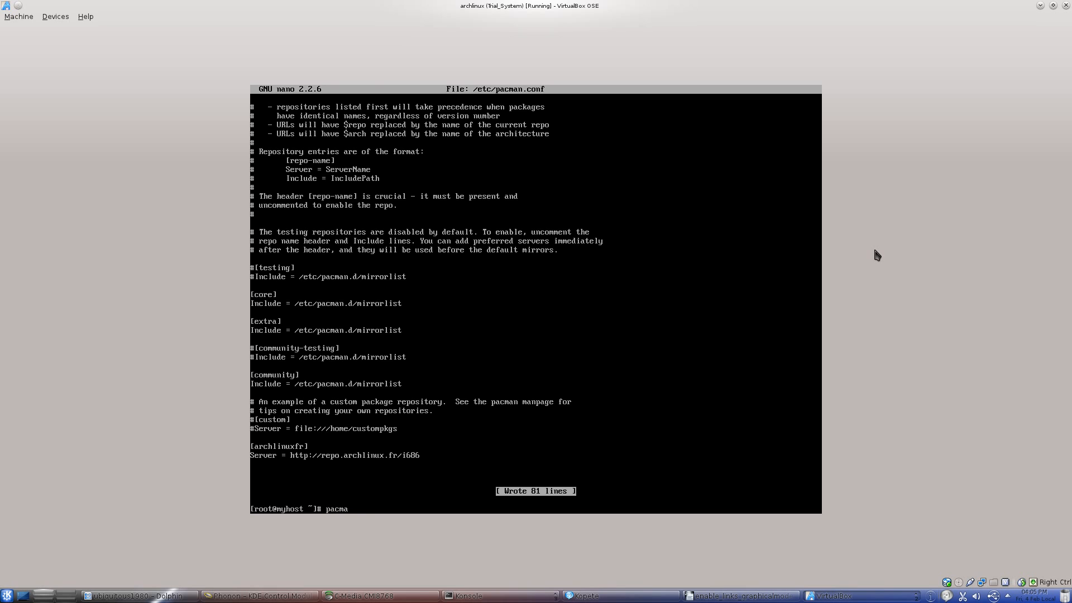
text(n)
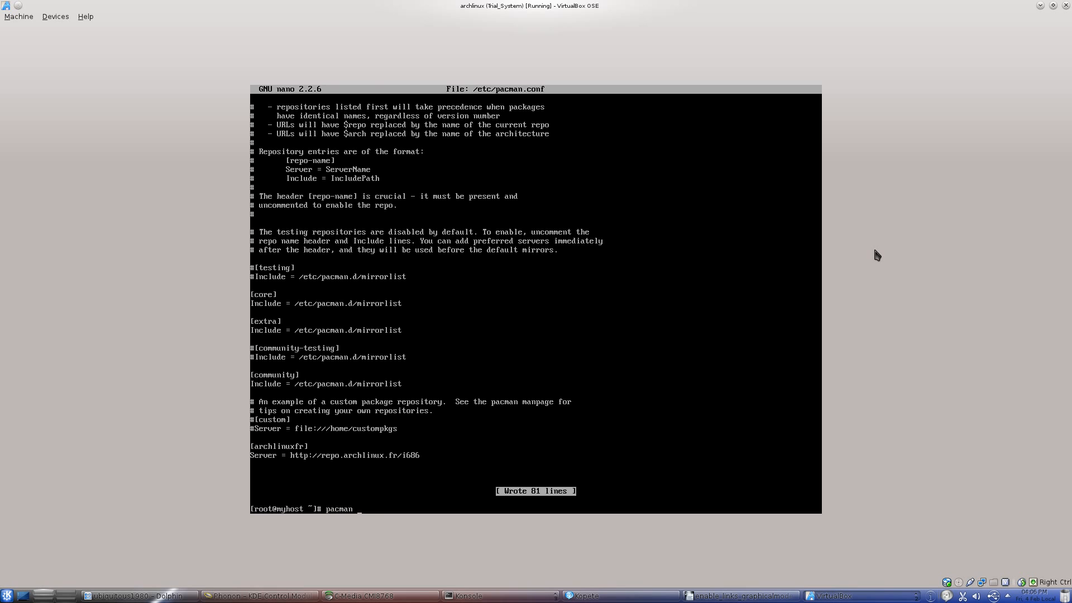
text(-S)
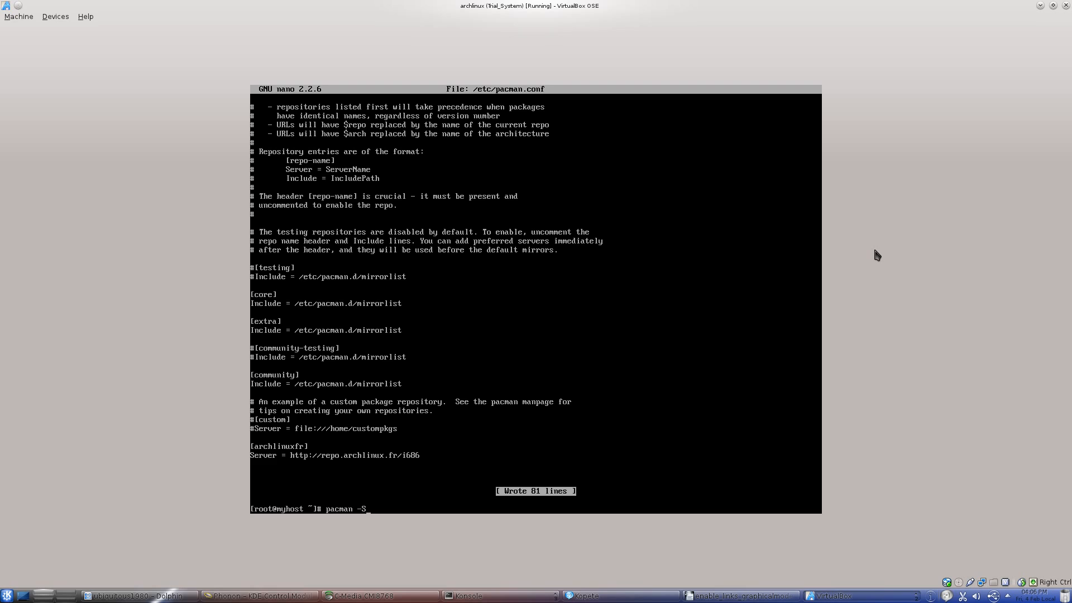
Run pacman -Sy yaourt and confirm, installing yaourt with its dependencies
text(y)
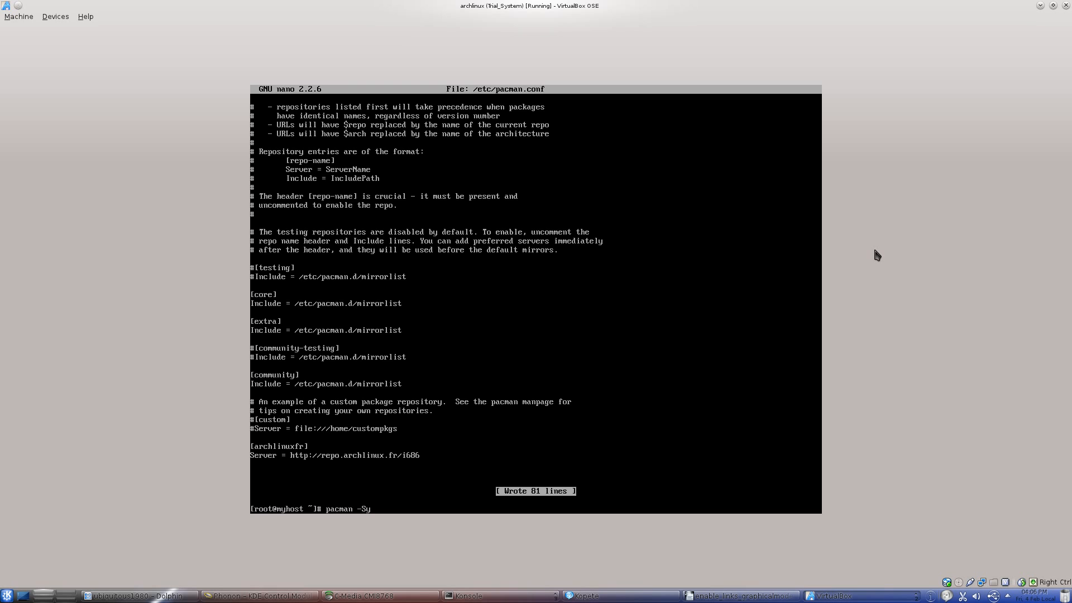
text(yaourt)
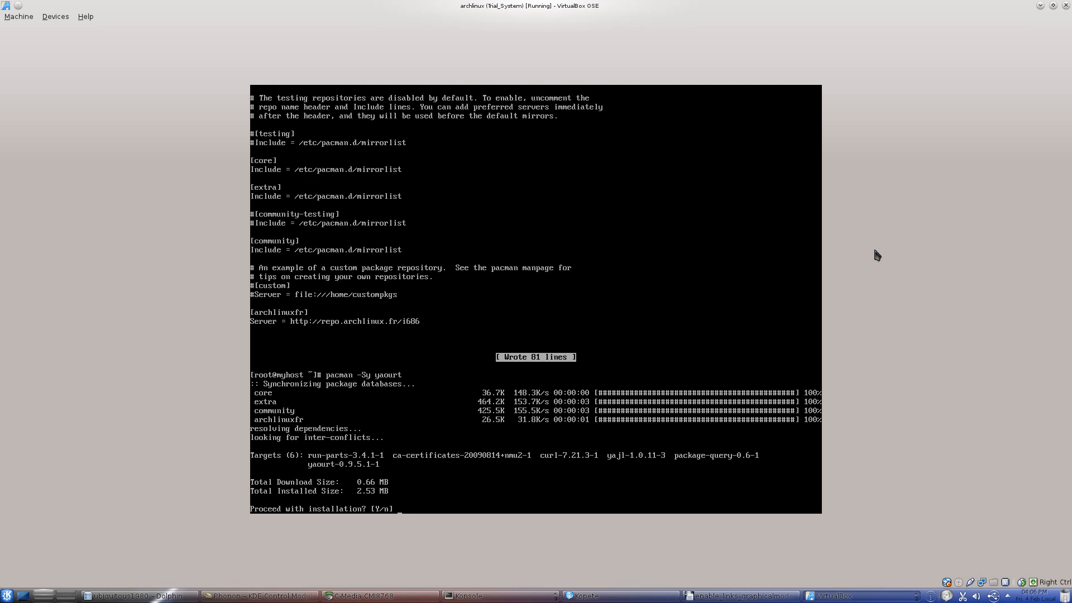
text(y)
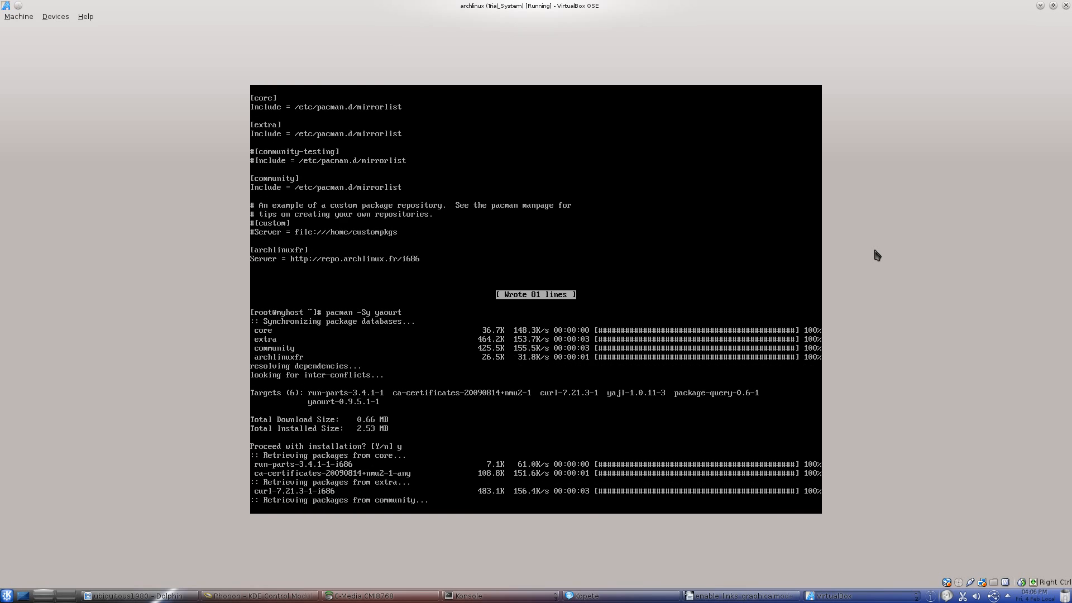
scroll(down, 3)
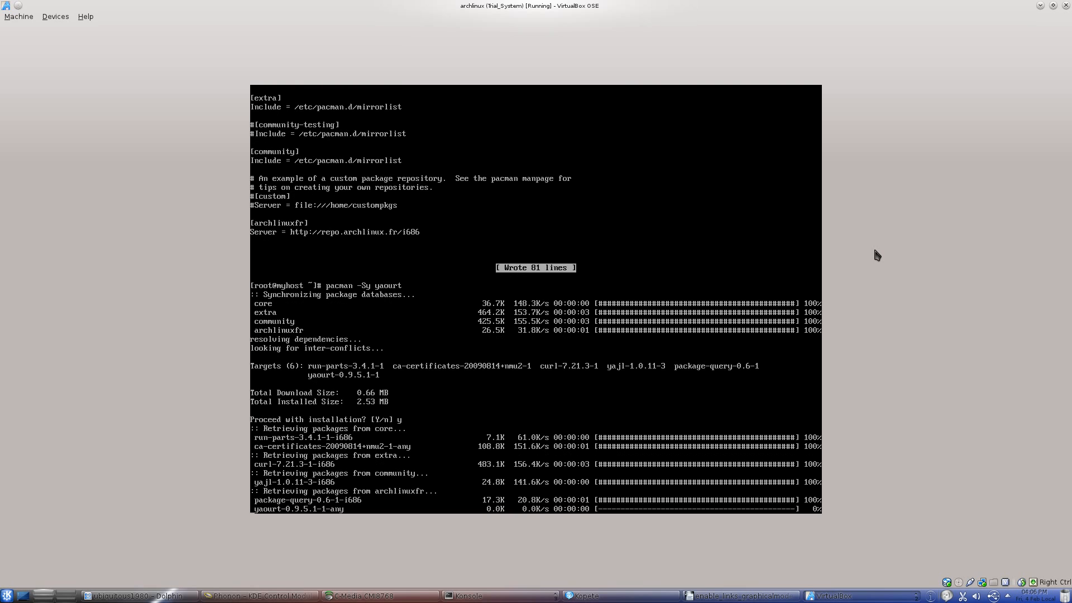
scroll(down, 3)
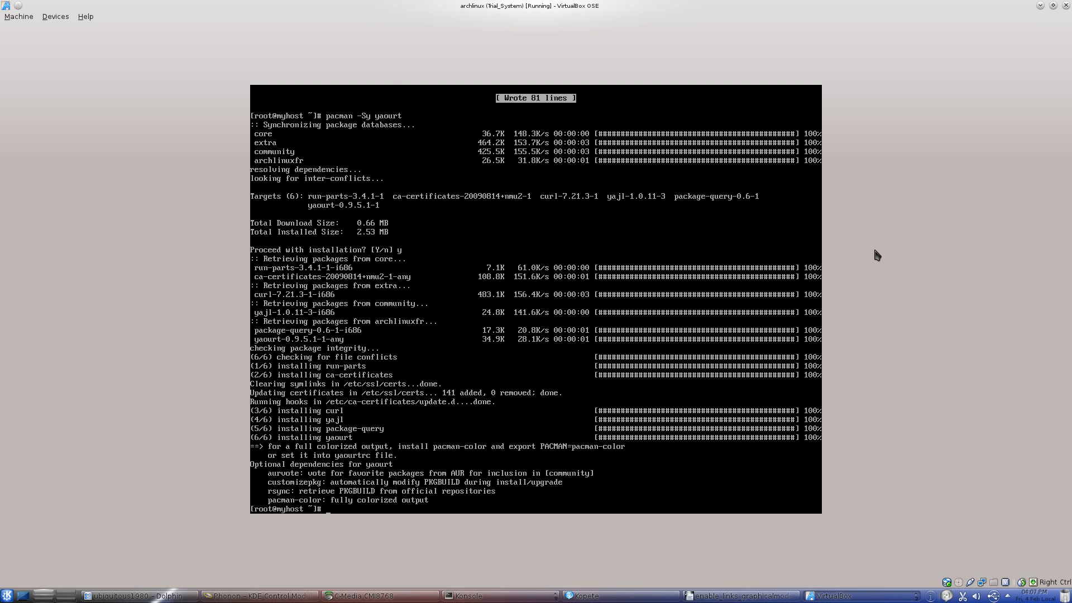
Run yaourt -S links-g-directfb, skip editing the PKGBUILD and accept the 17 dependencies
text(yaou)
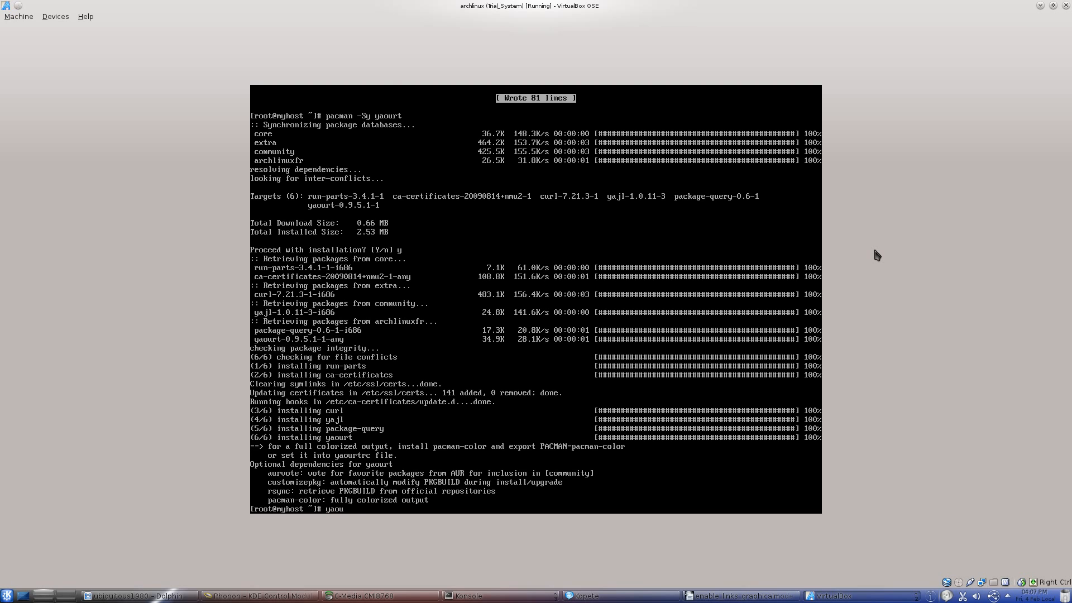
text(rt)
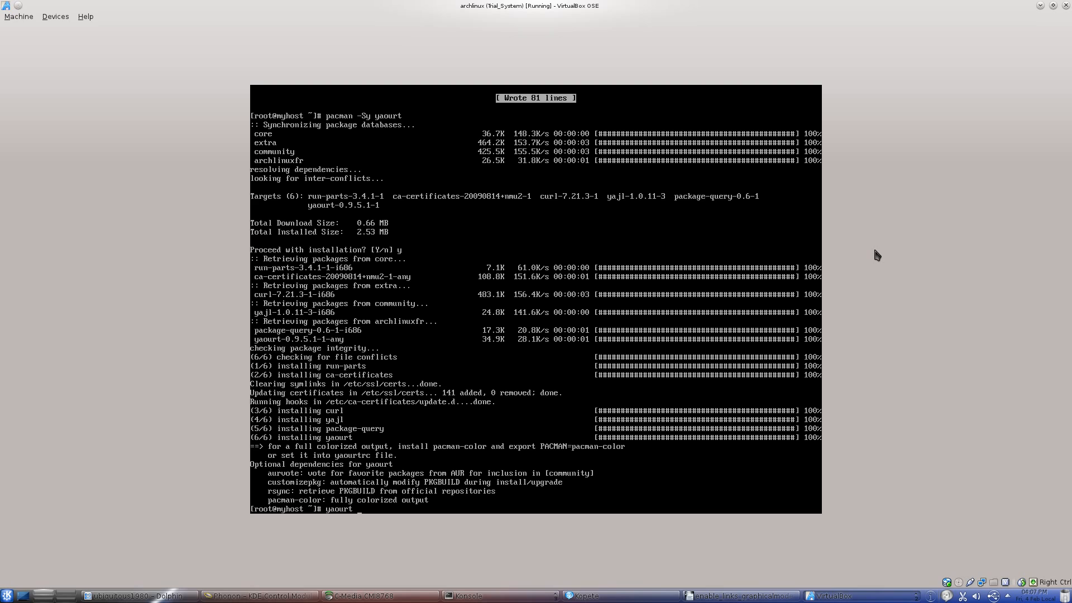
text(-S)
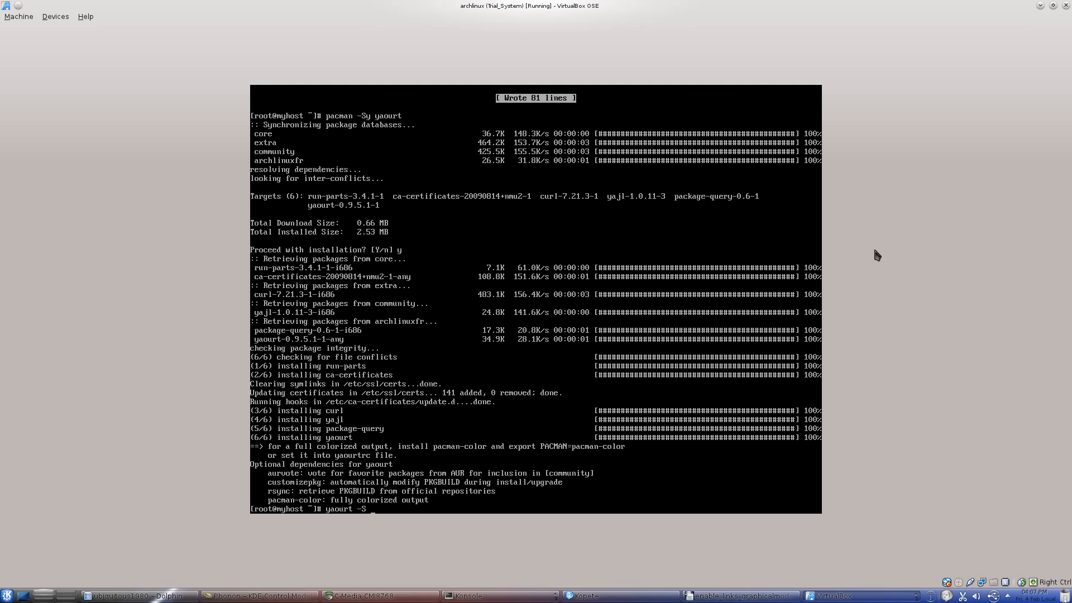
text(links-g-)
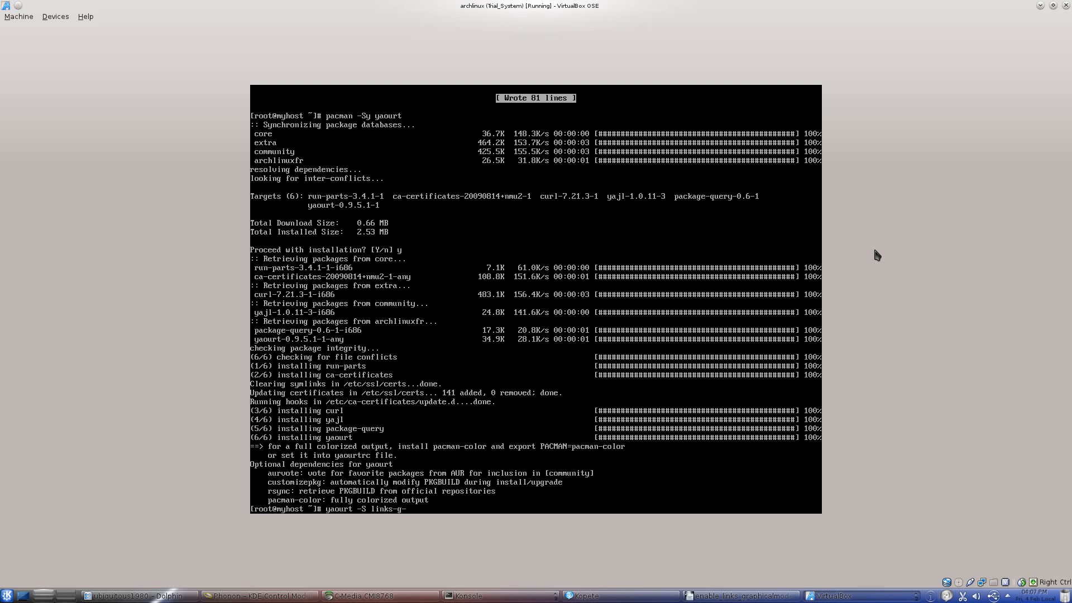
text(directf)
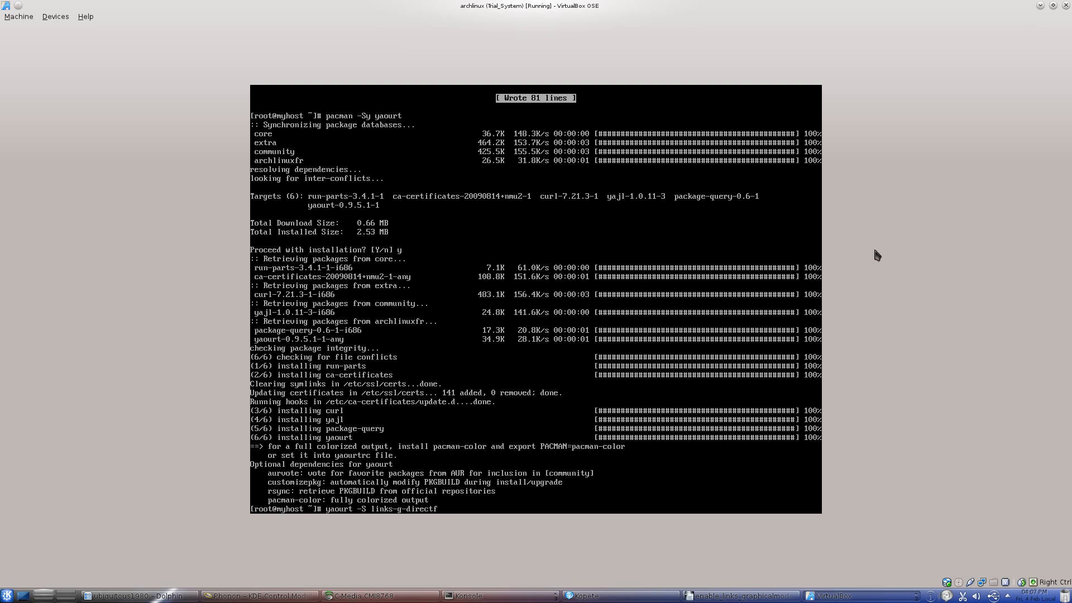
text(b)
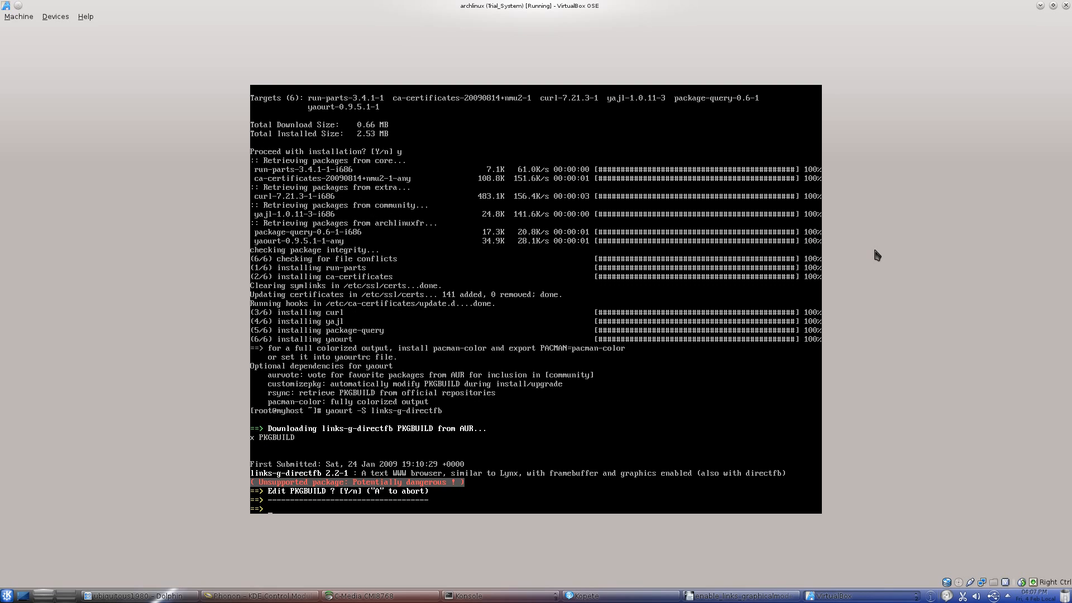
text(n)
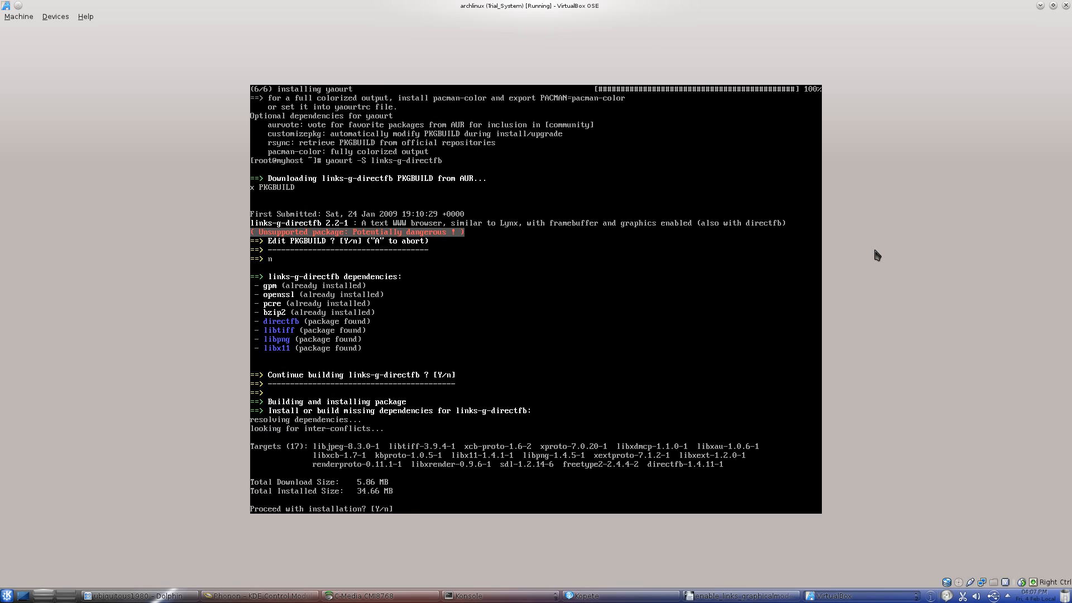
text(y)
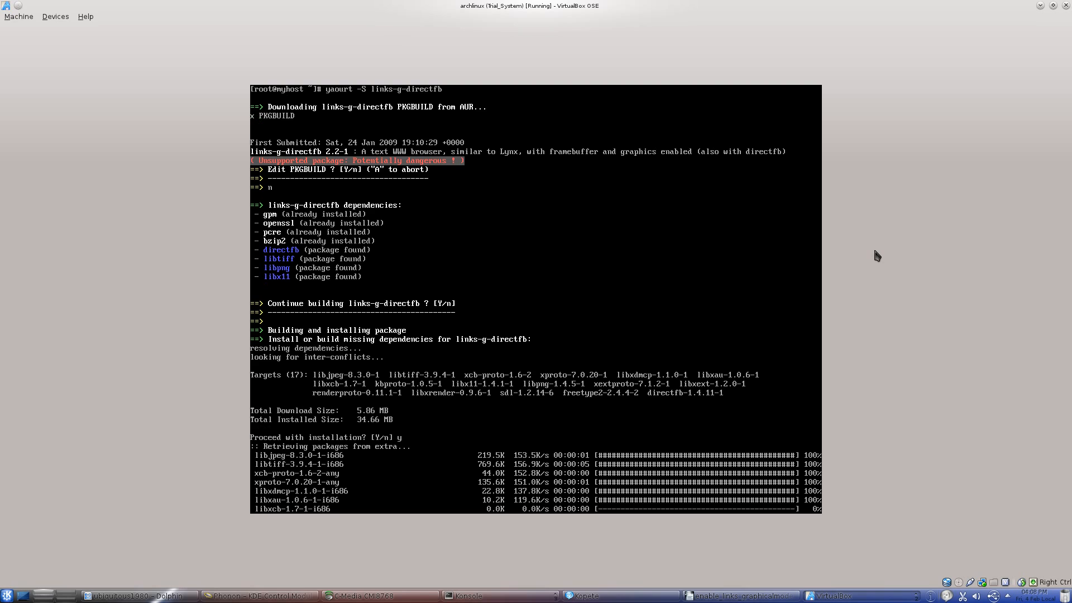
Watch yaourt install the dependencies and fetch and extract links-2.2.tar.bz2
scroll(down, 3)
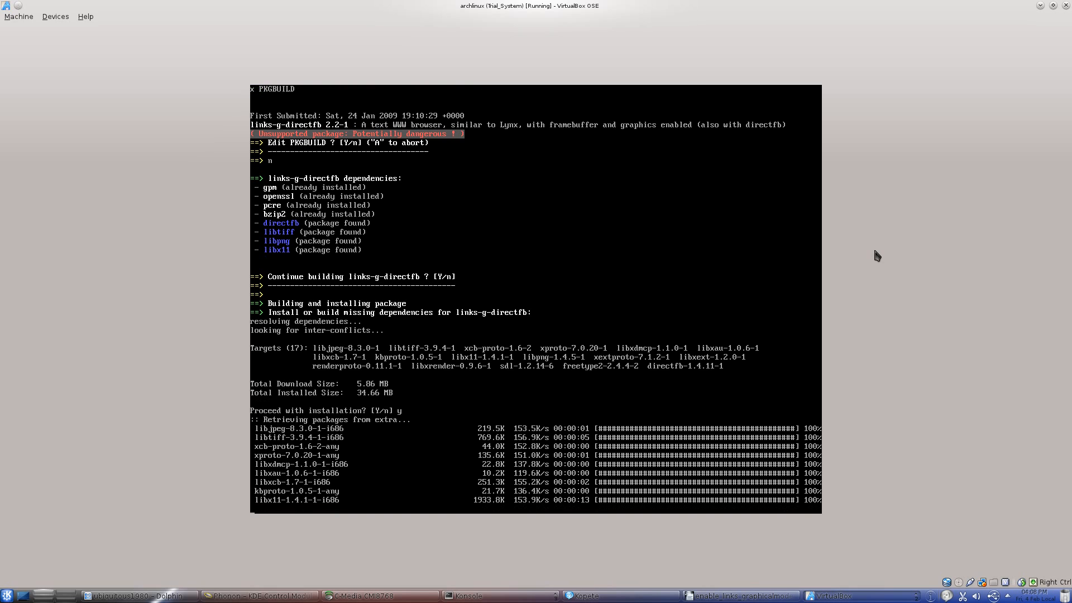
scroll(down, 3)
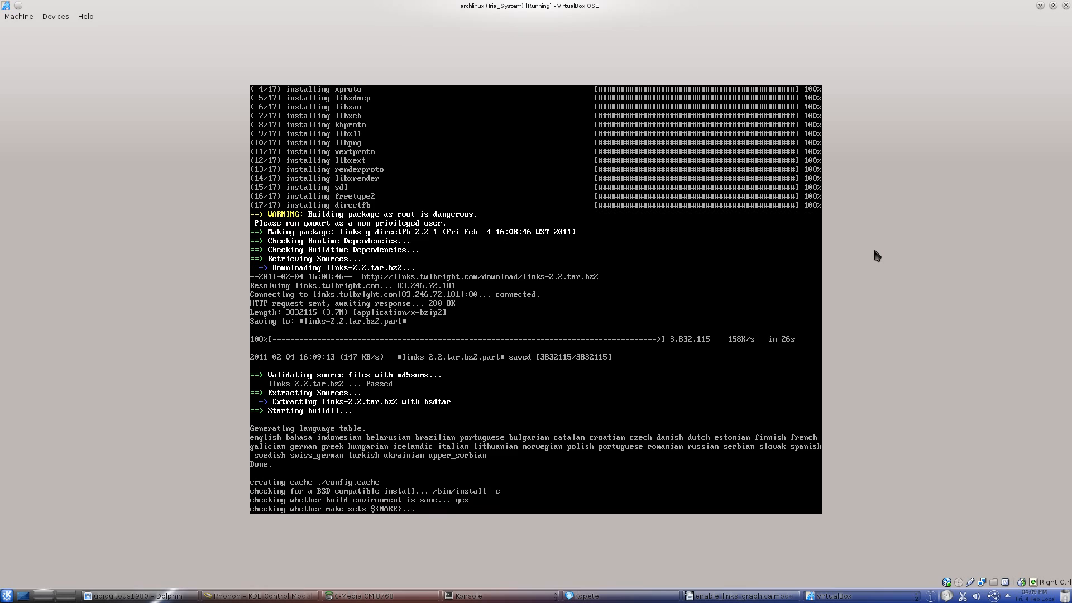
scroll(down, 3)
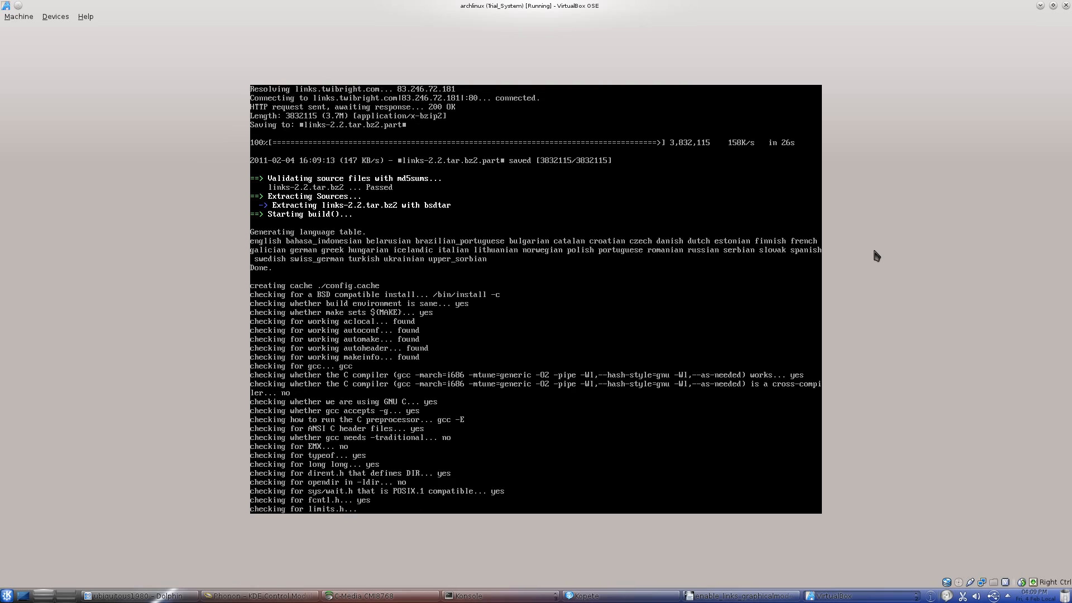
Watch configure finish with FB/DirectFB graphics and gcc compilation begin
scroll(down, 3)
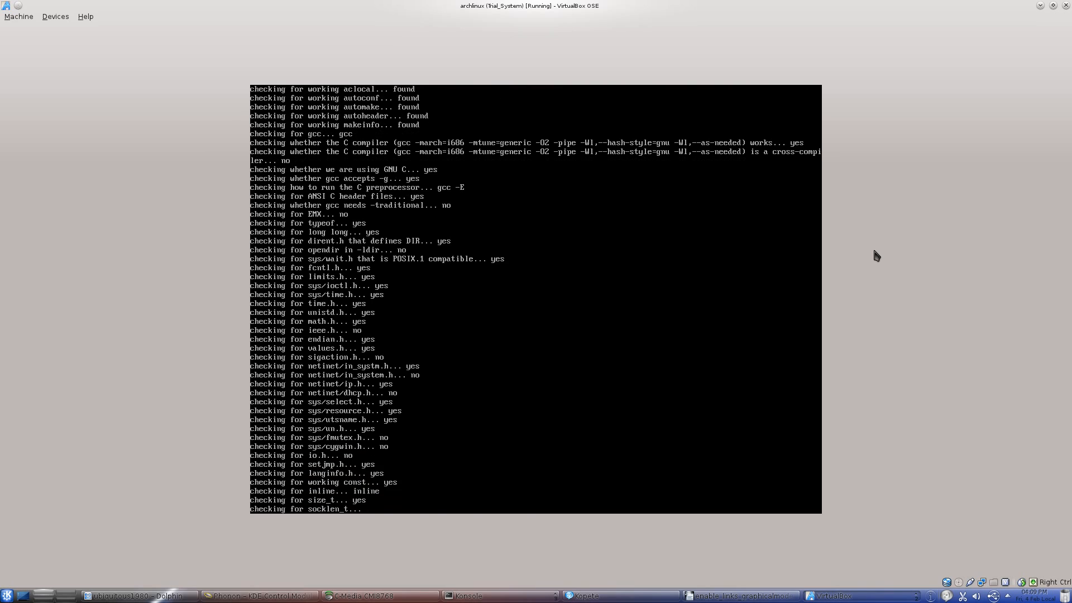
scroll(down, 3)
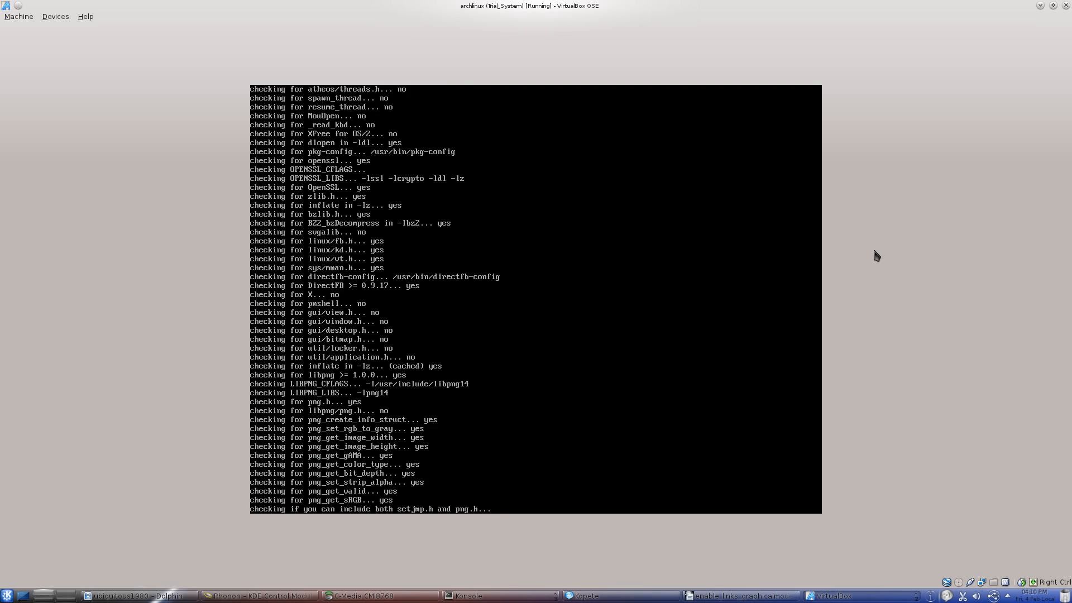
scroll(down, 3)
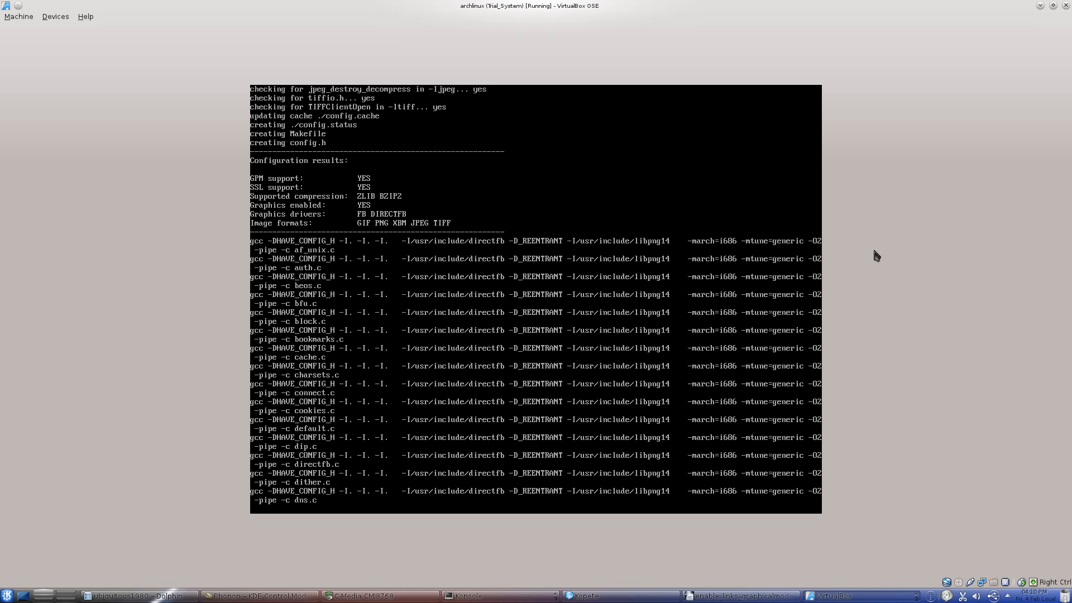
scroll(down, 3)
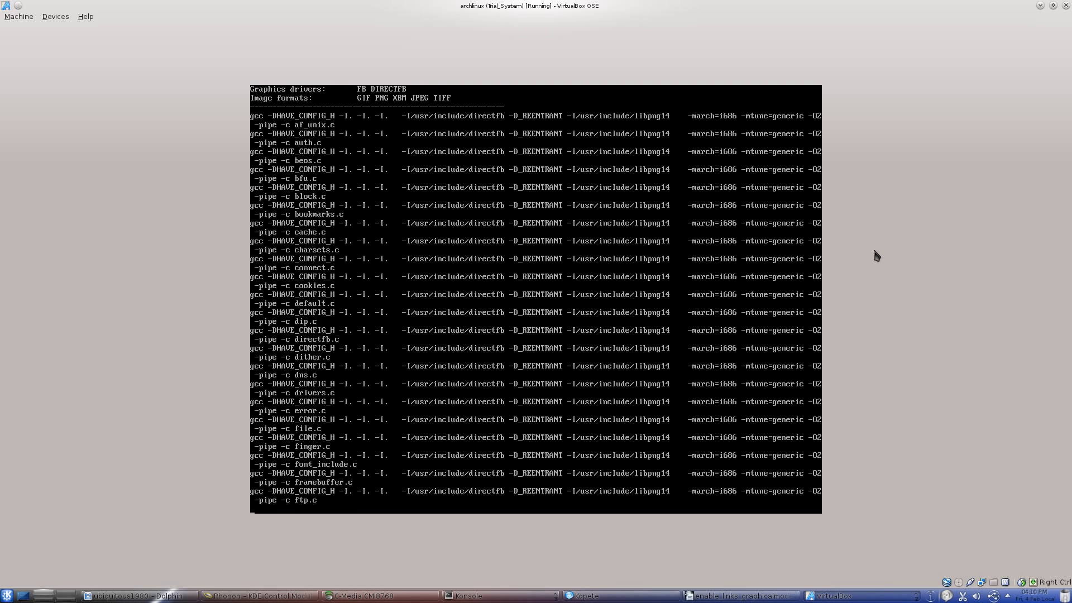
Follow the make output until the links-g-directfb 2.2-1 package is built
scroll(down, 3)
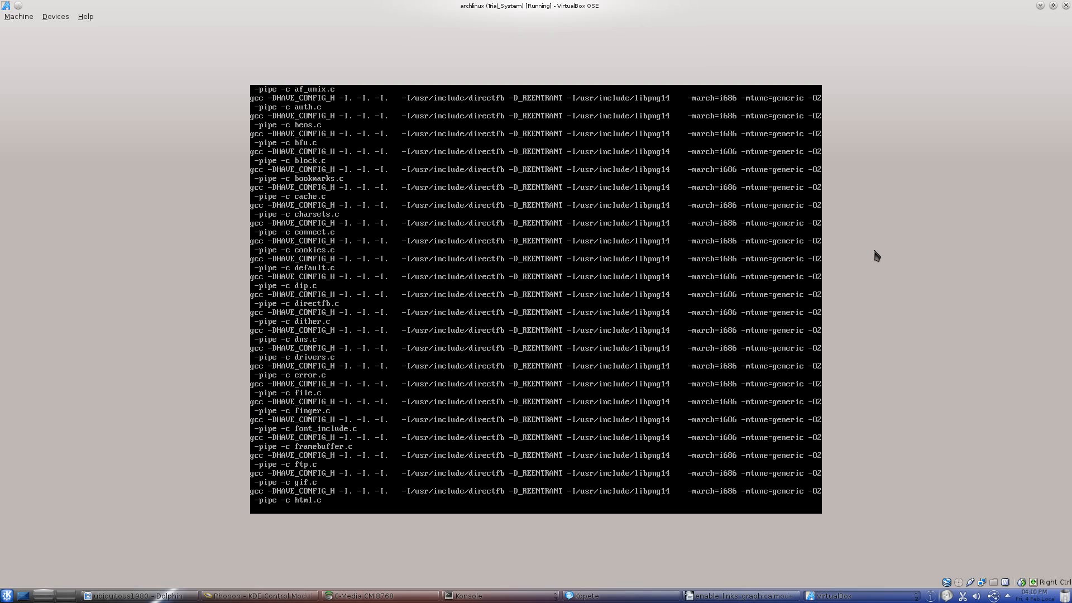
scroll(down, 3)
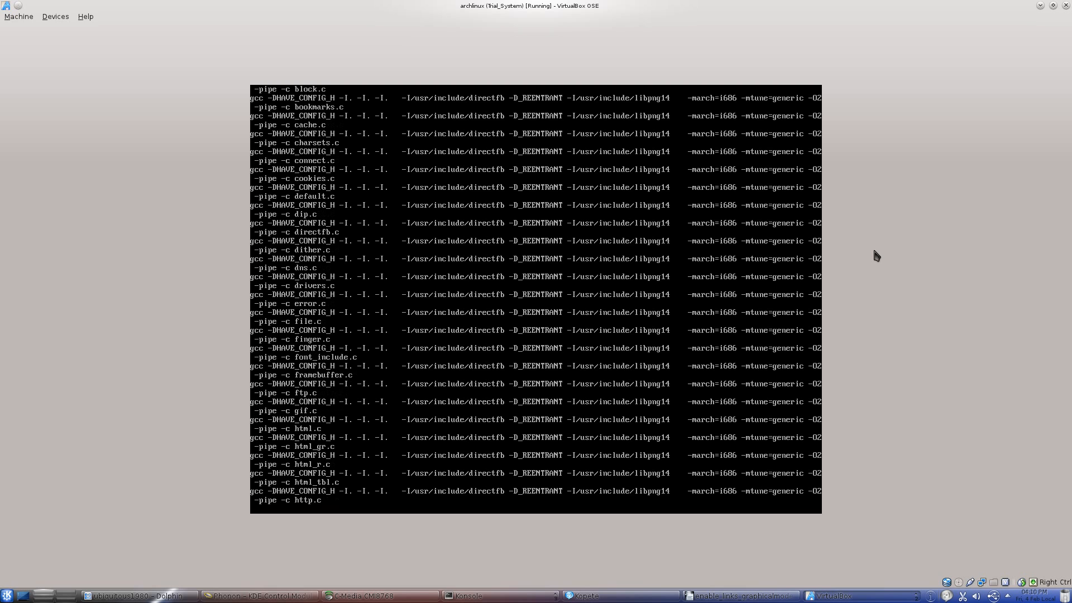
scroll(down, 3)
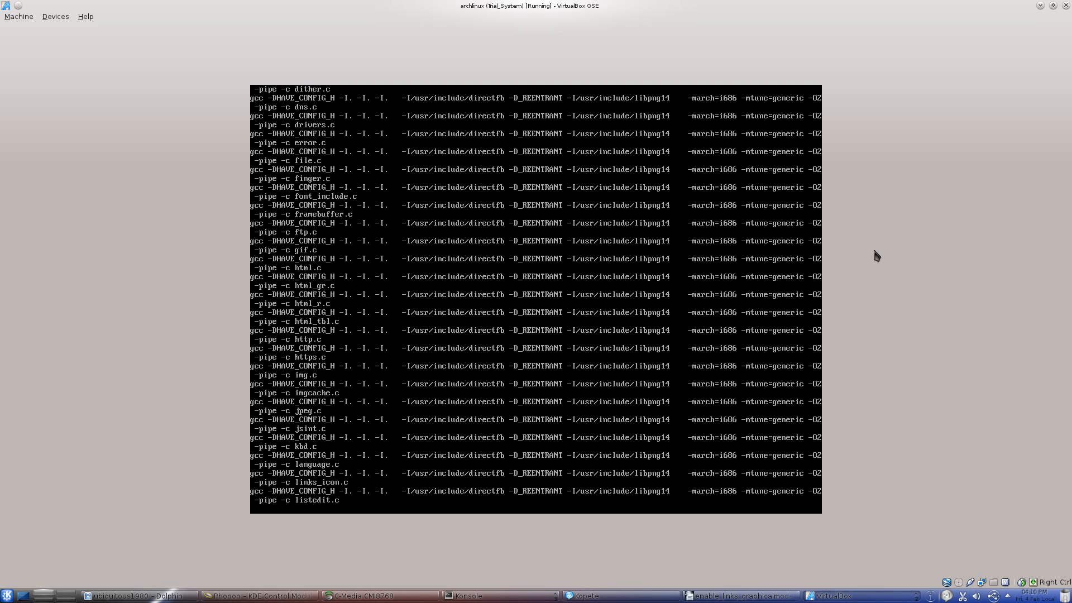
scroll(down, 3)
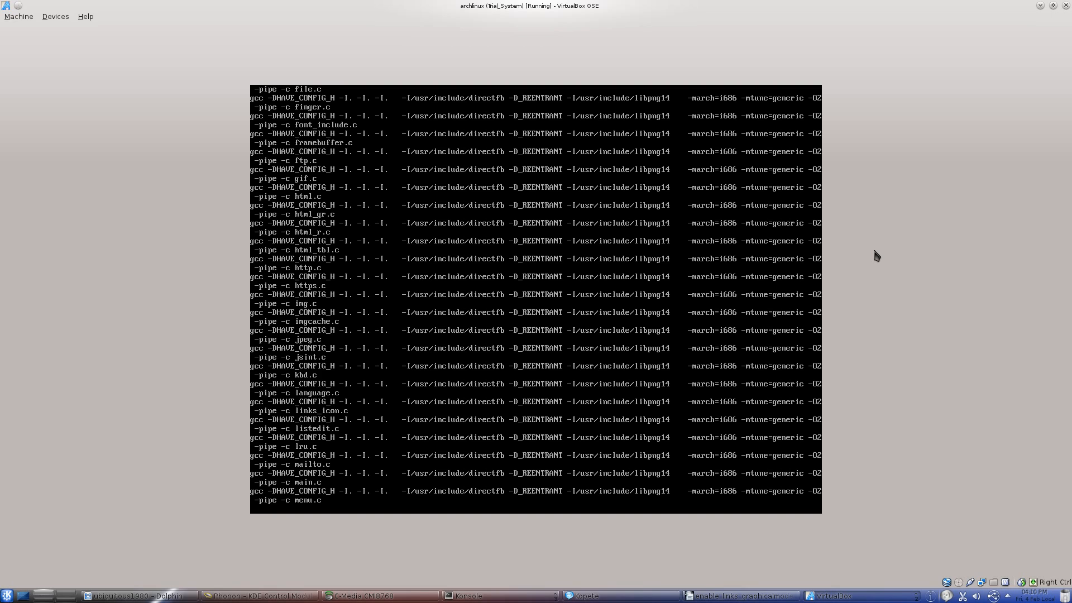
scroll(down, 3)
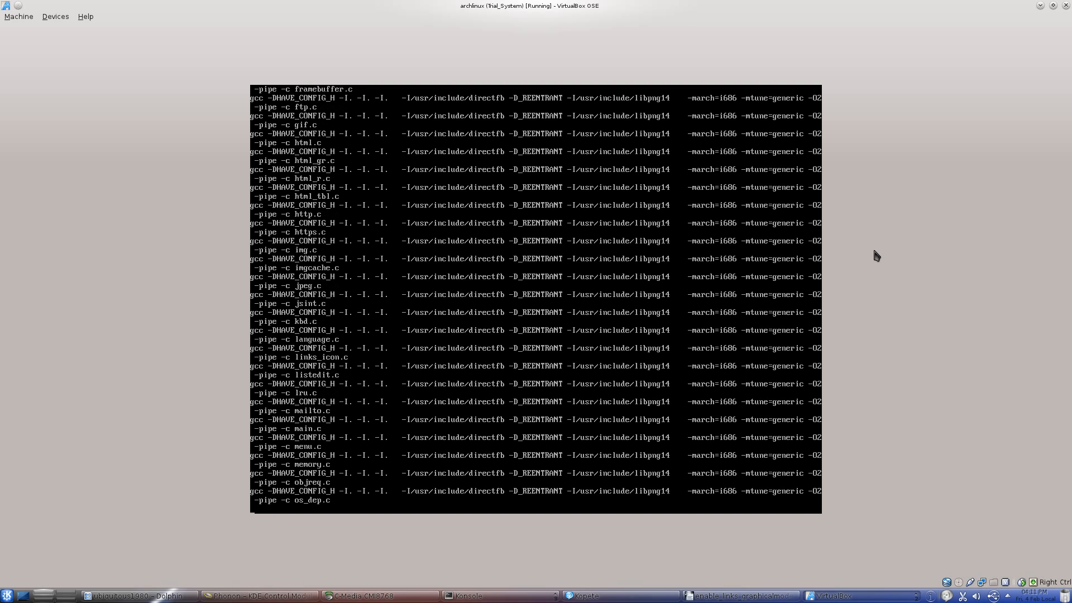
scroll(down, 3)
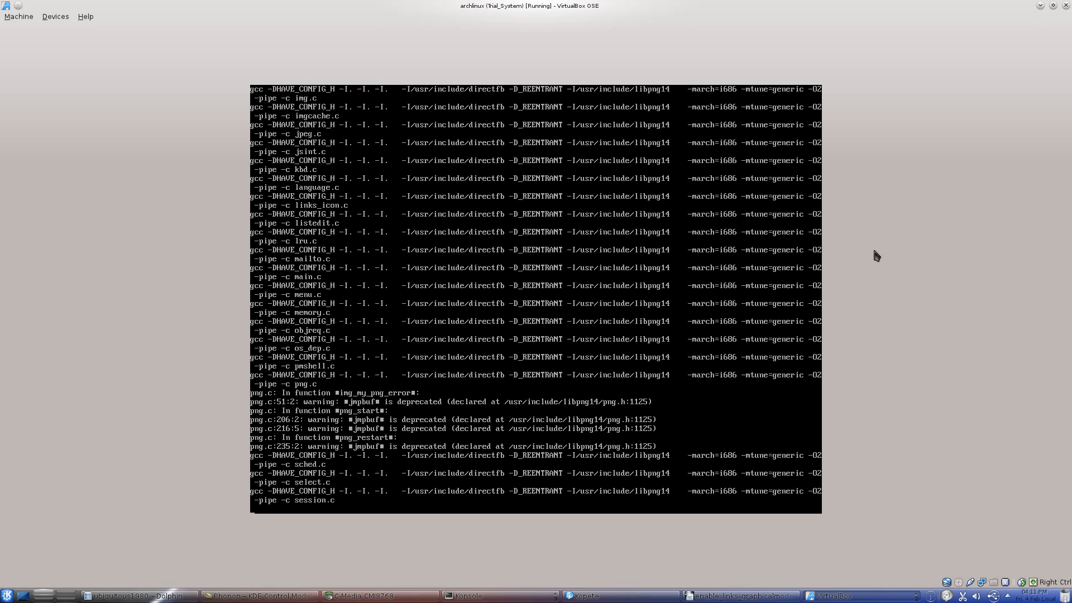
scroll(down, 3)
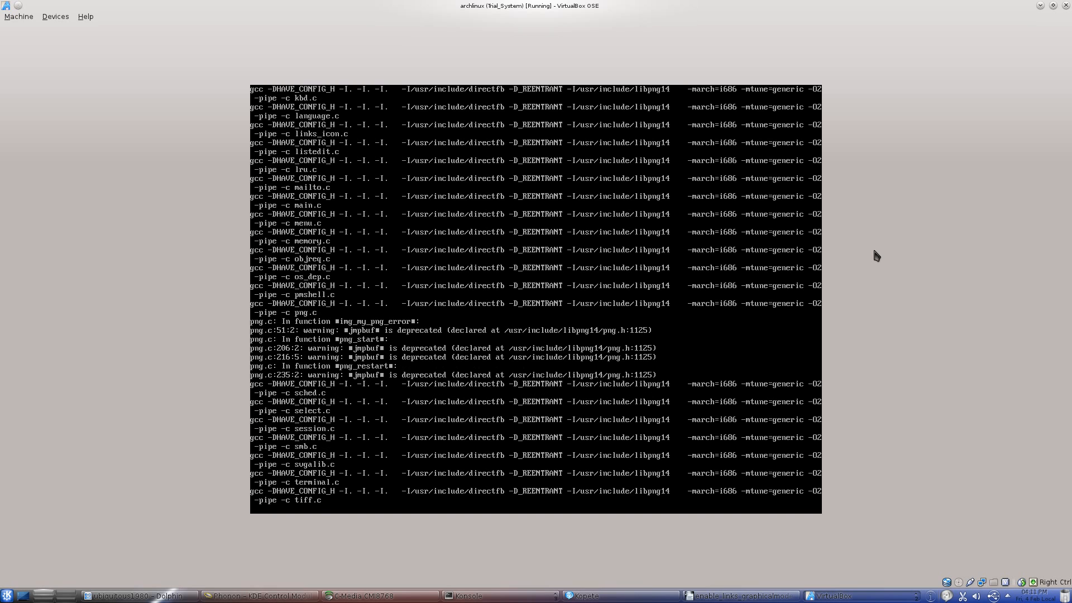
scroll(down, 3)
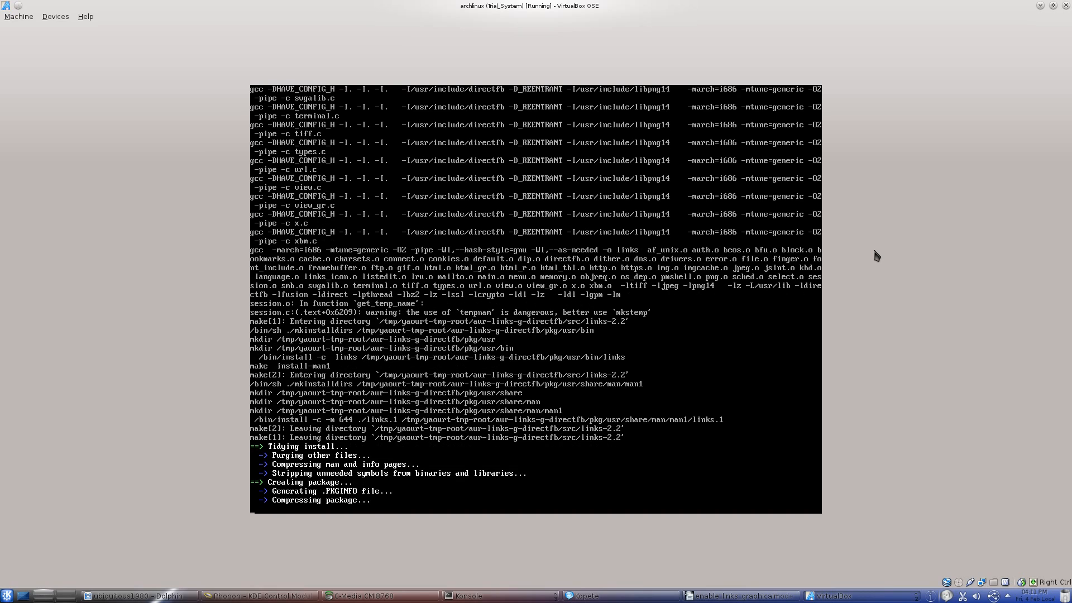
scroll(down, 3)
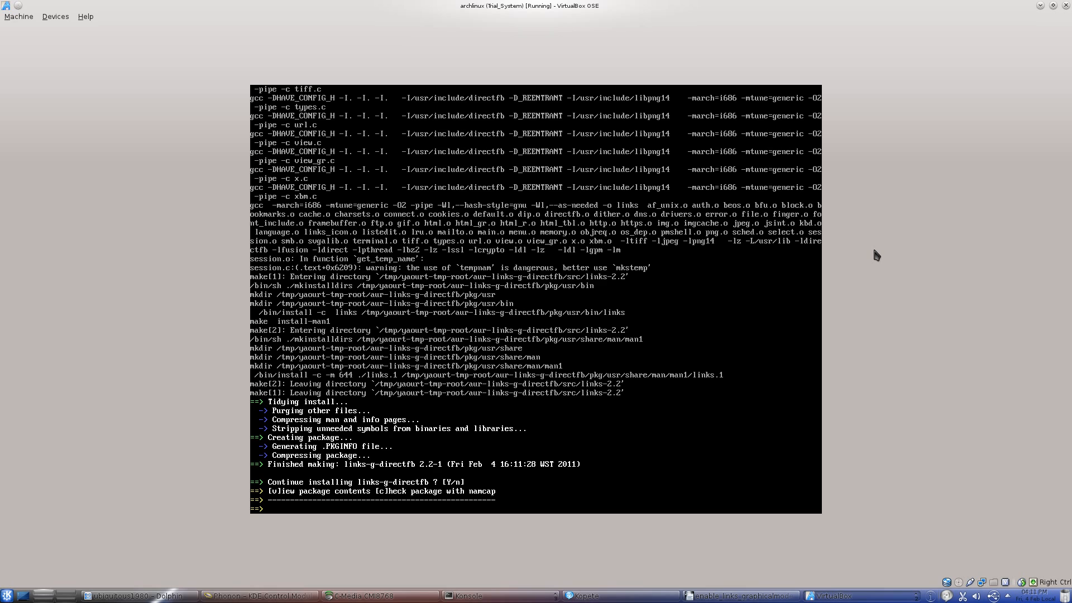
Confirm installing links-g-directfb, switch to the regular user and start links -g
text(y)
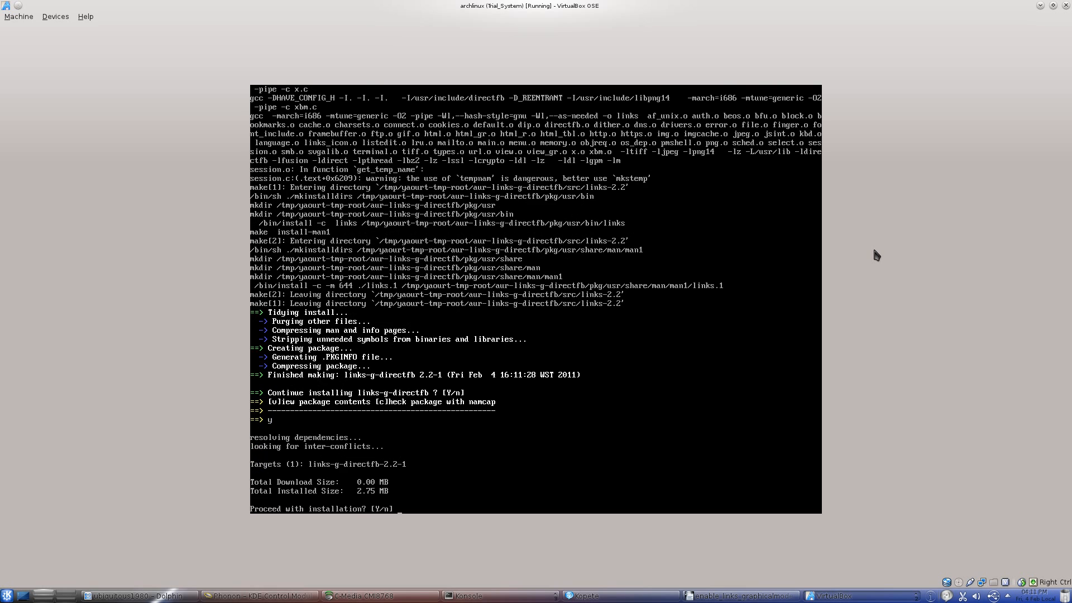
text(y)
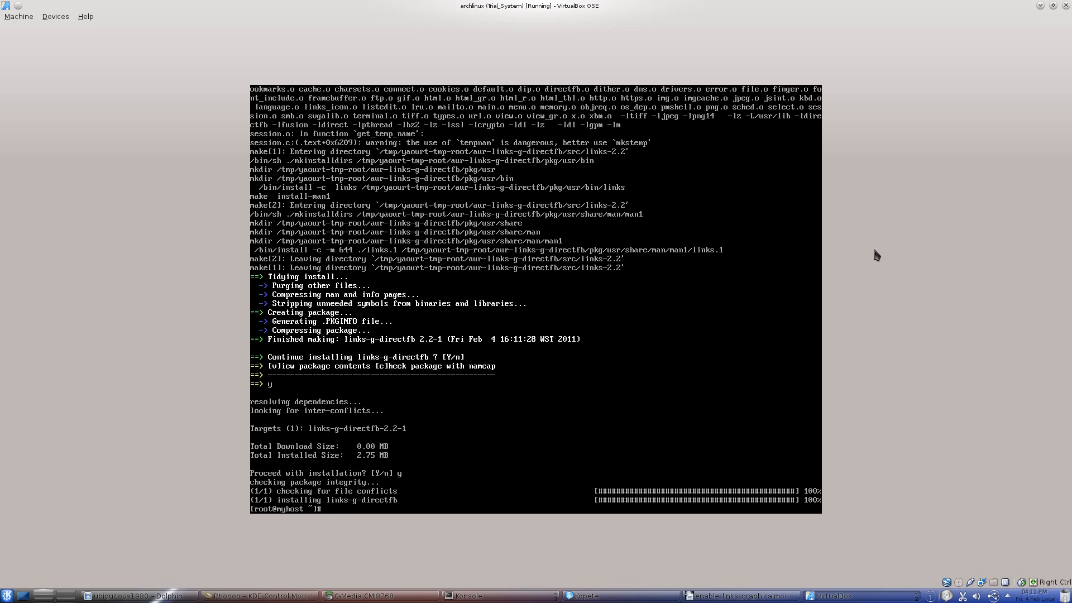
text(su u)
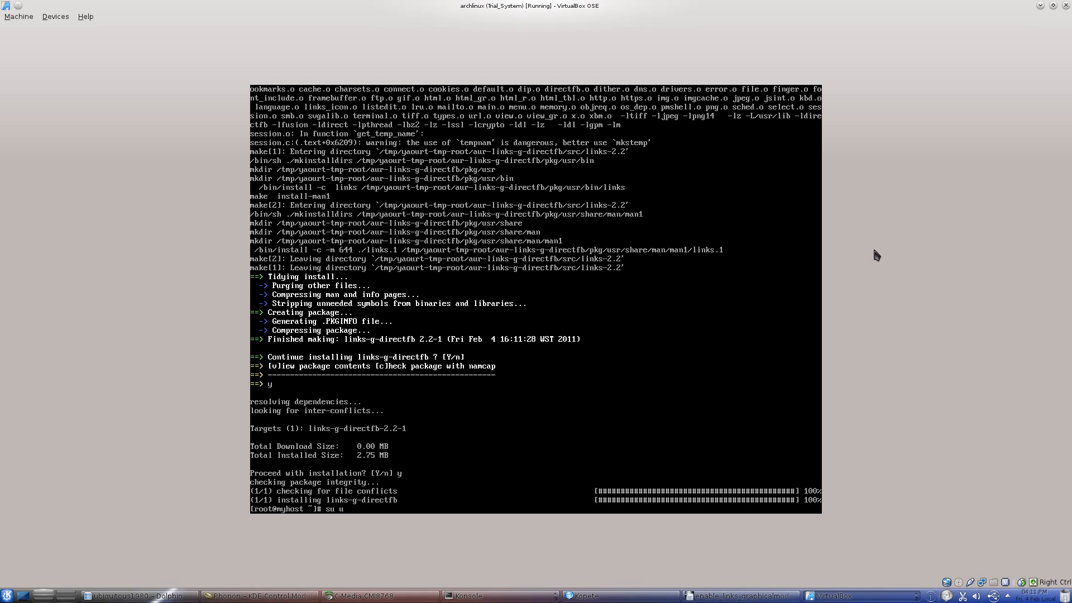
text(biquitous19)
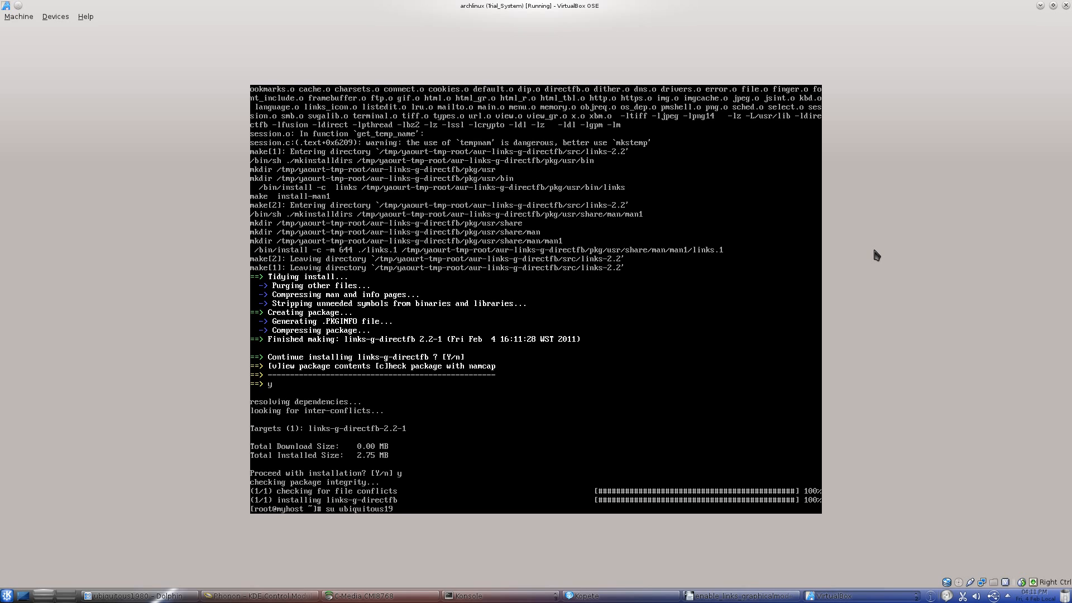
key(Return)
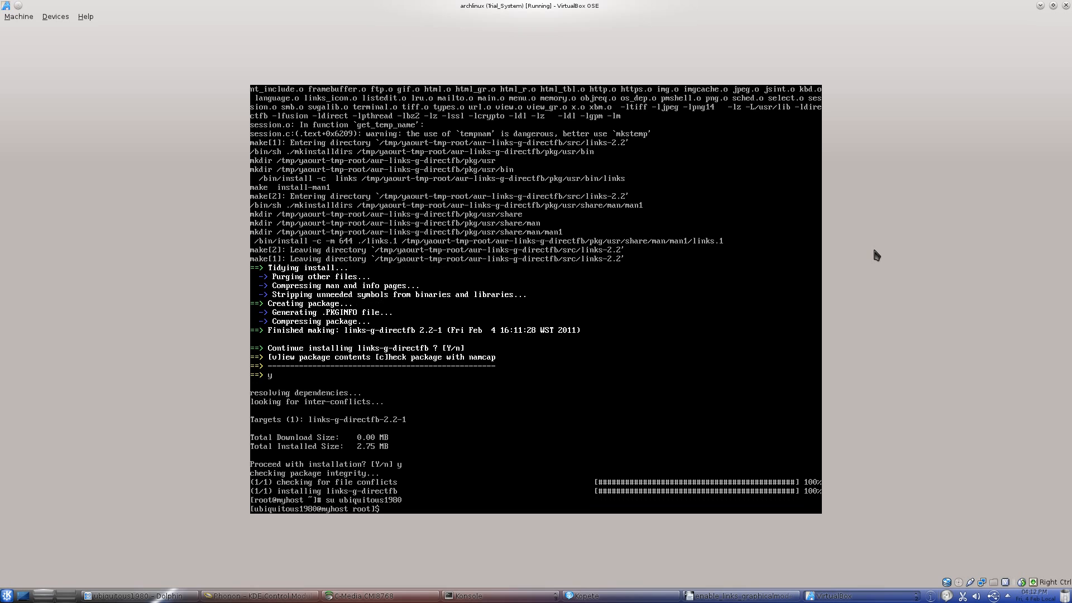
text(links -g google.com)
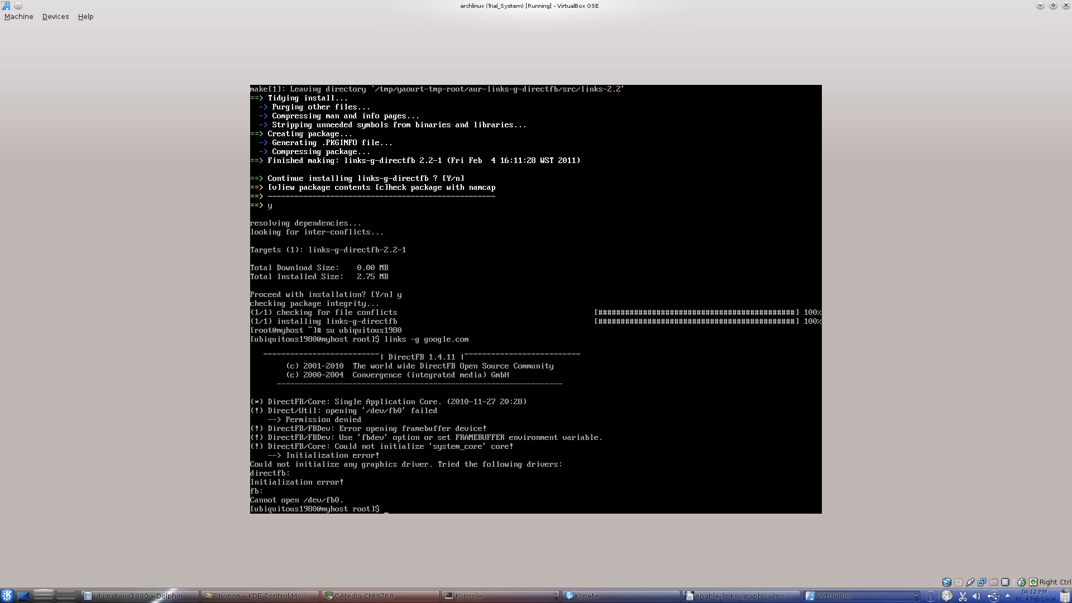
Exit to root and add ubiquitous1980 to the video group with gpasswd, then begin su
text(exit)
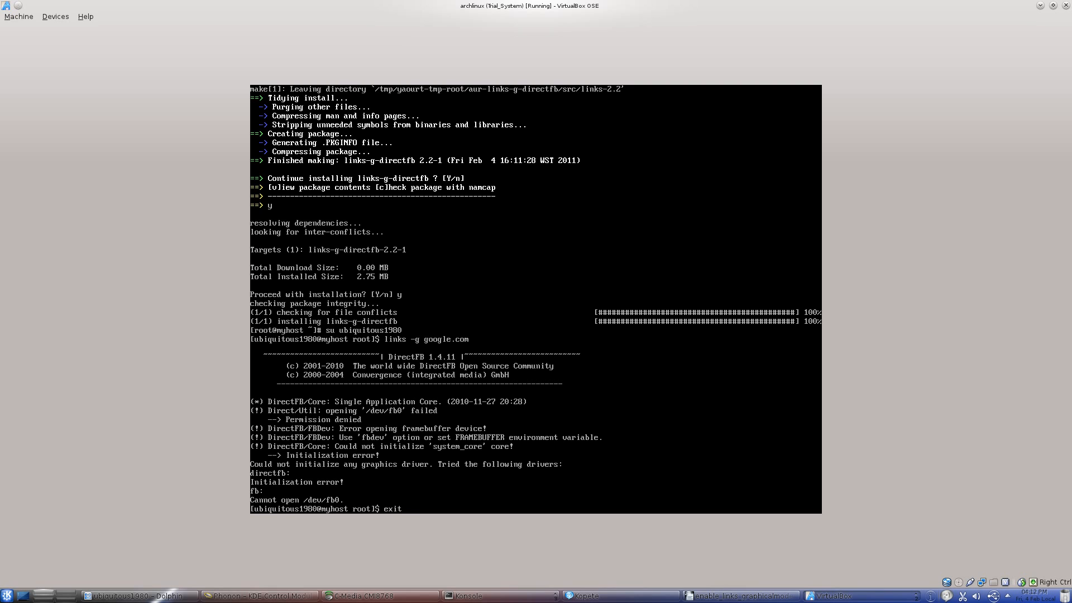
text(gpasswd)
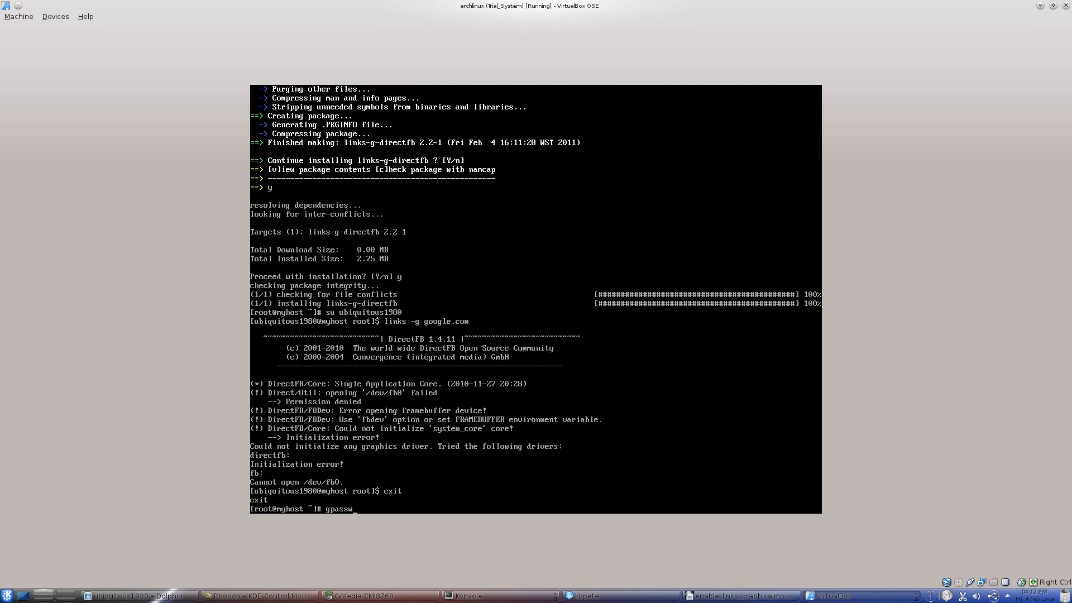
text(d ubiquitous1980 -a video)
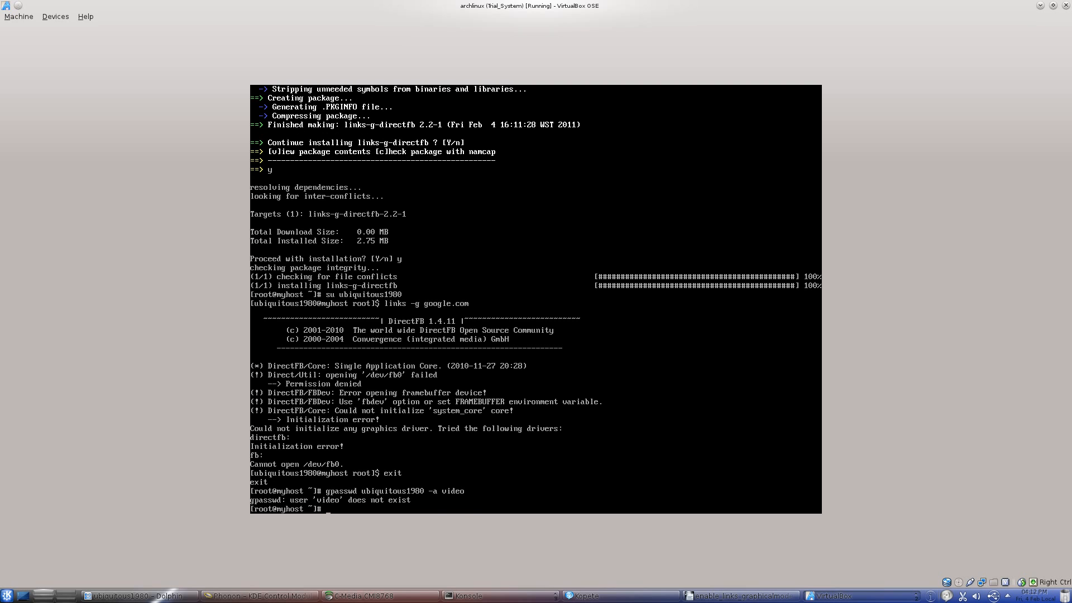
text(gpasswd ubiquitous1980 video)
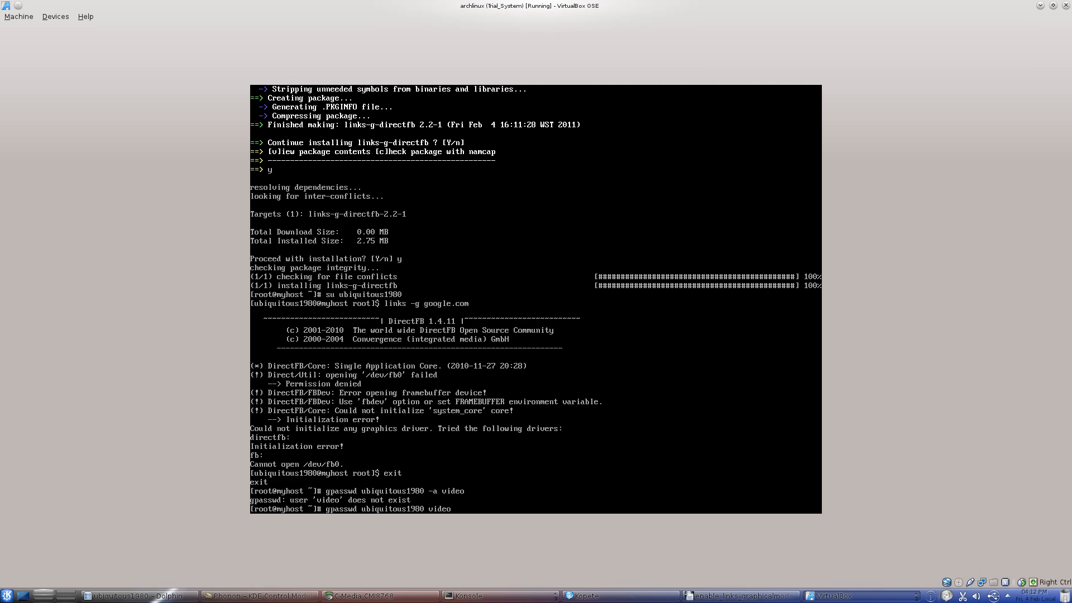
key(Return)
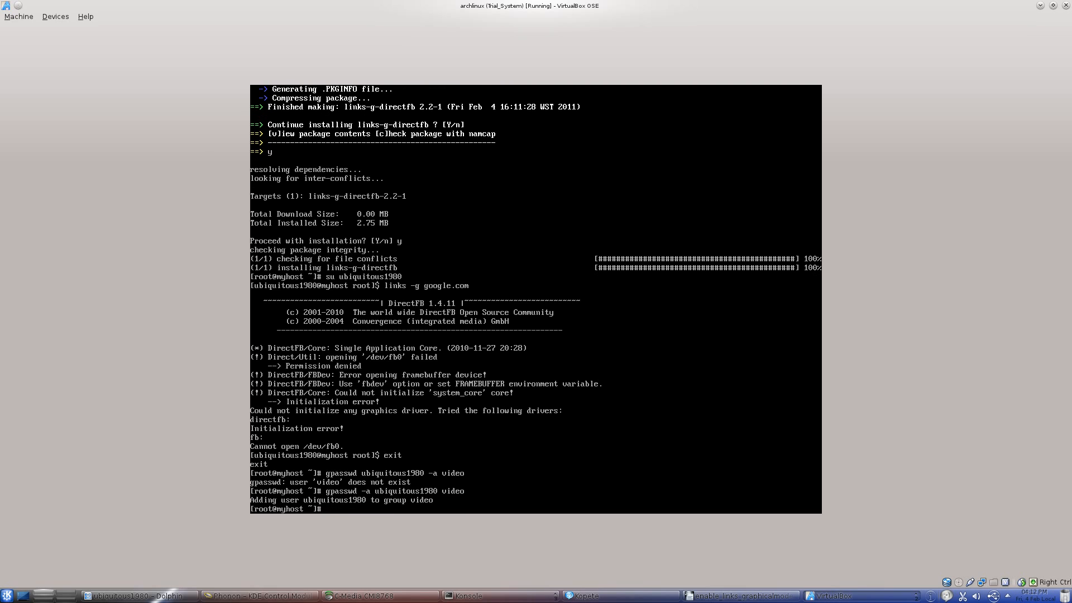
text(su u)
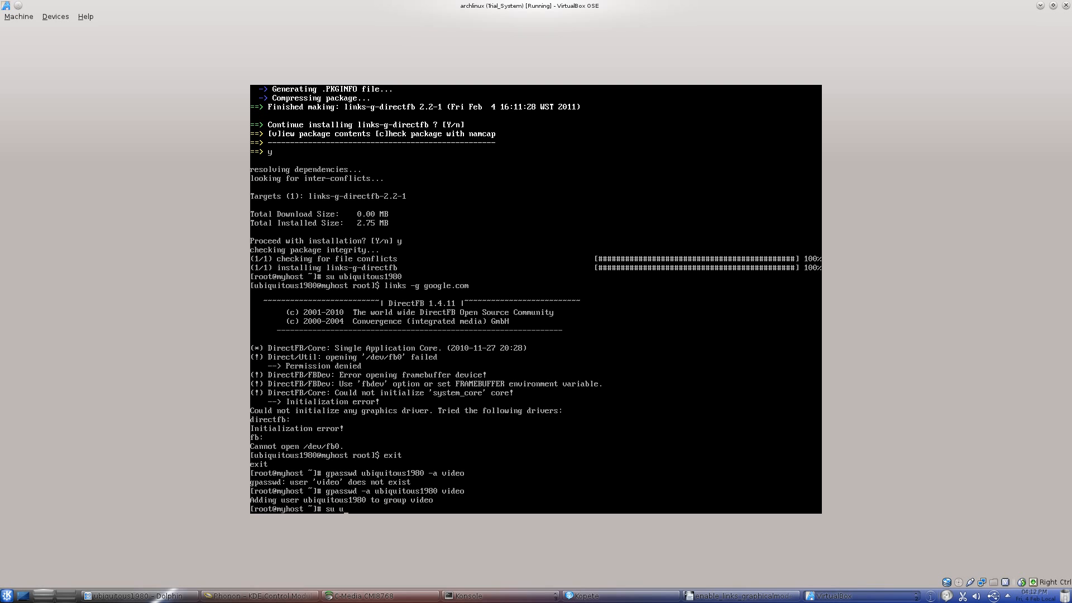
Switch to ubiquitous1980, exit back and rerun gpasswd with -a video
text(biquitous1980)
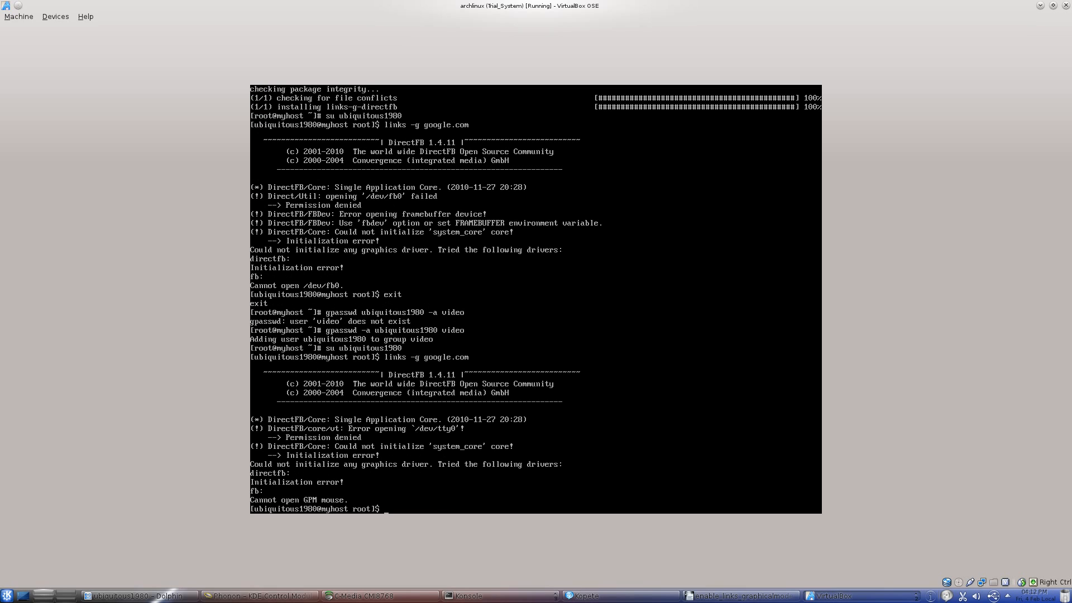
text(exit)
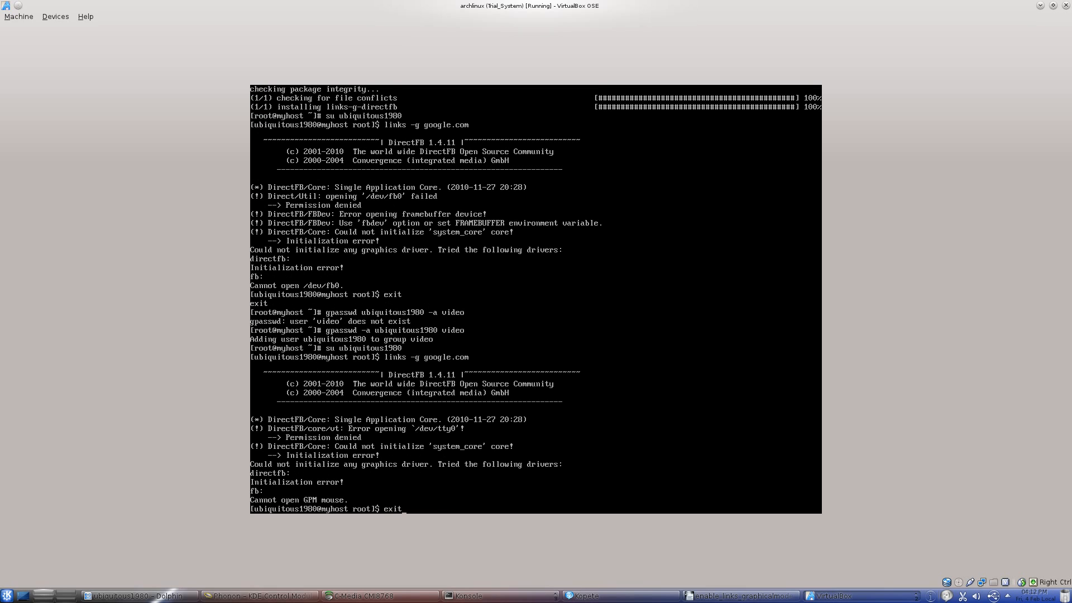
text(gpasswd ubiquitous1980 -a video)
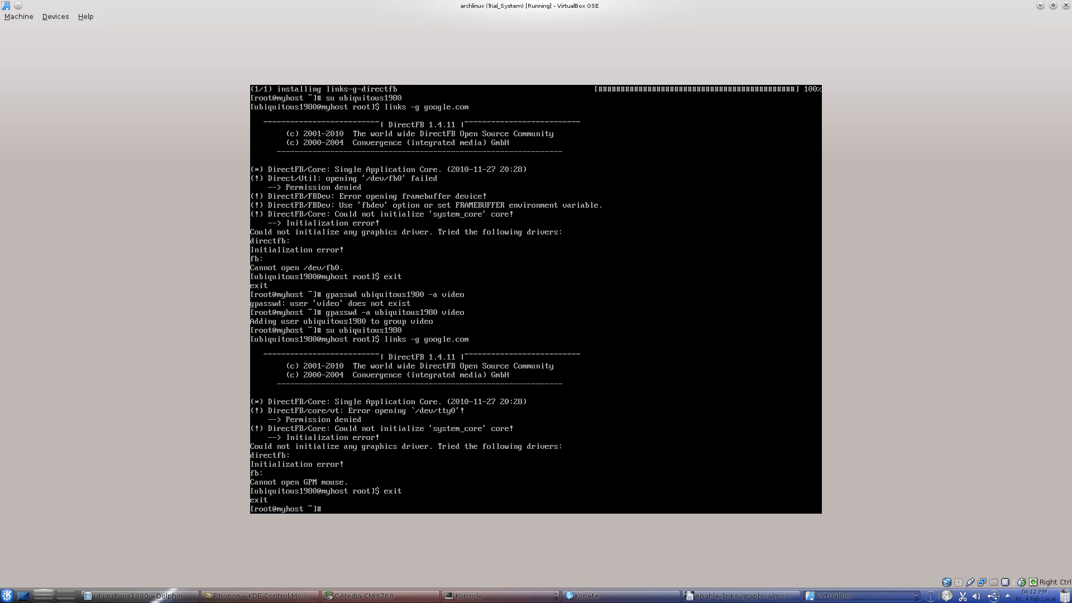
Start the gpm daemon from /etc/rc.d, su to the user, retry graphical links and exit to the login prompt
text(/etc/)
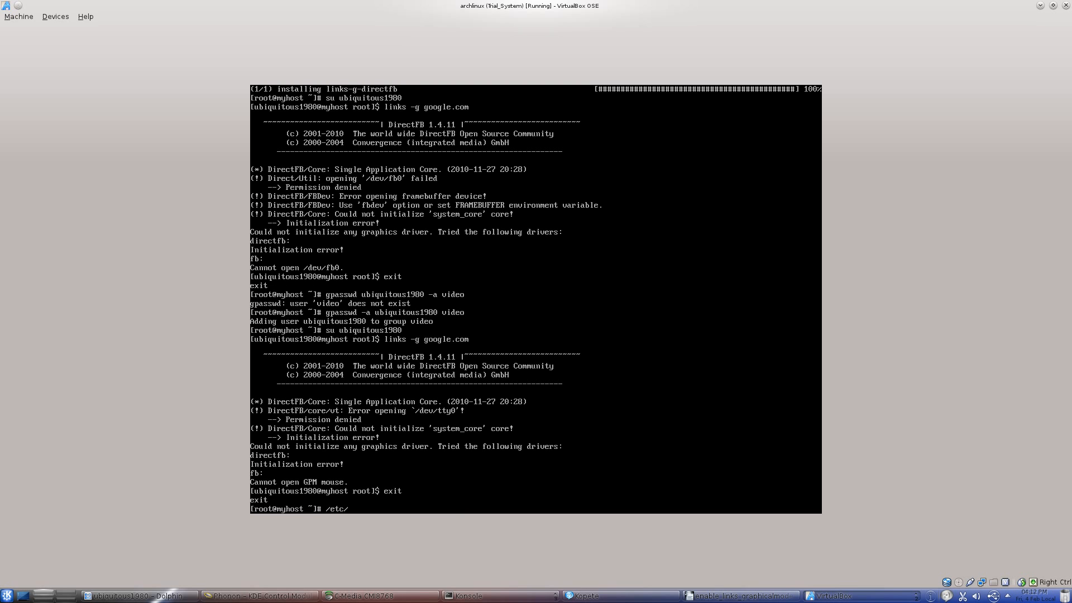
text(rc.d/y)
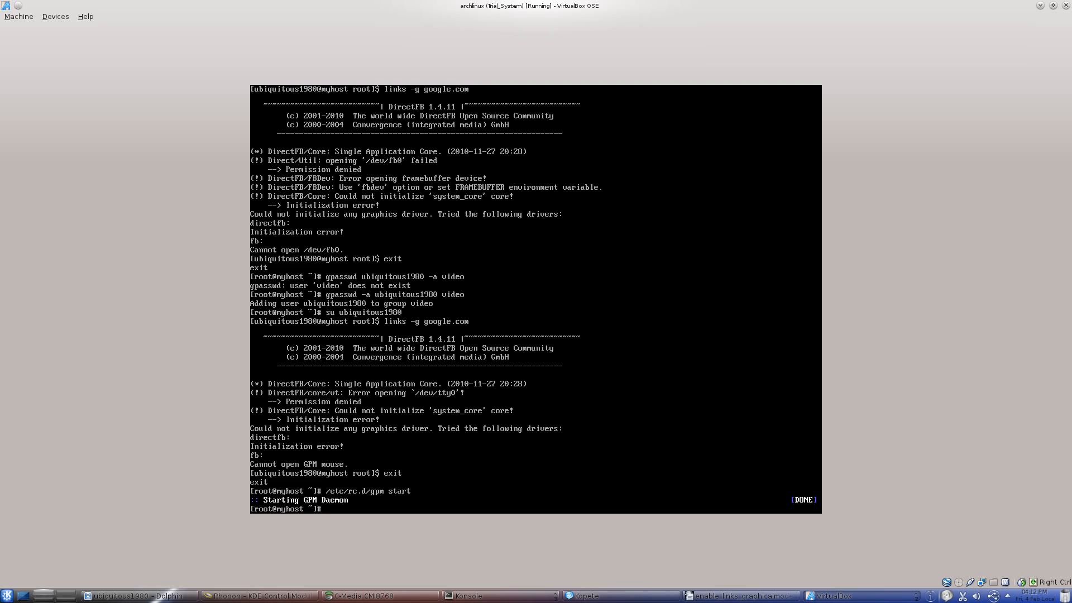
text(su ubiquitous1980)
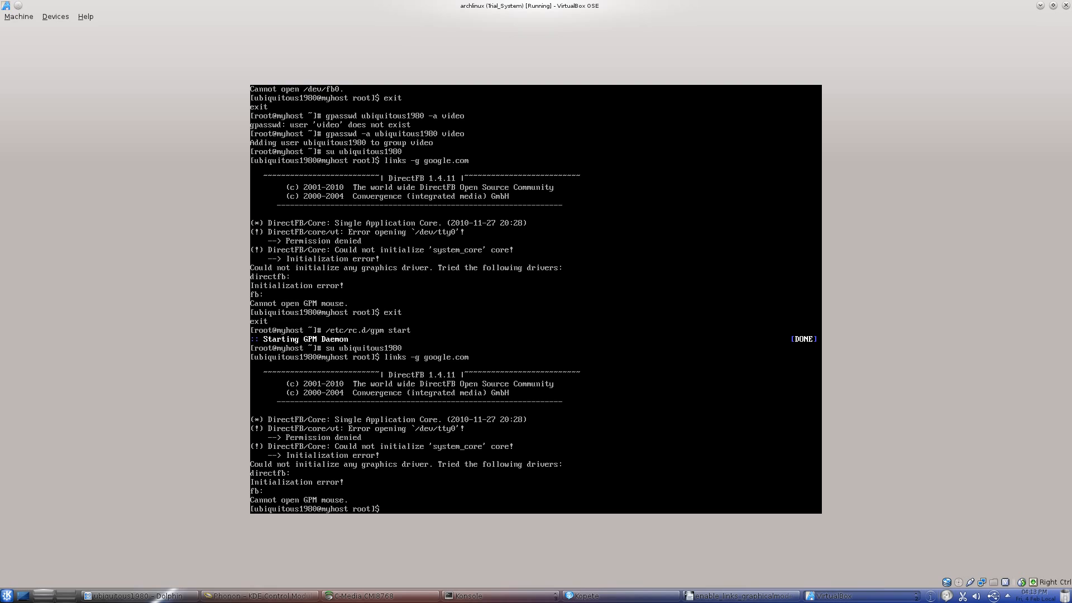
text(exit)
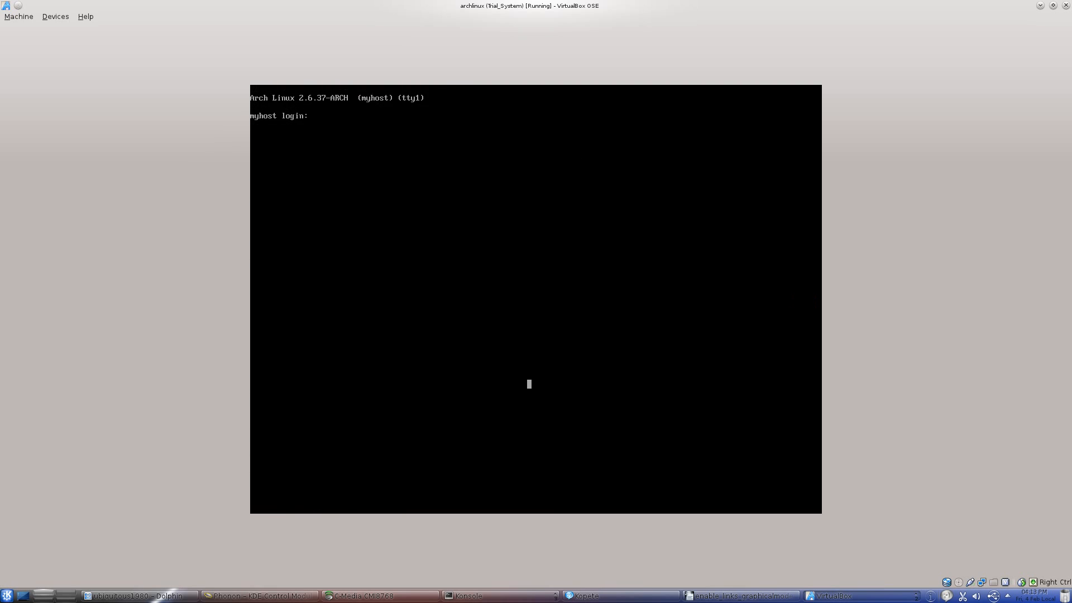
Log in as ubiquitous1980 and launch links -g google.com, rendering Google graphically
text(ubiquitous1980)
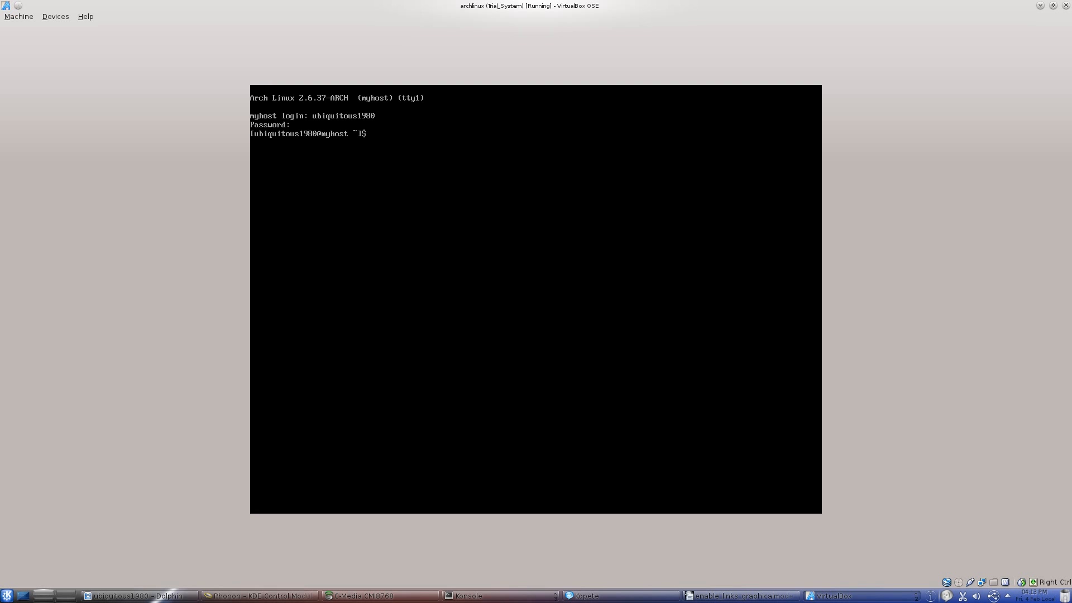
text(links -g google.com)
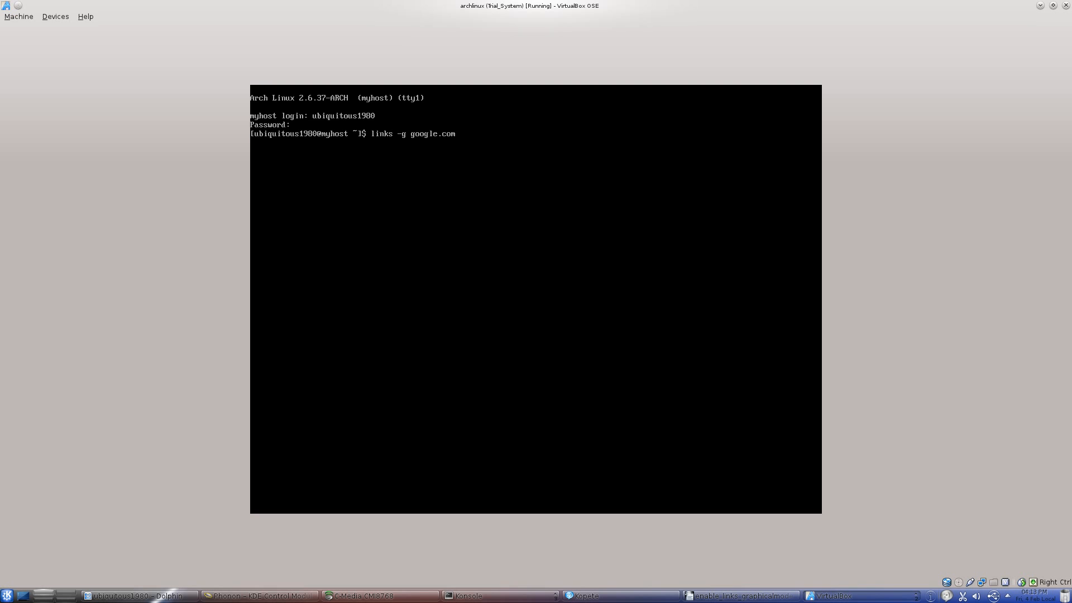
key(Return)
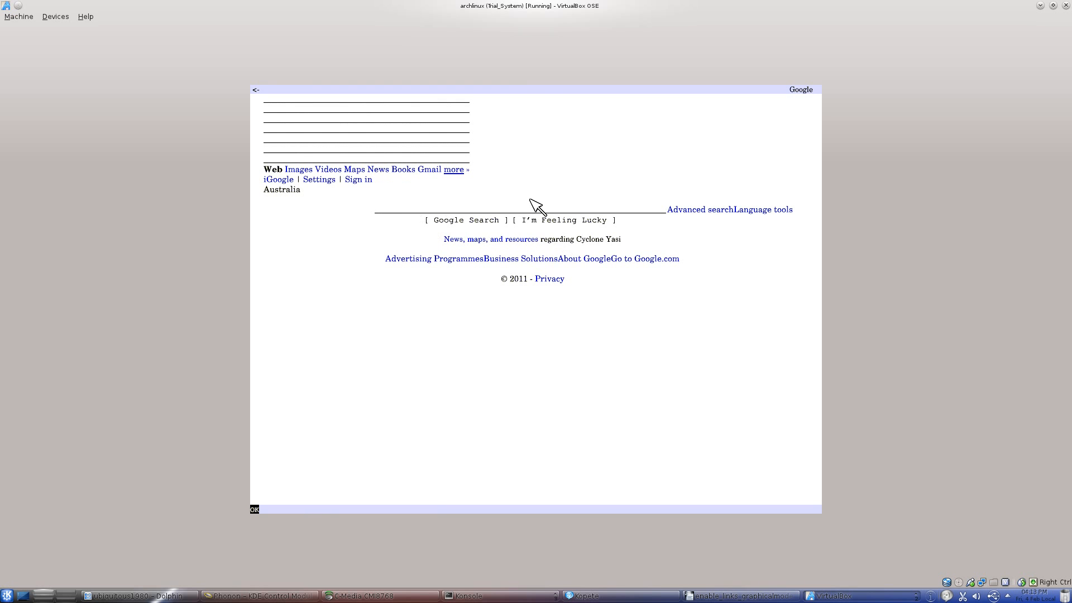
mouse_move(269, 193)
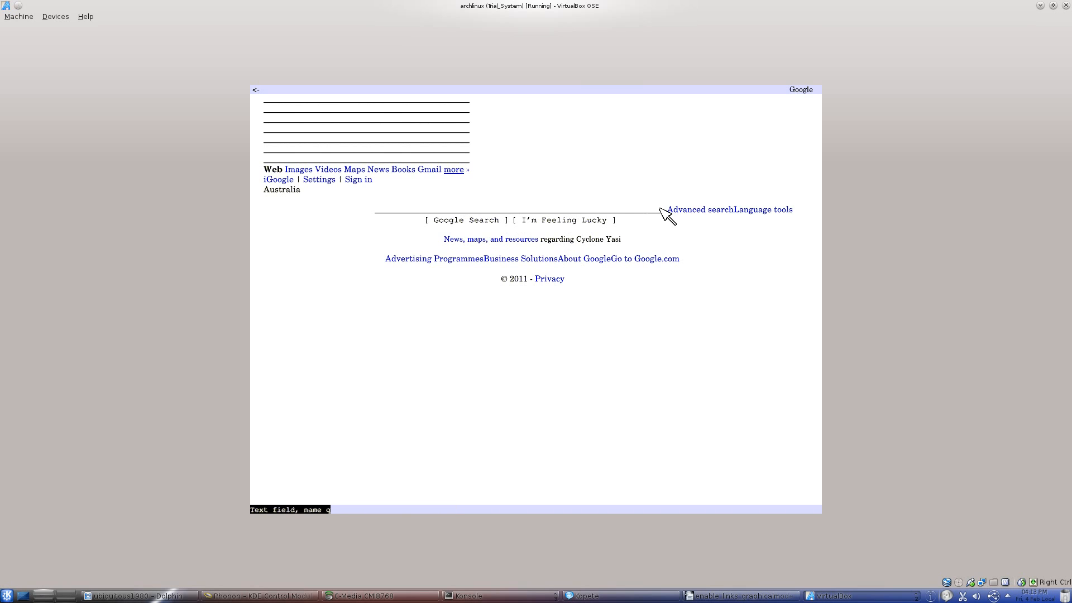
mouse_move(354, 169)
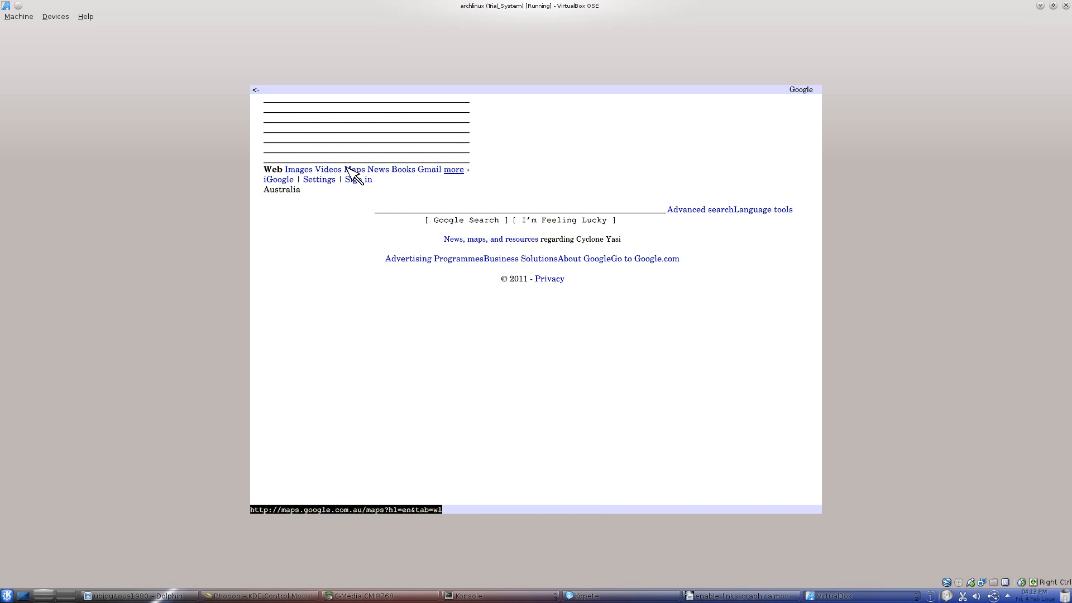
Search Google Images for archlinux and open a dark Arch wallpaper result
click(300, 168)
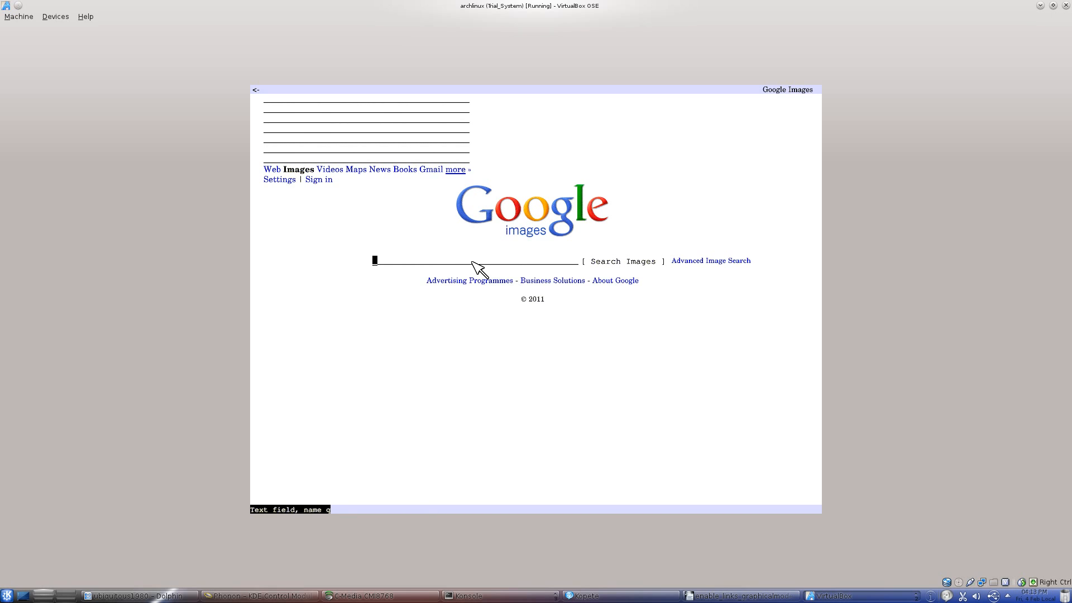
text(archlinux)
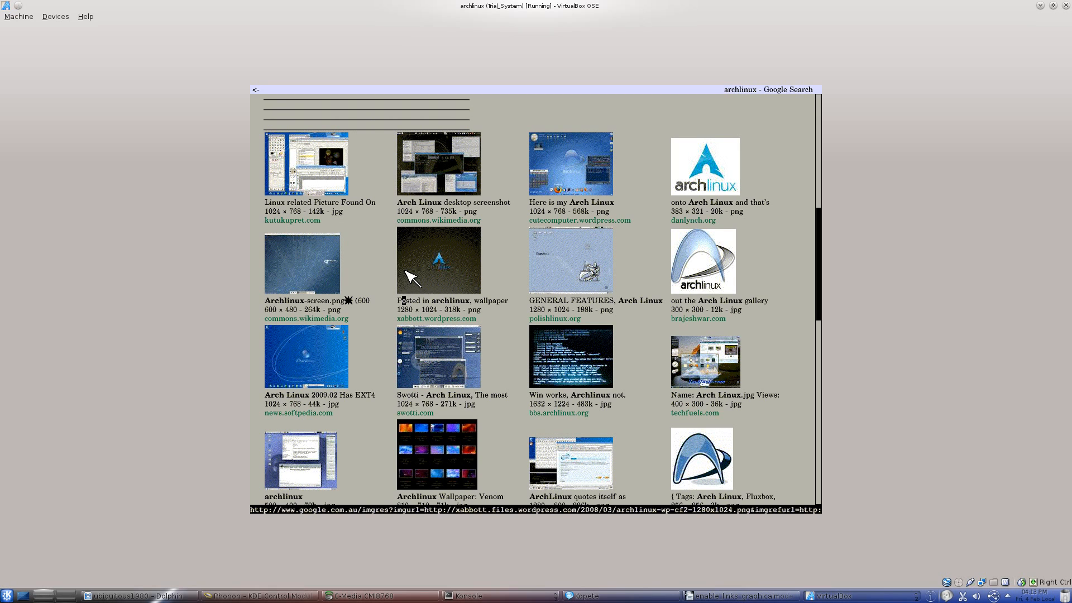
click(437, 260)
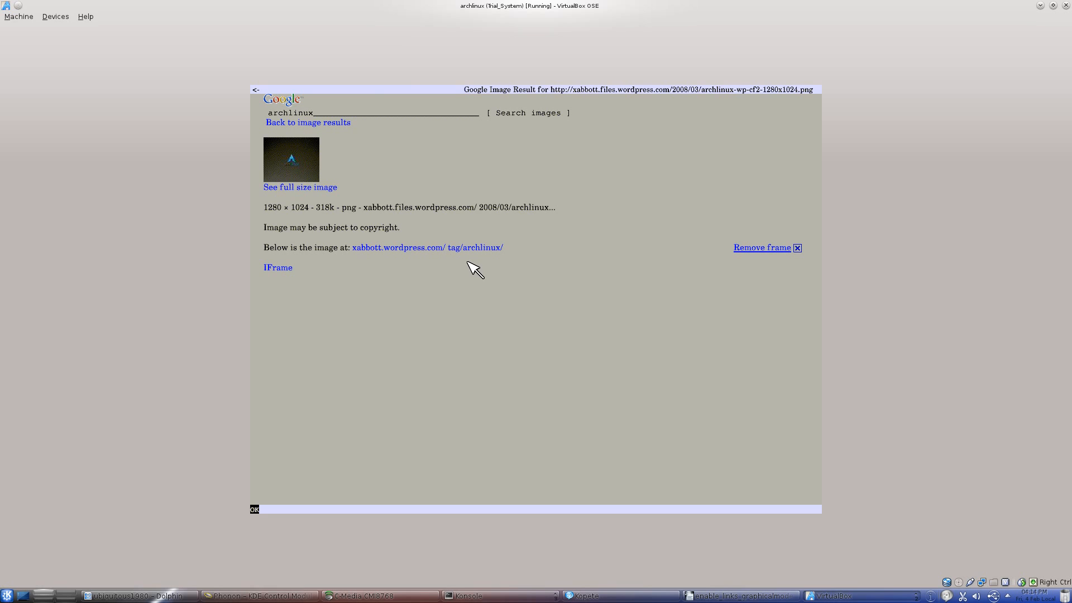
mouse_move(303, 222)
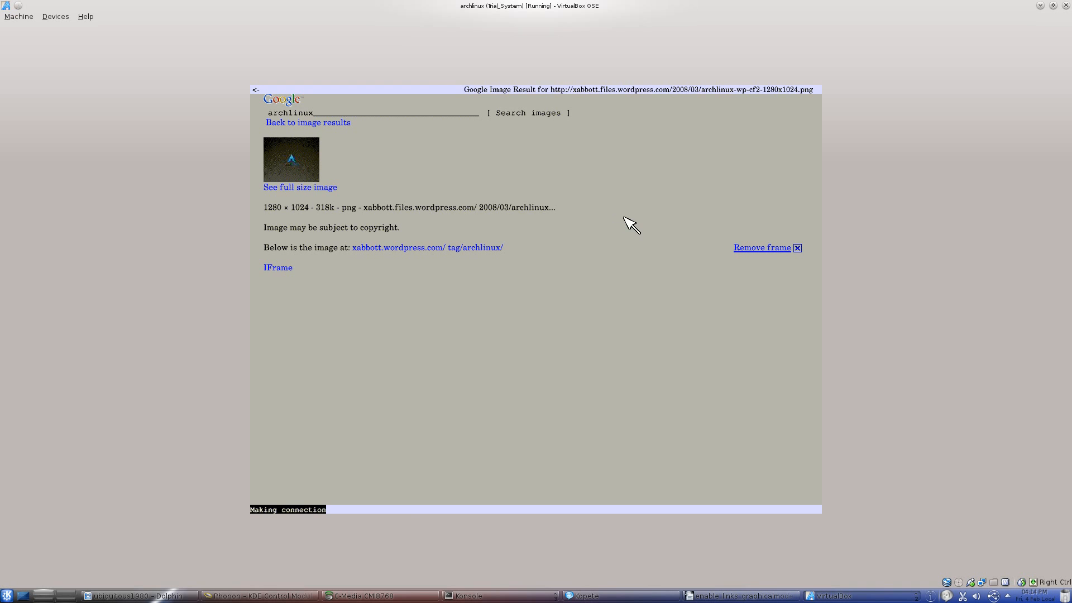
click(299, 187)
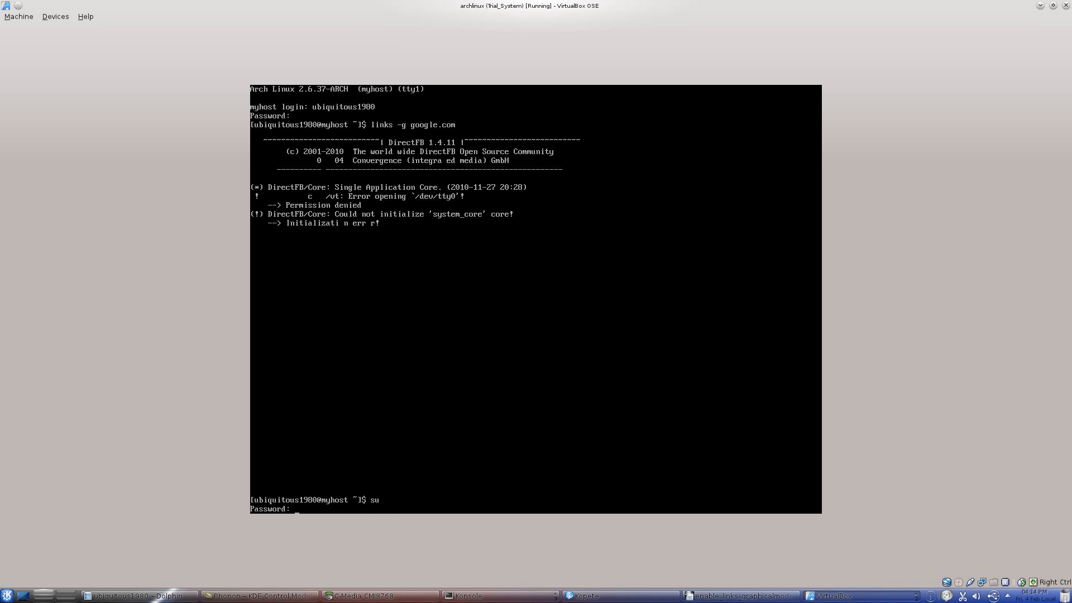
As root, edit /etc/rc.conf in nano and append gpm to the DAEMONS line
key(Return)
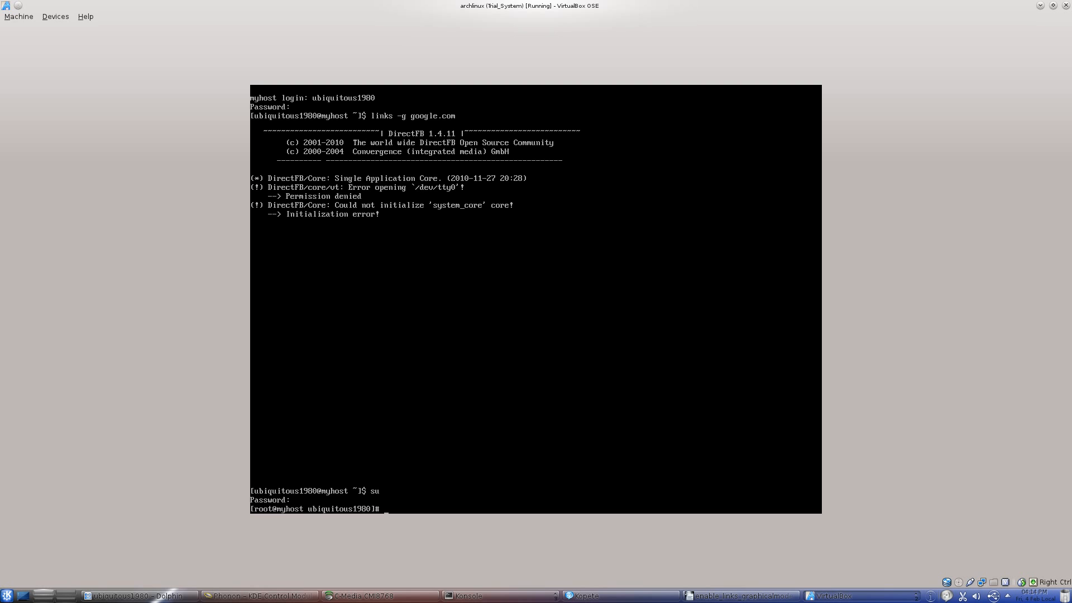
text(nano /et)
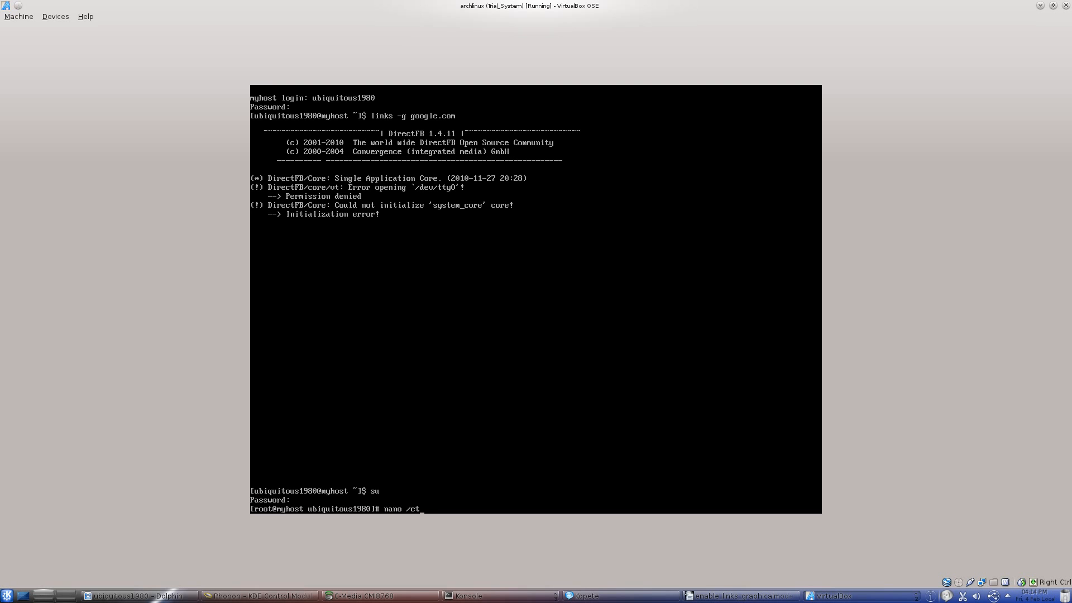
text(c/rc.)
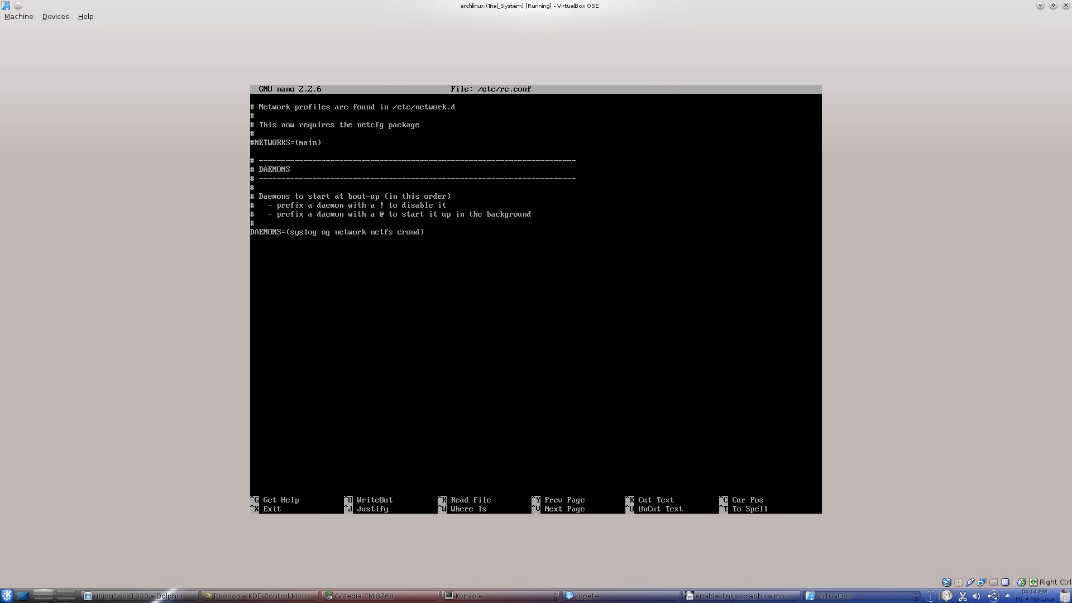
text(gpm)
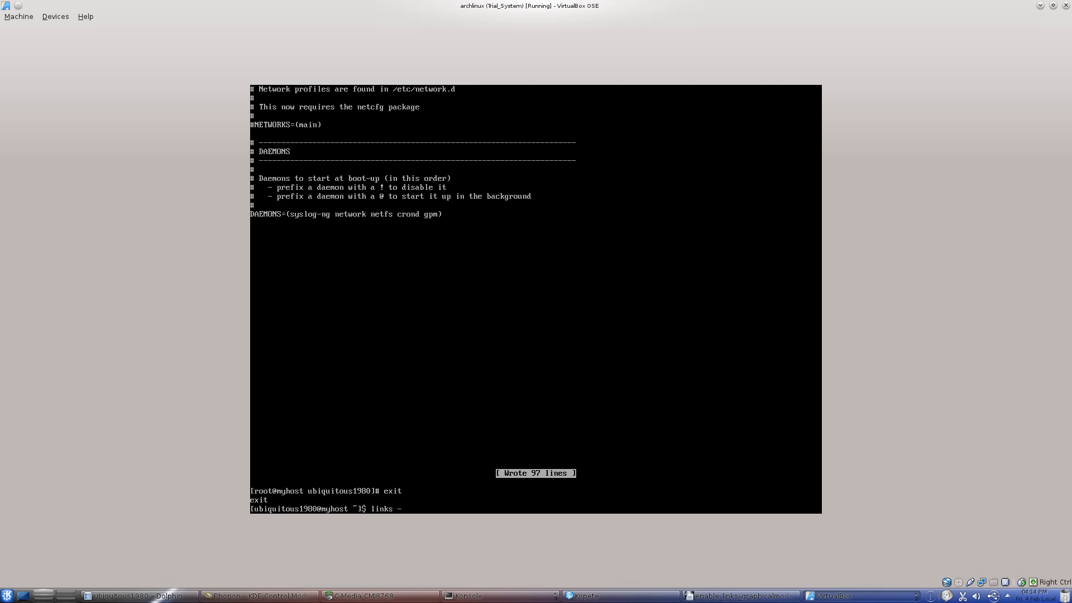
Clear the mistyped line and start links -g as the user, reaching the Go to URL dialog
text(g)
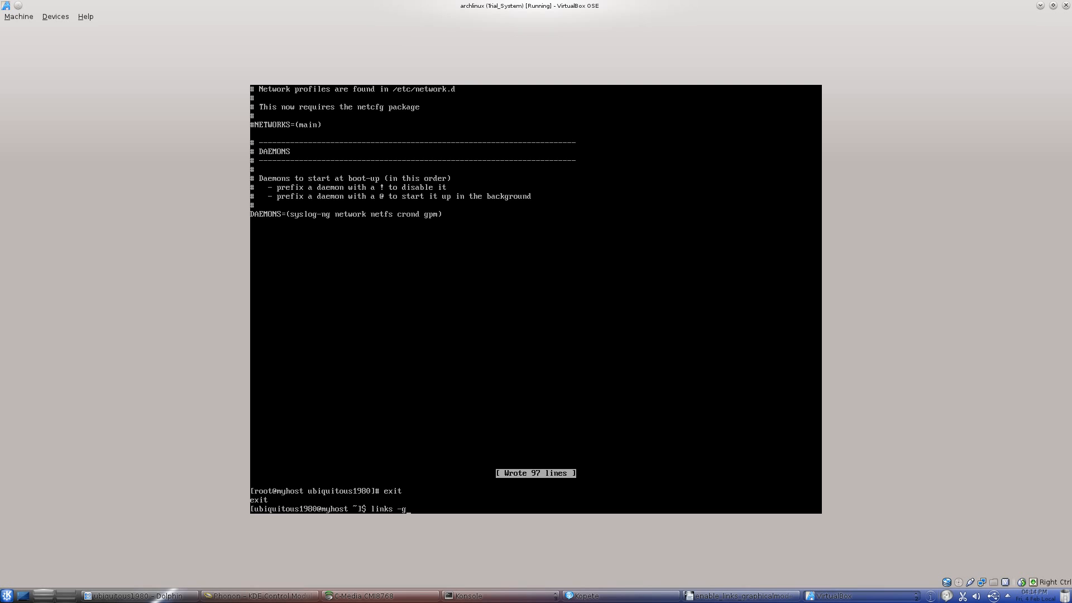
key(ctrl+u)
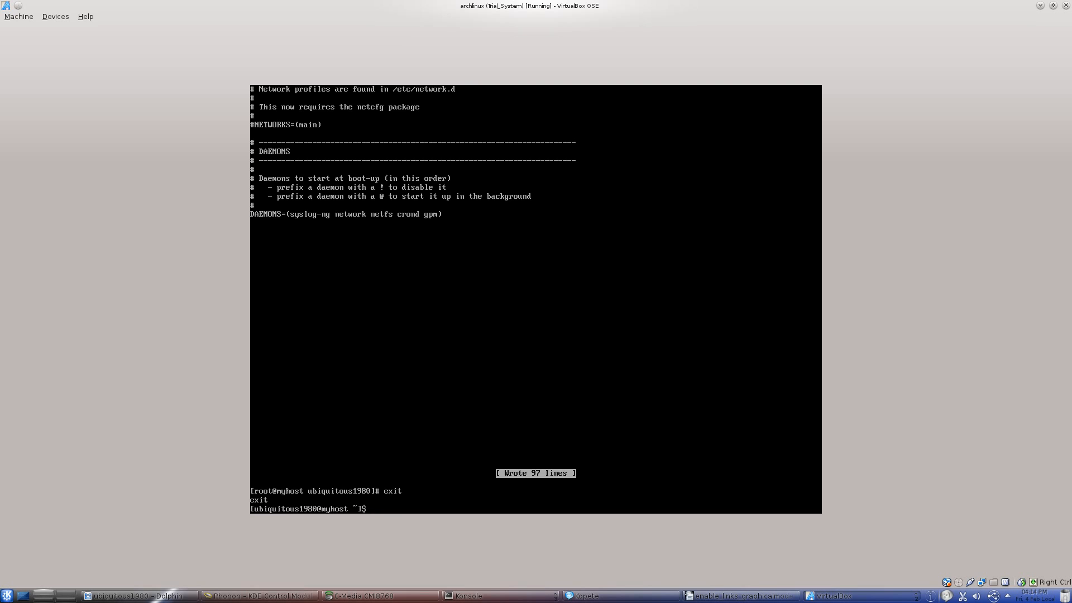
text(links =)
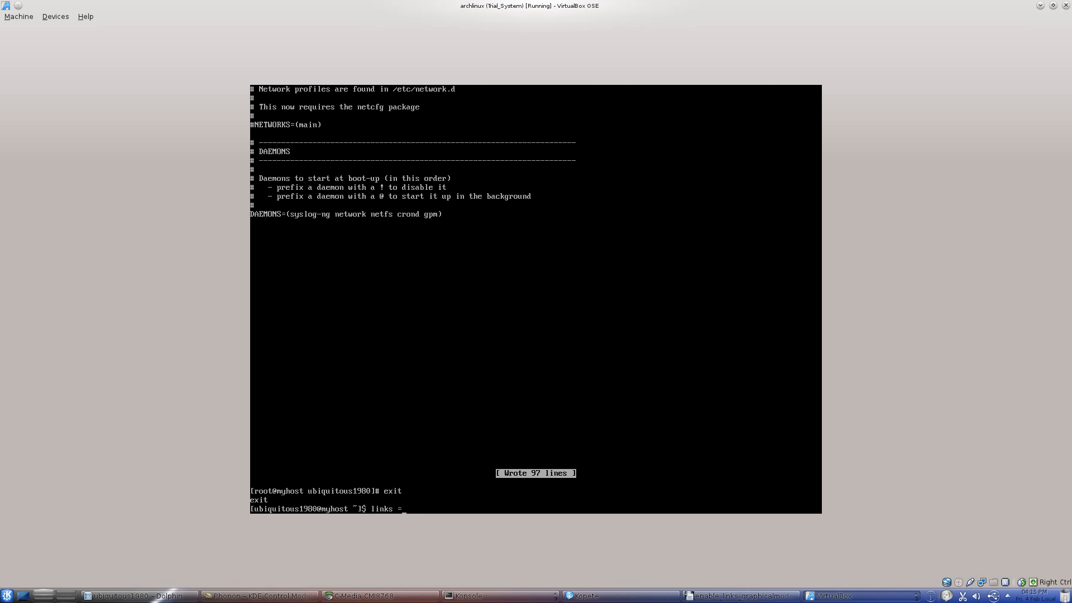
key(Return)
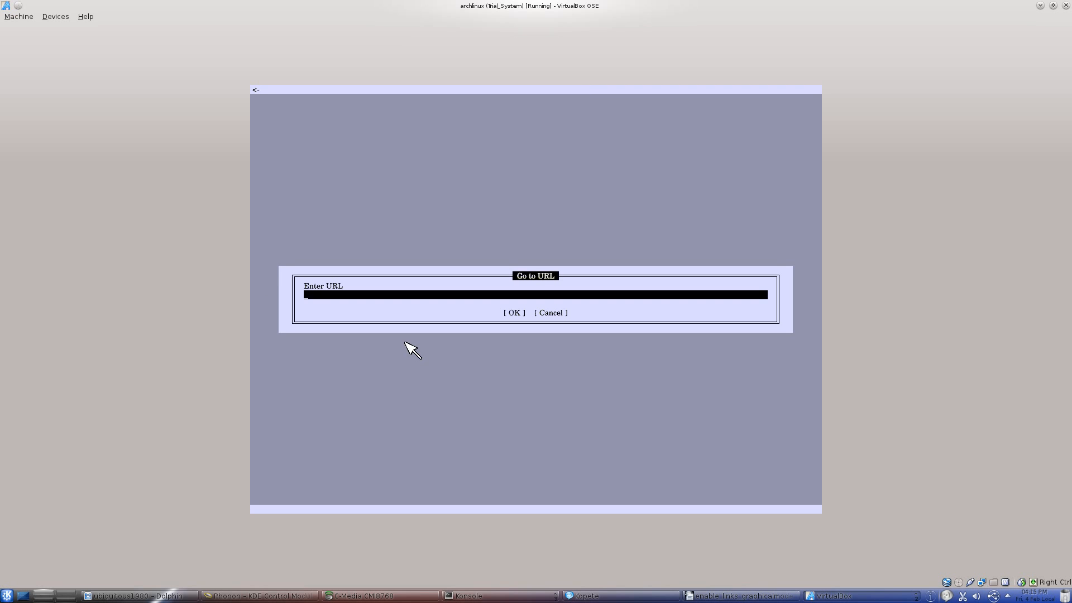
text(www.)
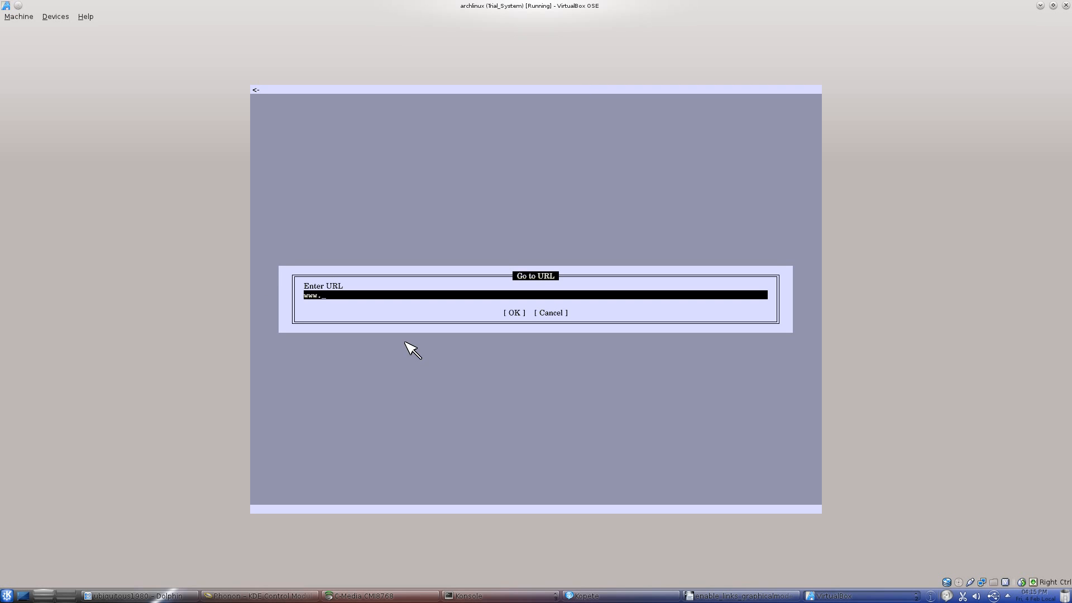
text(archlinux)
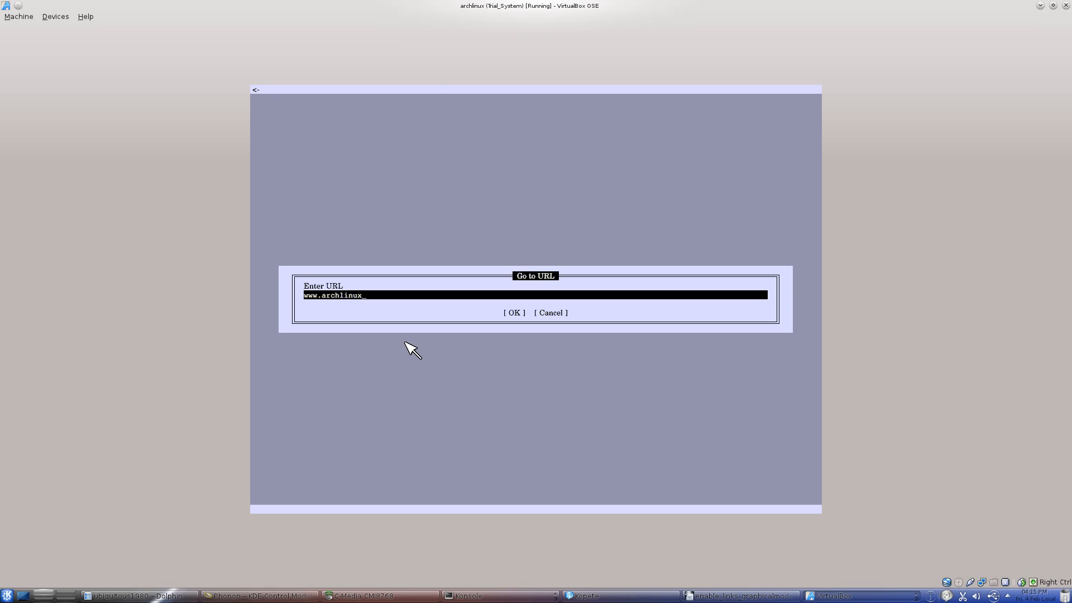
click(512, 313)
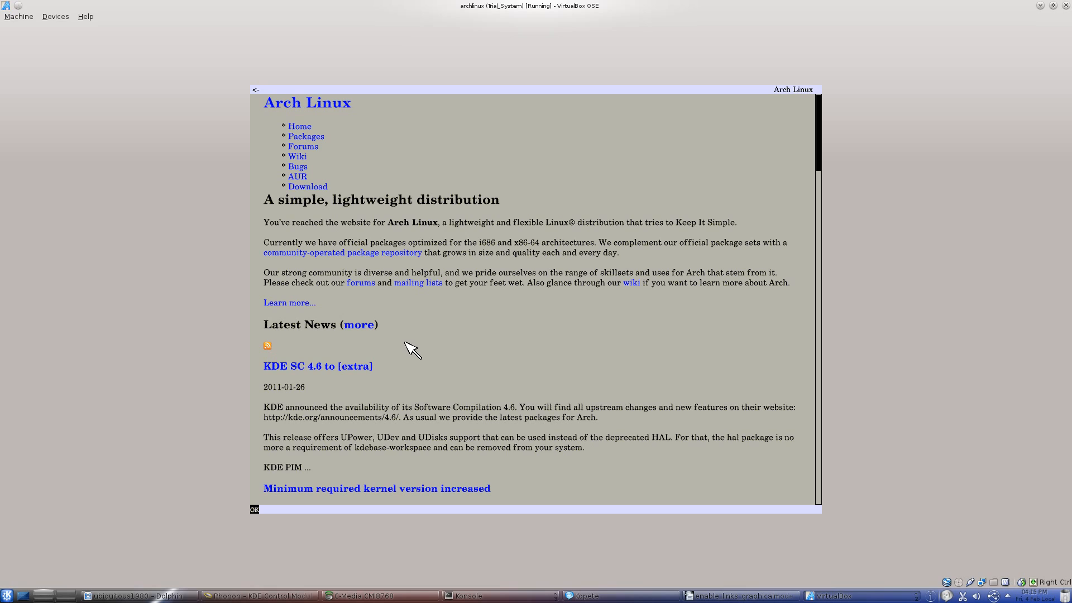
mouse_move(416, 344)
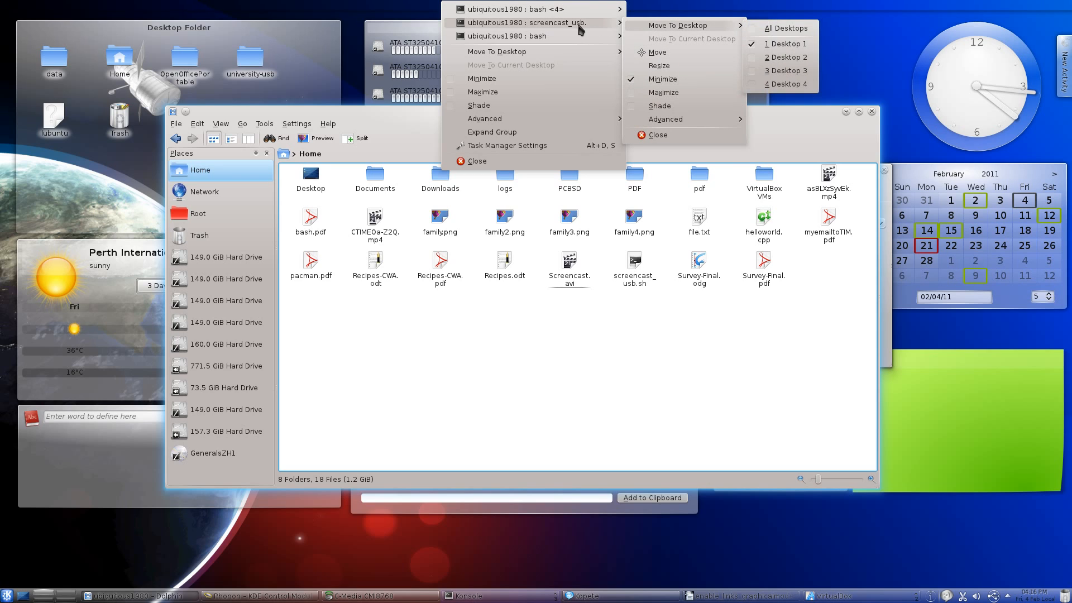
mouse_move(581, 30)
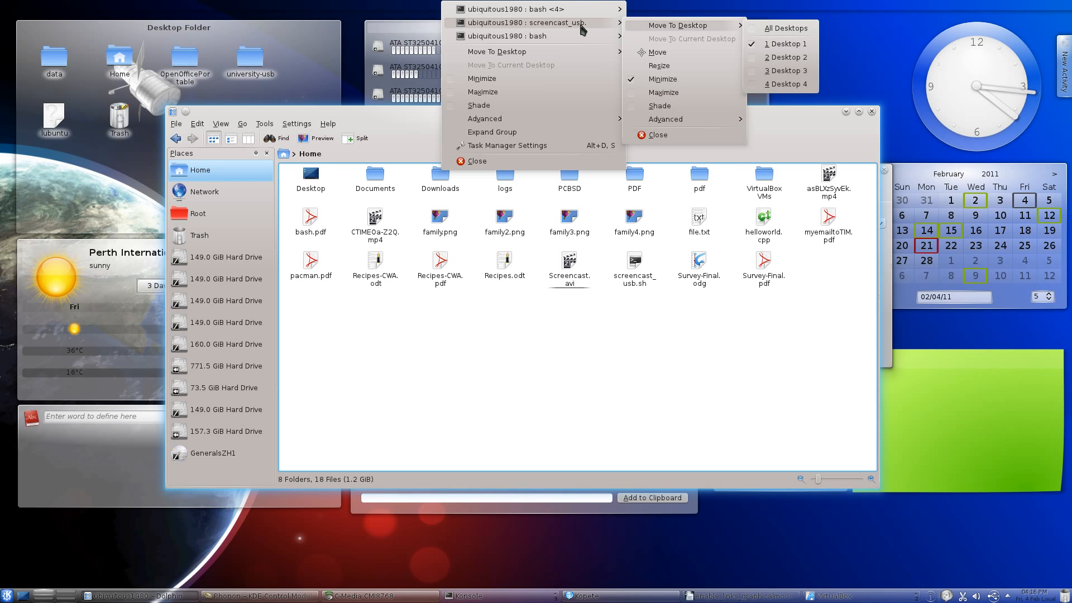